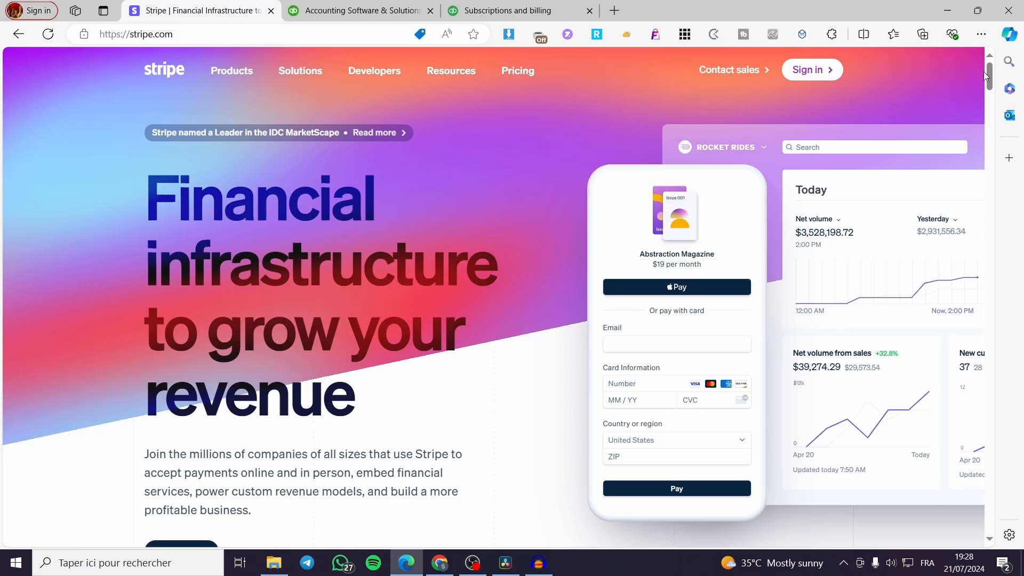
# Sign in on stripe.com and land on the test-mode dashboard with the payments activation checklist.
pyautogui.click(359, 11)
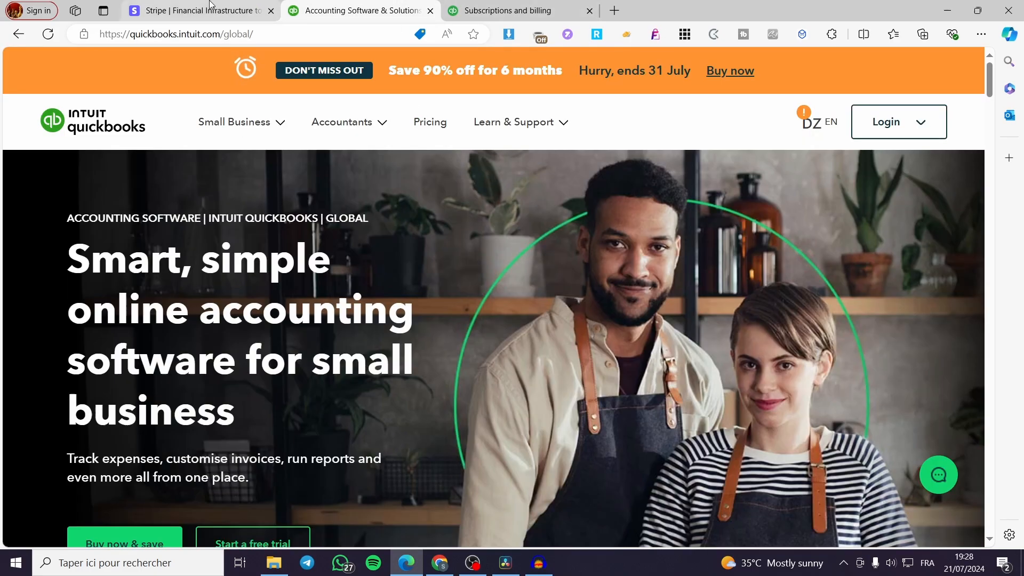
pyautogui.click(199, 10)
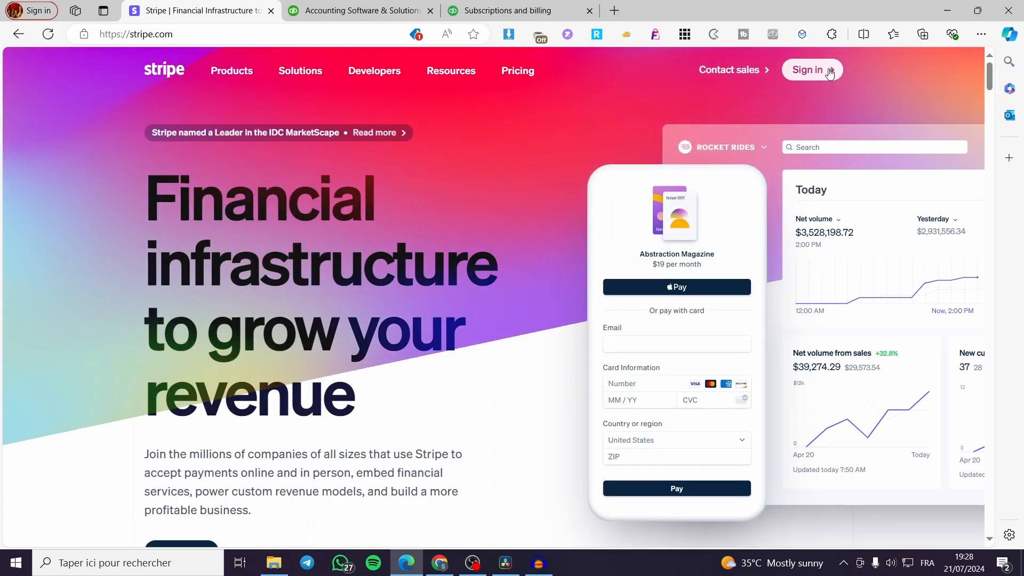
pyautogui.click(811, 70)
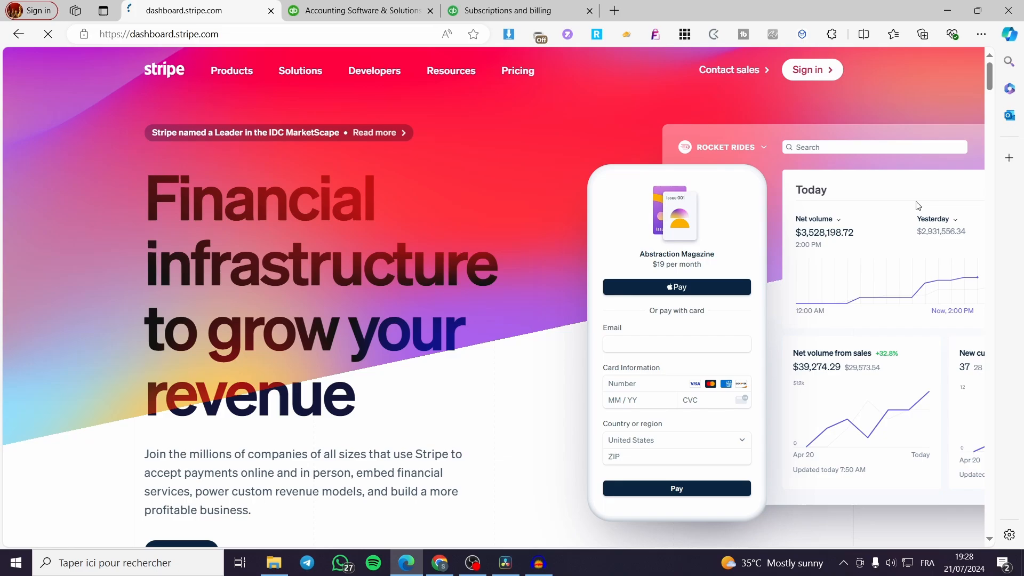
pyautogui.click(811, 70)
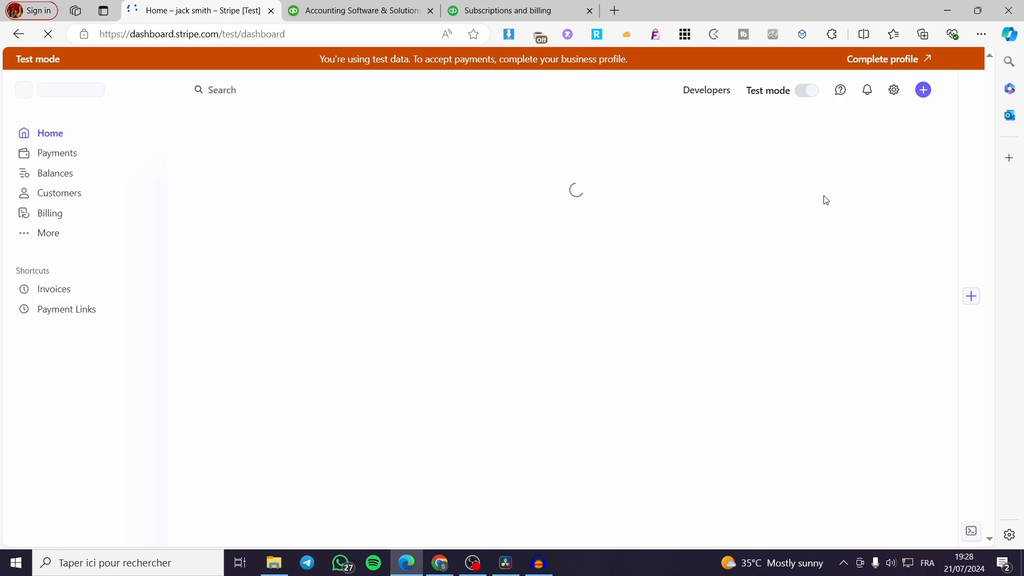
pyautogui.moveTo(923, 89)
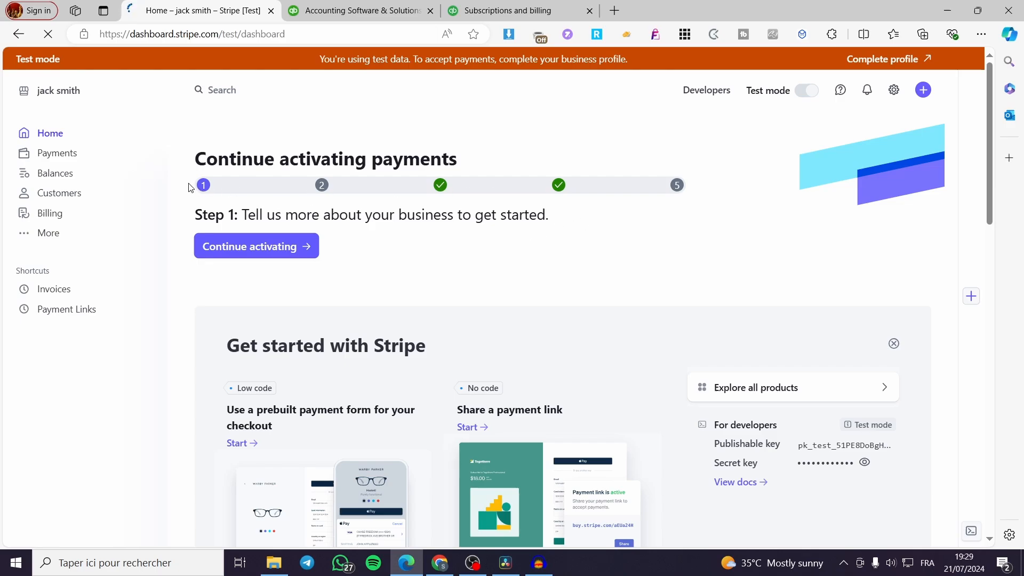
pyautogui.moveTo(584, 153)
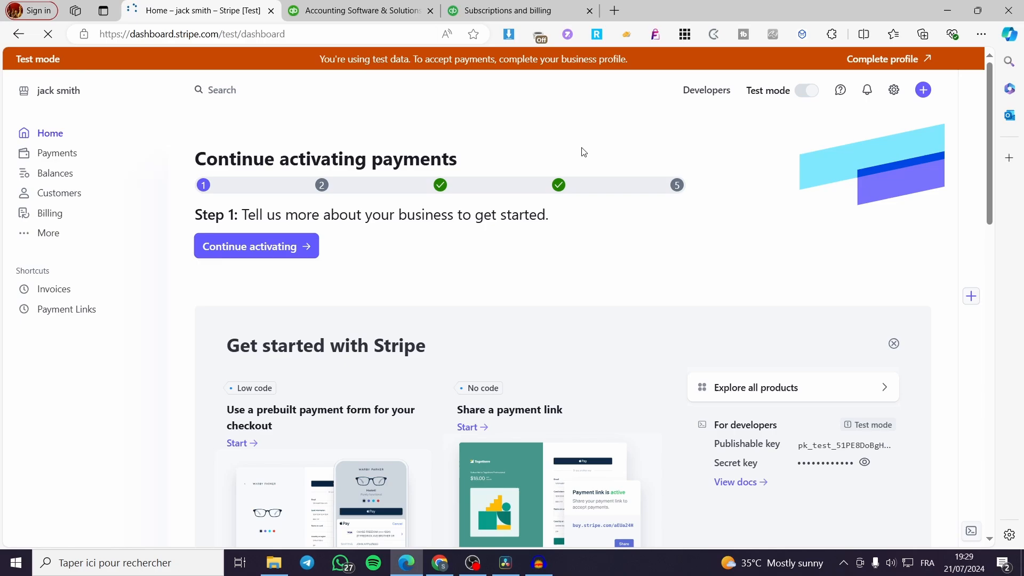
pyautogui.click(326, 90)
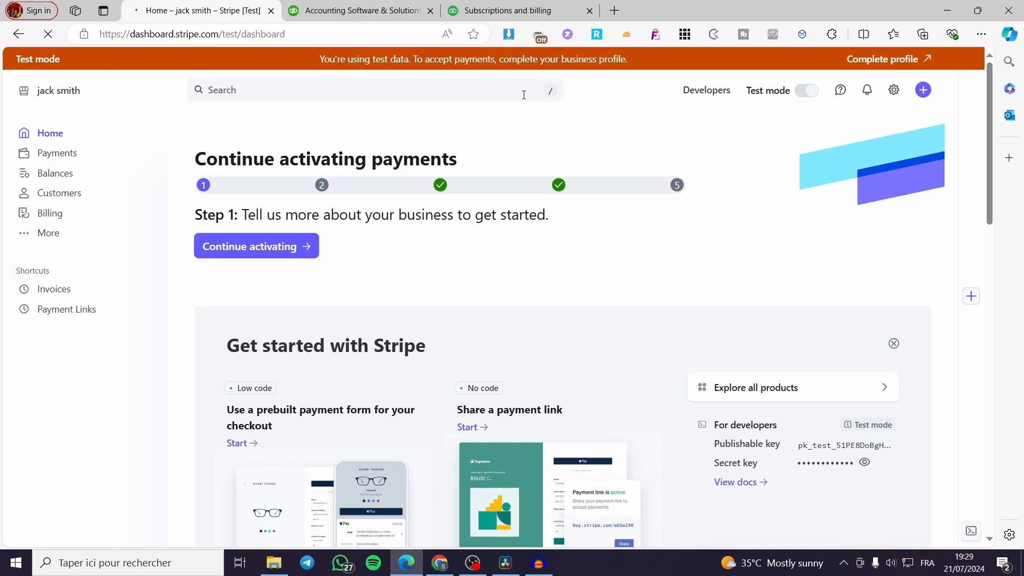
# Switch to the QuickBooks Online homepage and expand its Learn & Support menu.
pyautogui.click(359, 10)
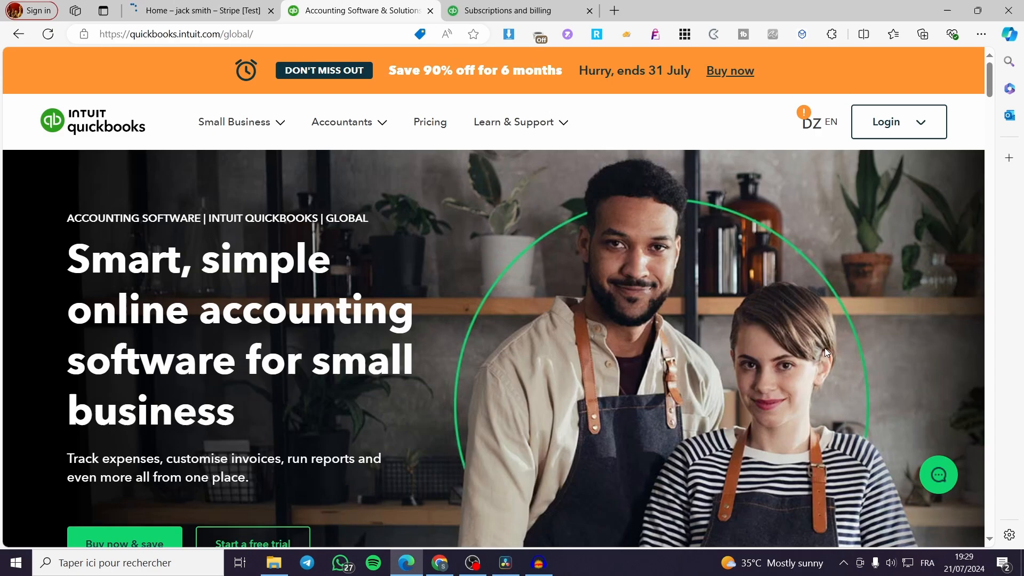
pyautogui.moveTo(990, 338)
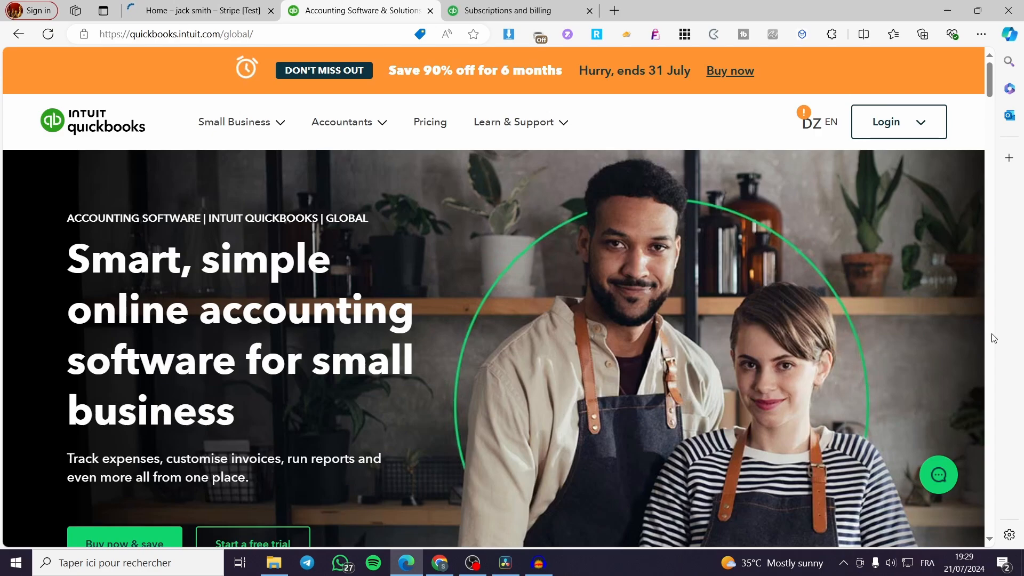
pyautogui.moveTo(881, 317)
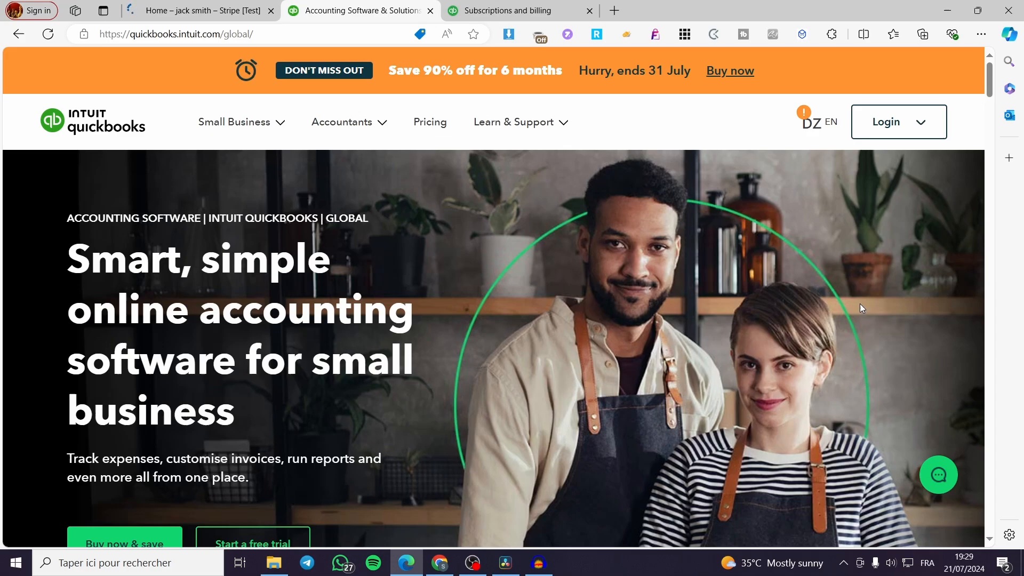
pyautogui.moveTo(865, 307)
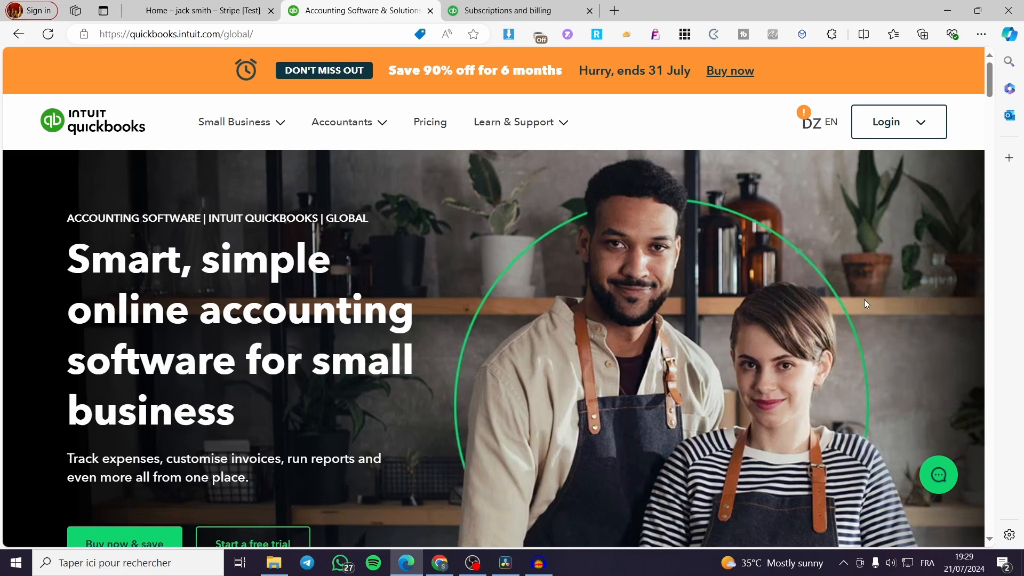
pyautogui.moveTo(898, 121)
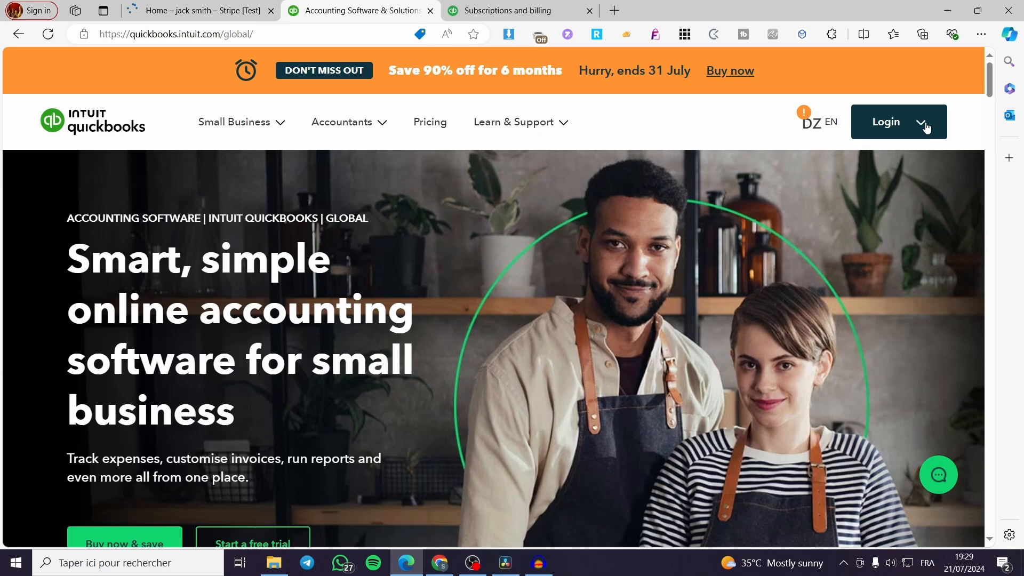
pyautogui.click(514, 122)
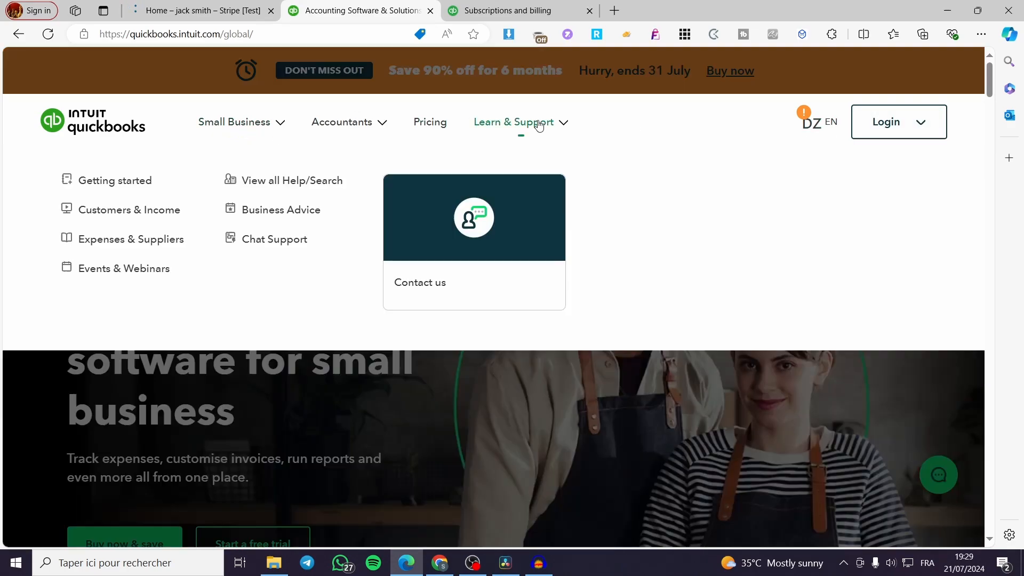
# Switch to the signed-in QuickBooks billing page showing the expired Simple Start trial.
pyautogui.click(509, 11)
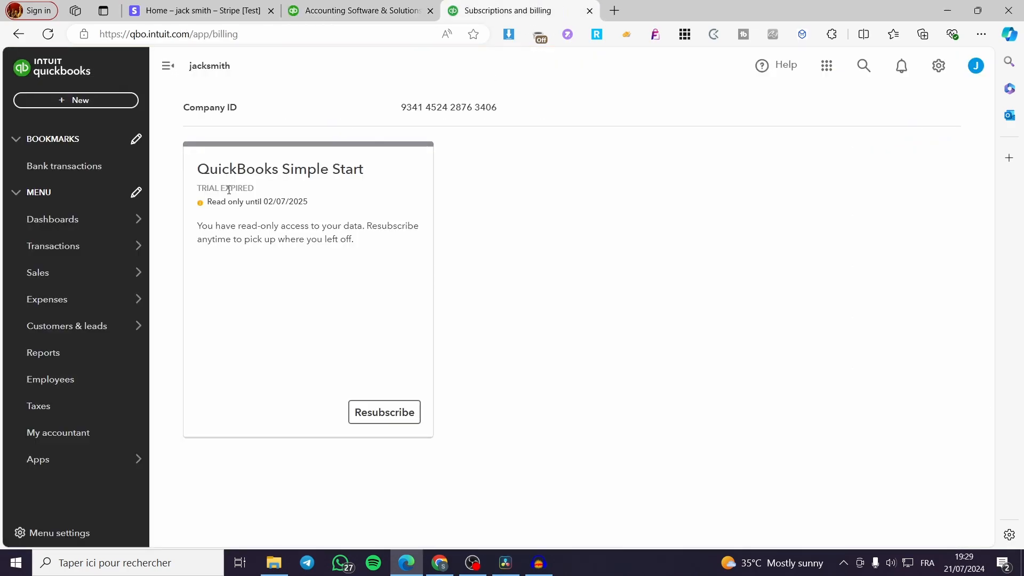
pyautogui.moveTo(61, 77)
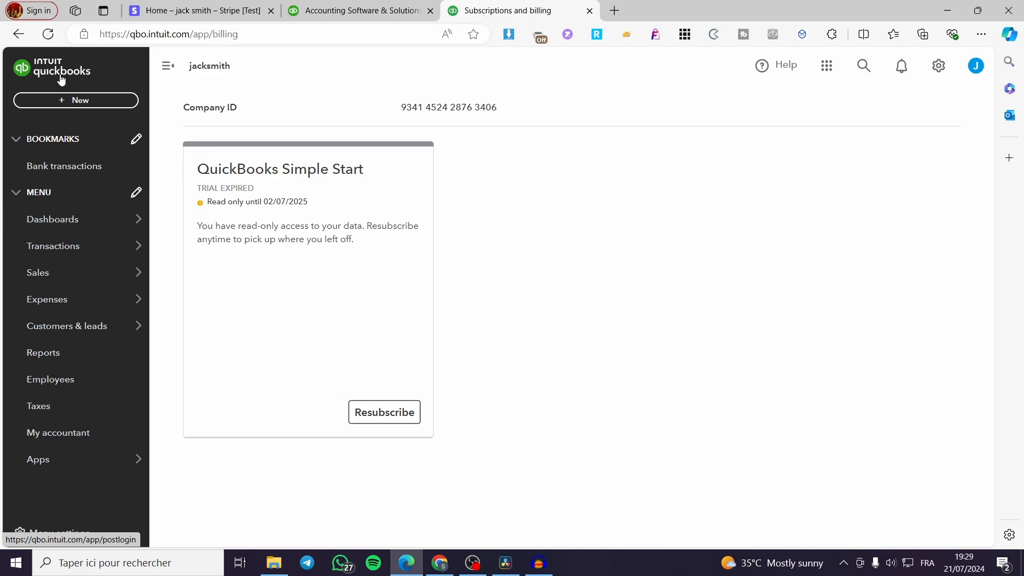
pyautogui.moveTo(828, 223)
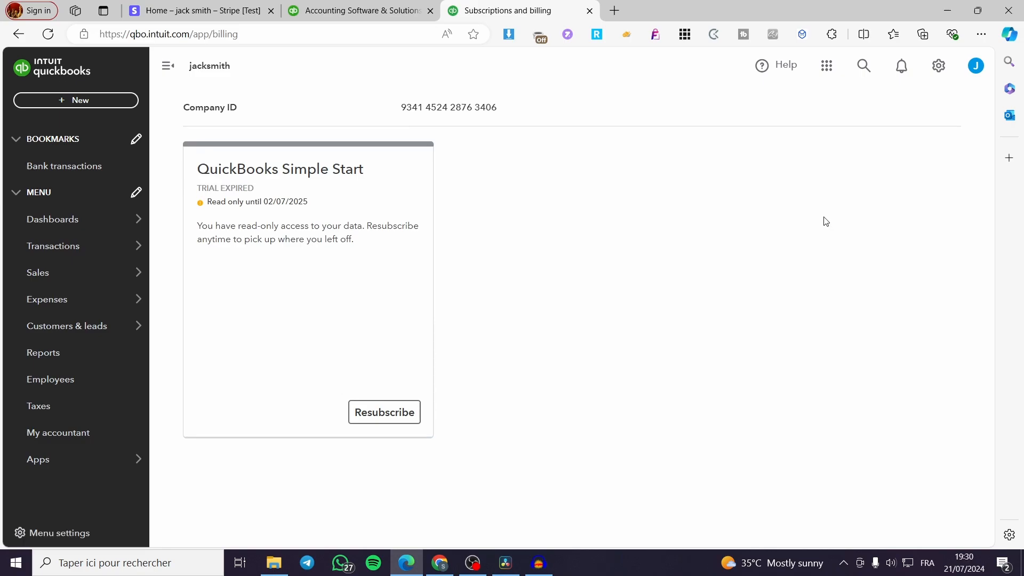
pyautogui.moveTo(247, 280)
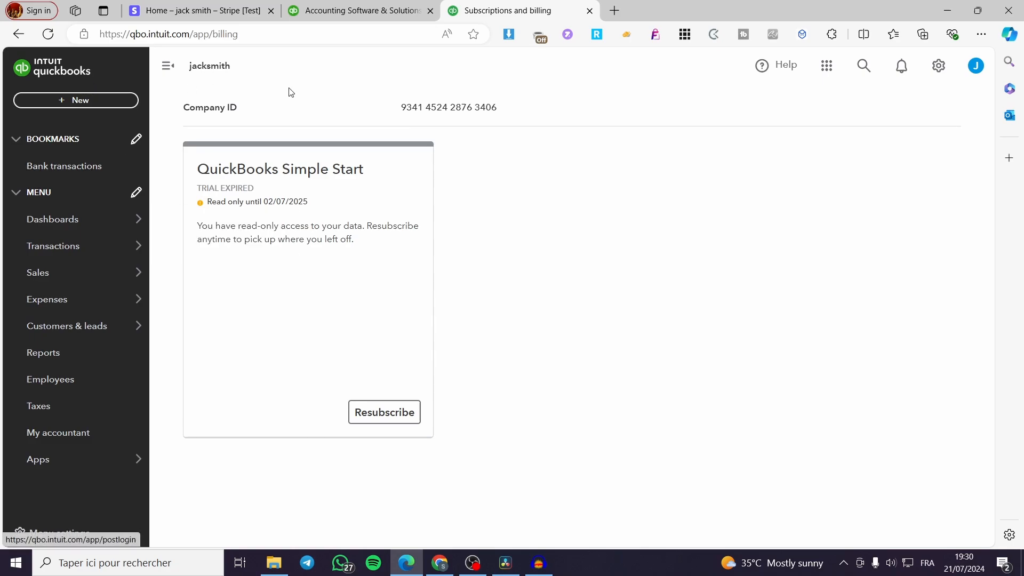
pyautogui.moveTo(243, 117)
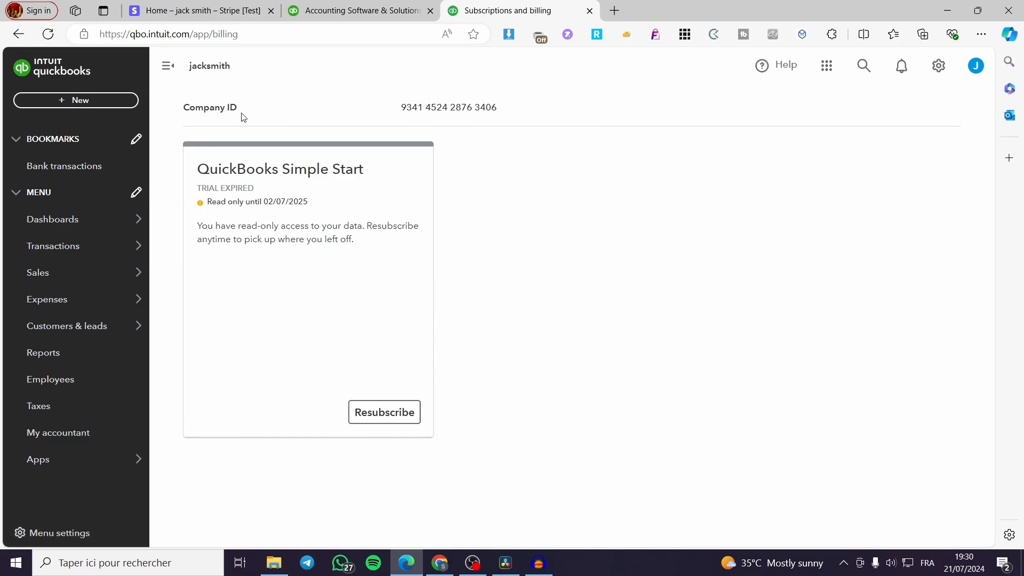
pyautogui.moveTo(798, 259)
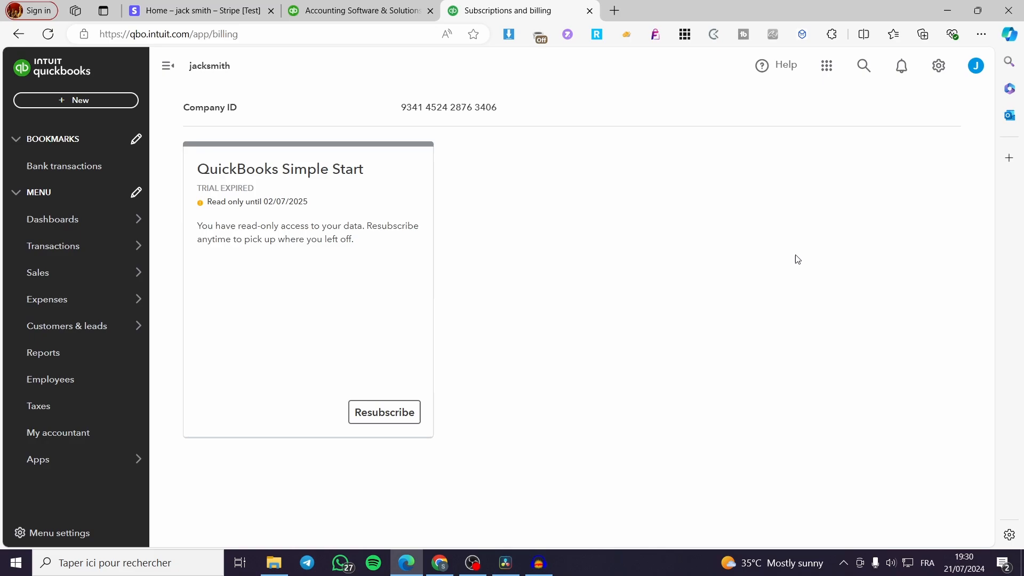
pyautogui.moveTo(49, 78)
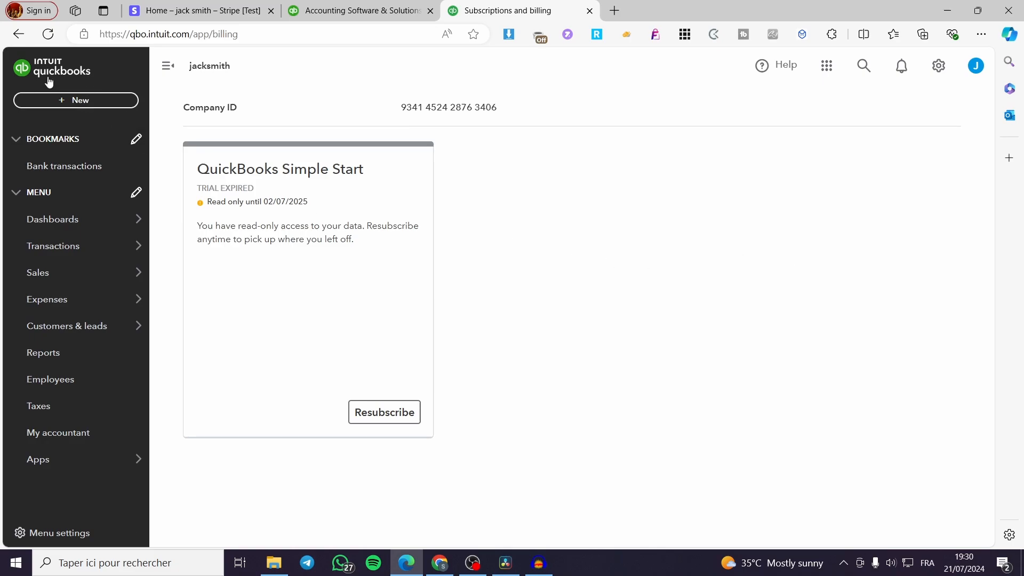
pyautogui.moveTo(697, 315)
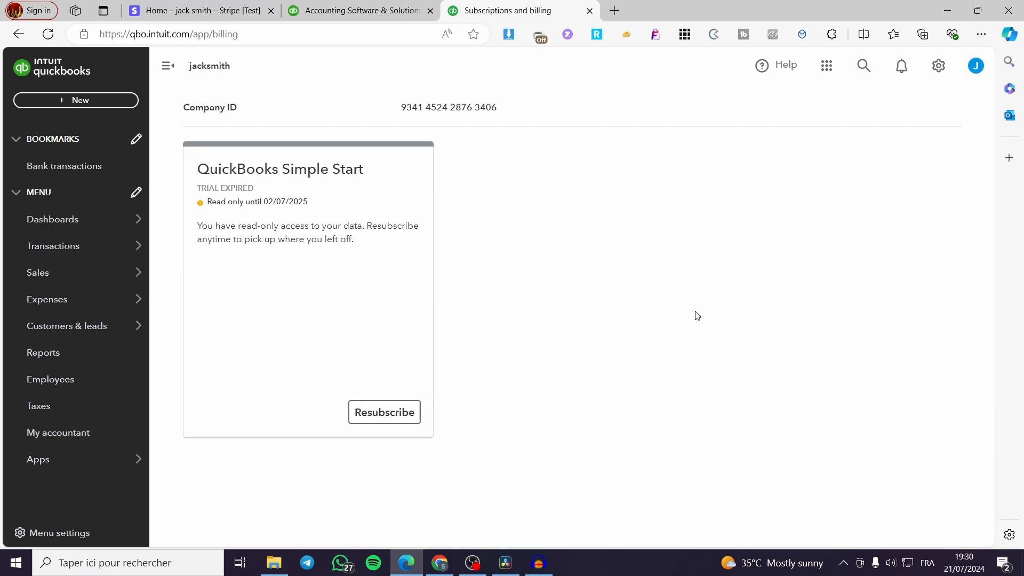
pyautogui.moveTo(267, 391)
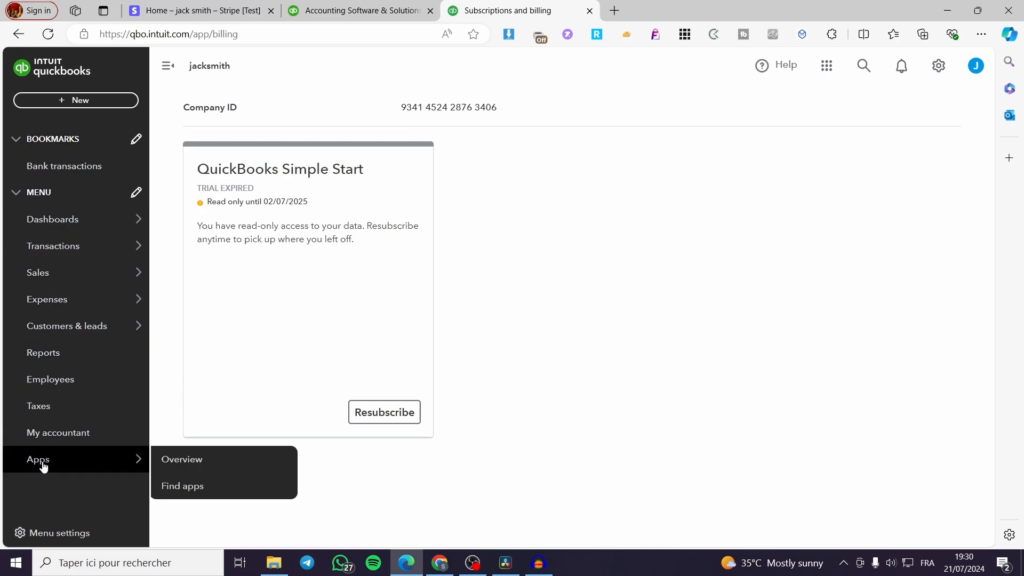
pyautogui.moveTo(181, 458)
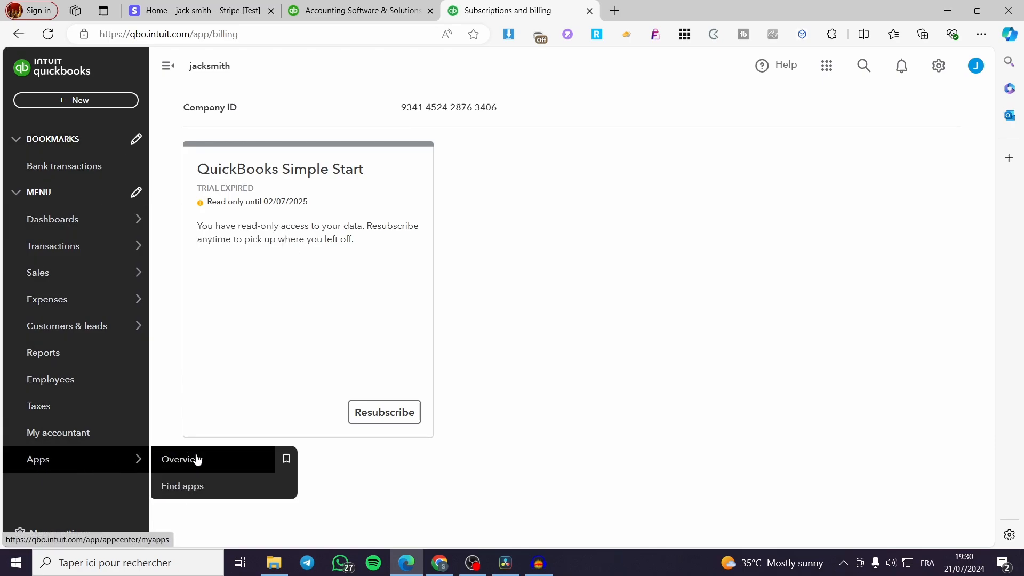
# From the Apps overview, land on the Find apps marketplace listing apps to connect.
pyautogui.click(182, 459)
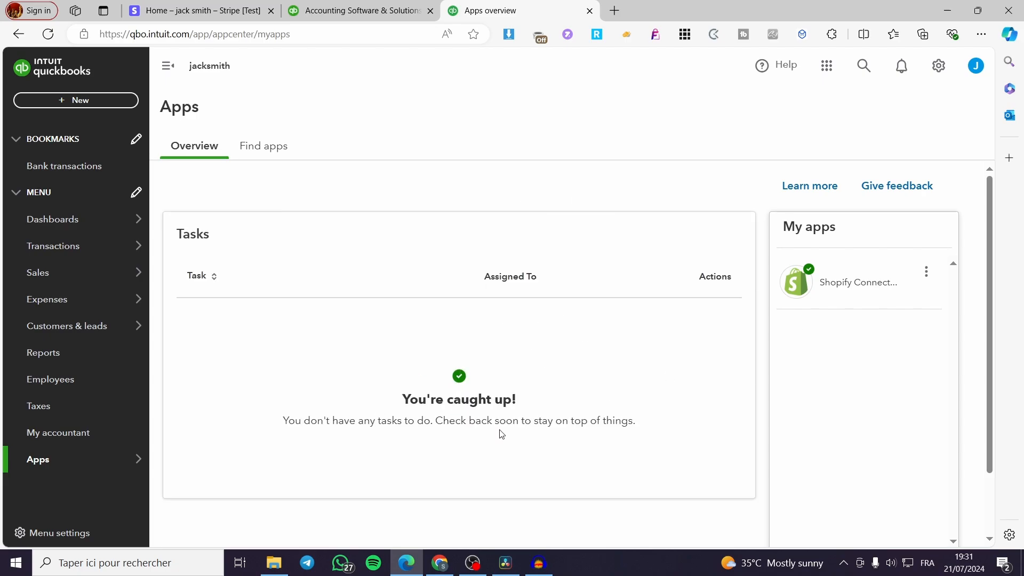
pyautogui.moveTo(263, 146)
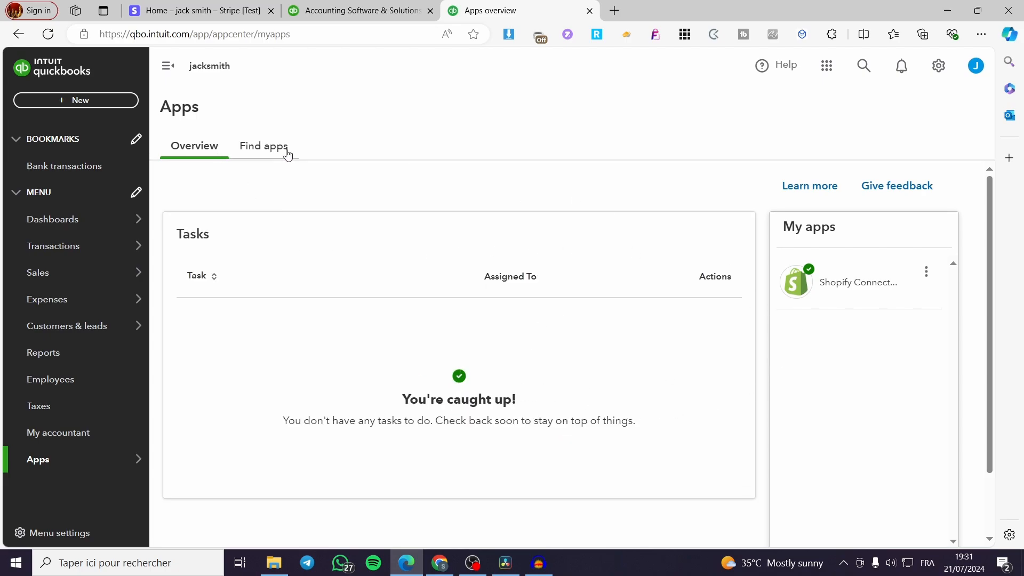
pyautogui.click(264, 146)
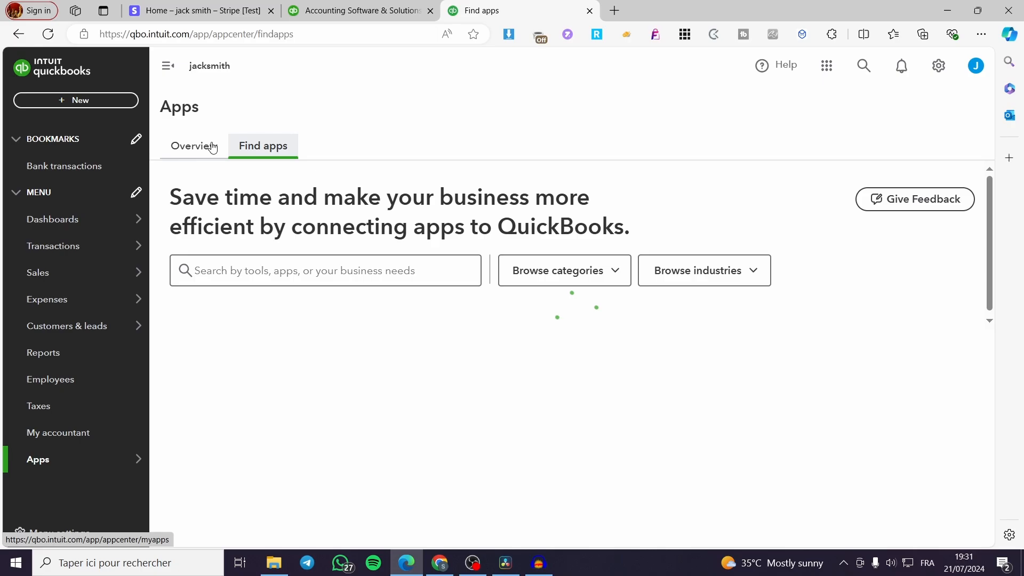
pyautogui.click(194, 146)
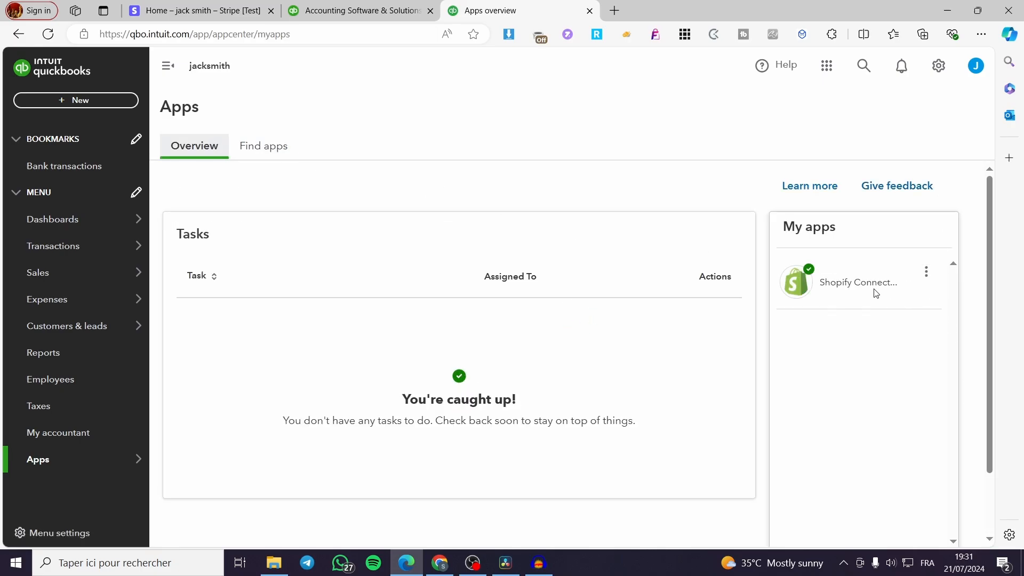
pyautogui.moveTo(656, 321)
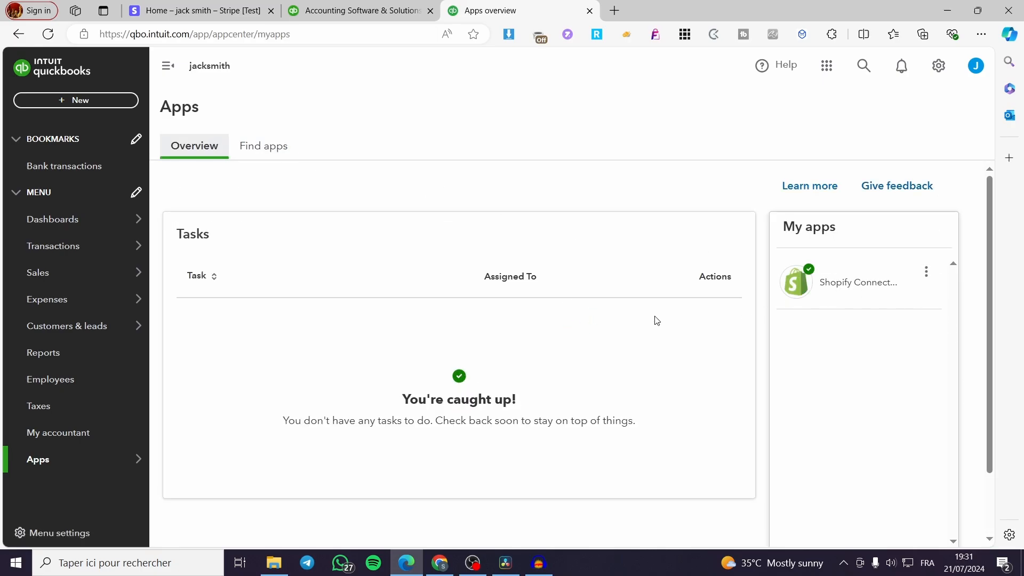
pyautogui.moveTo(430, 323)
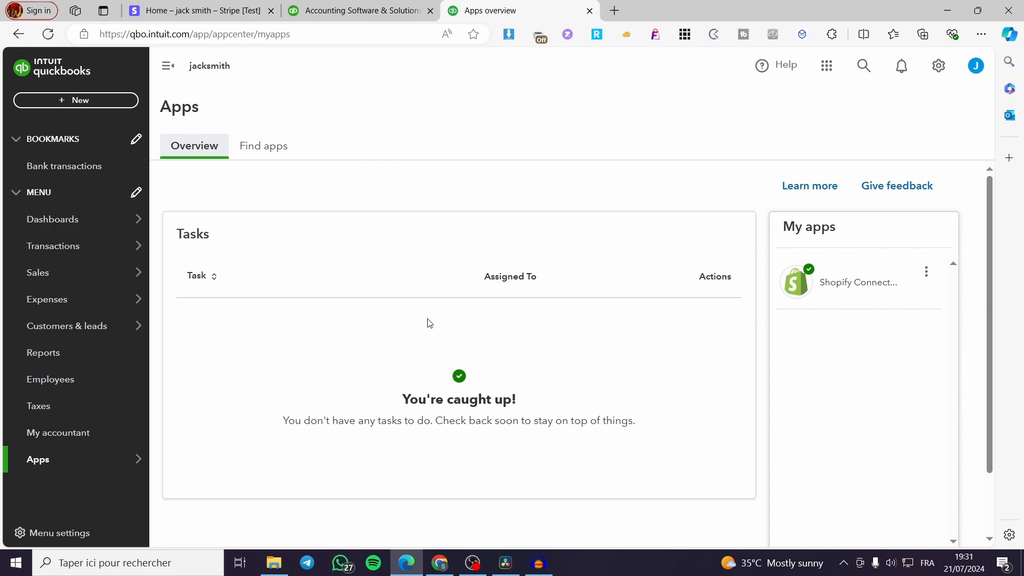
pyautogui.moveTo(397, 264)
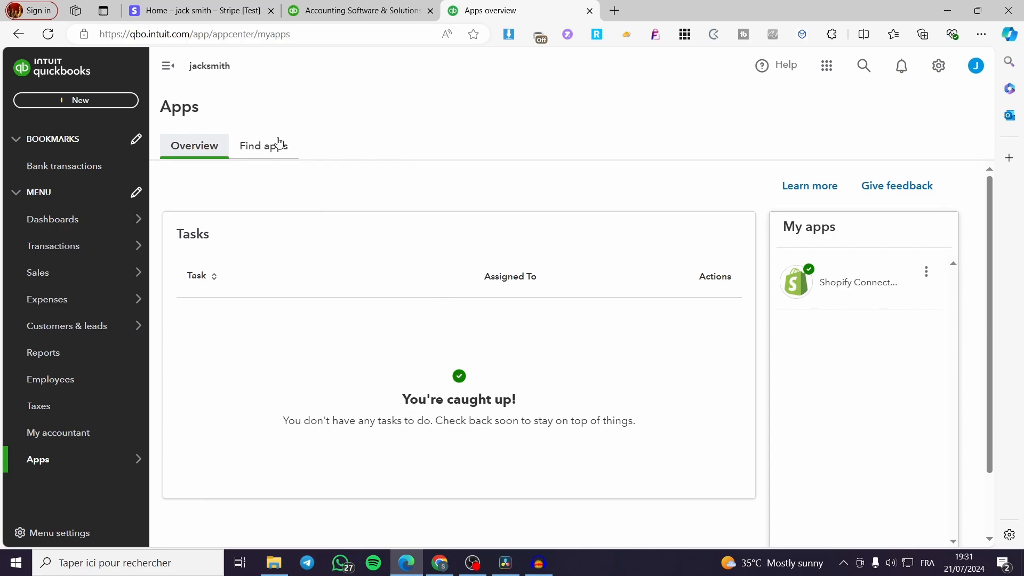
pyautogui.moveTo(264, 146)
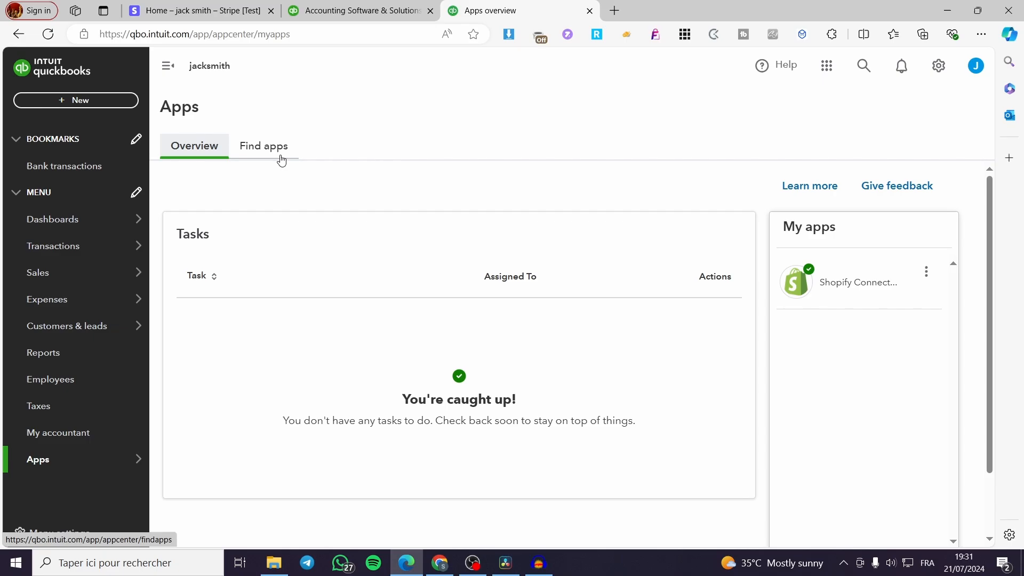
pyautogui.click(264, 146)
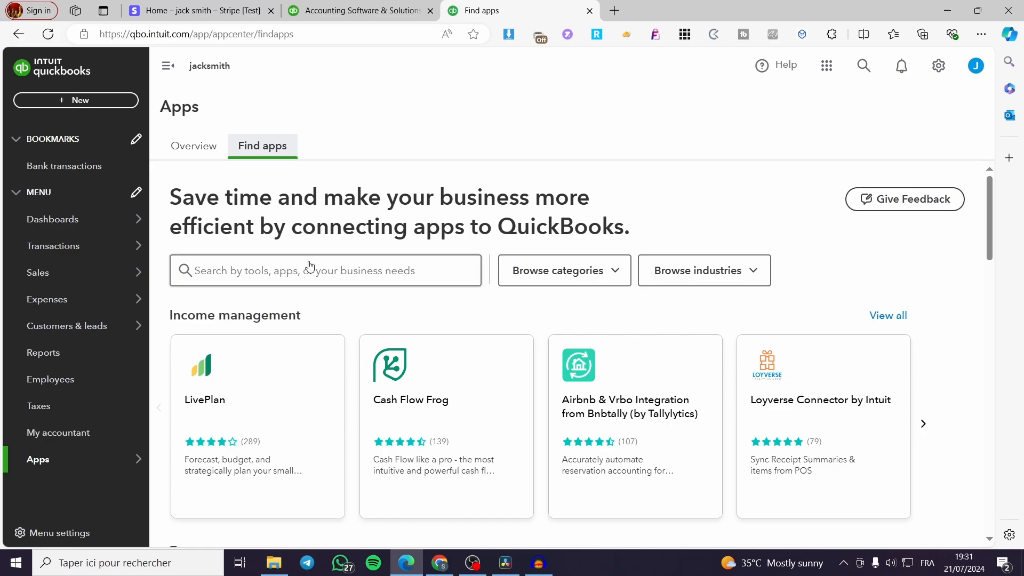
# Search the app marketplace for 'Synder' so its sync app appears as a suggestion.
pyautogui.write('s')
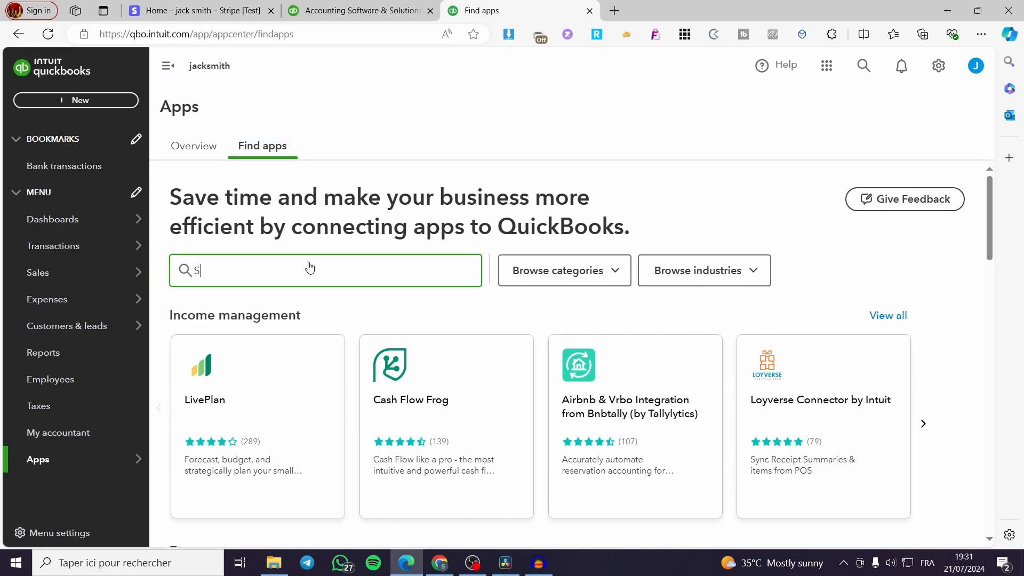
pyautogui.write('ynder')
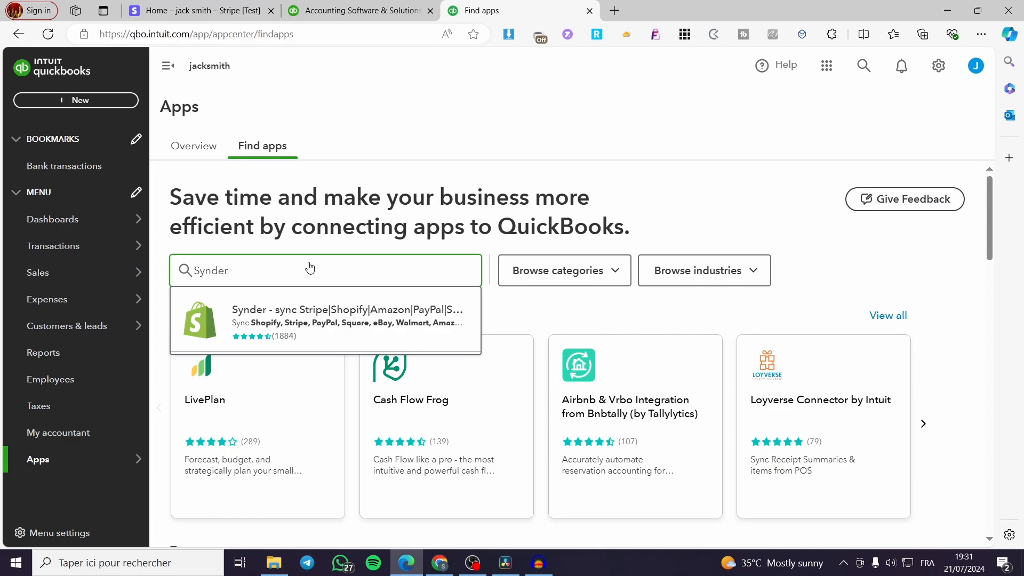
pyautogui.moveTo(301, 318)
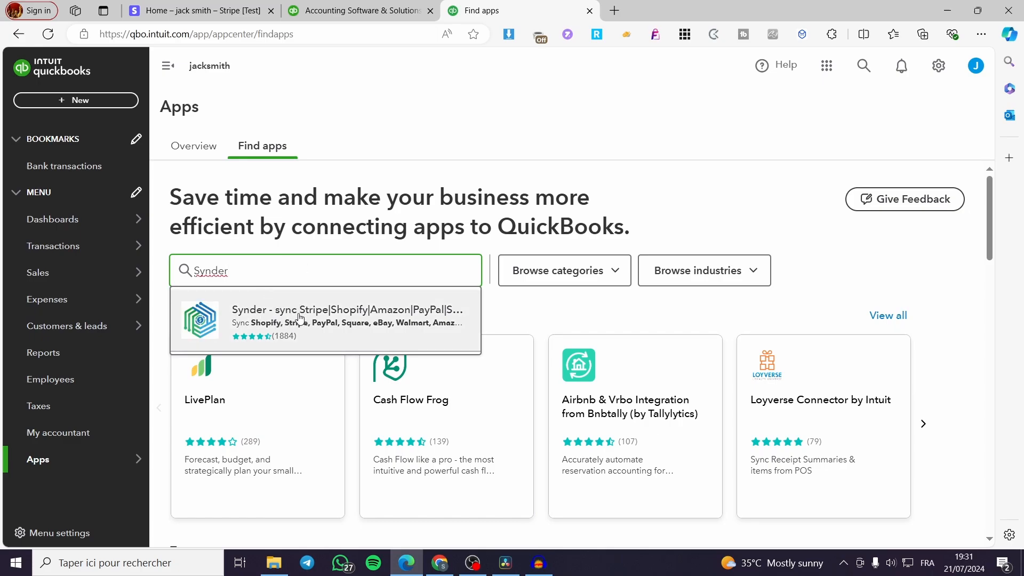
pyautogui.moveTo(252, 336)
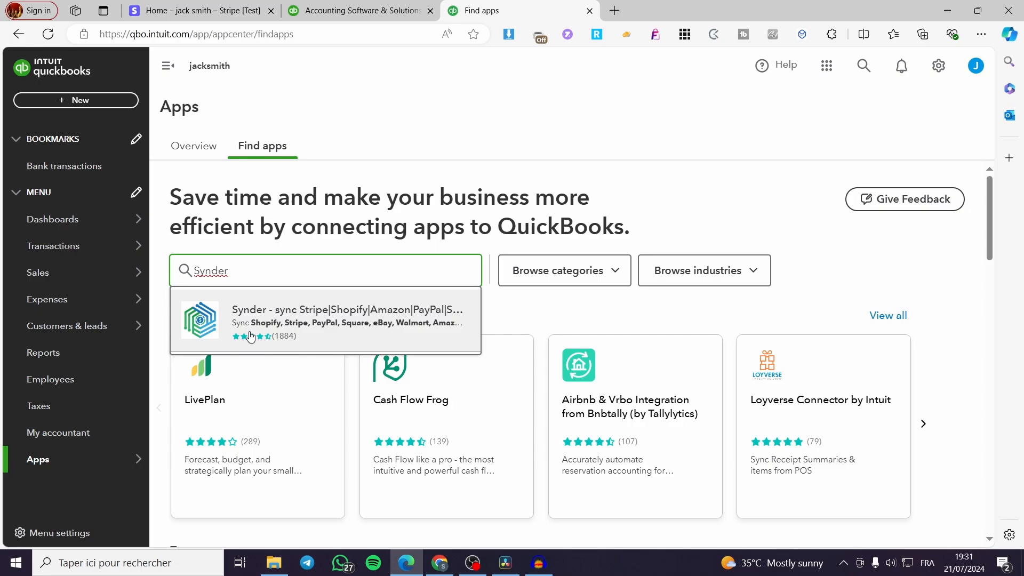
pyautogui.moveTo(280, 331)
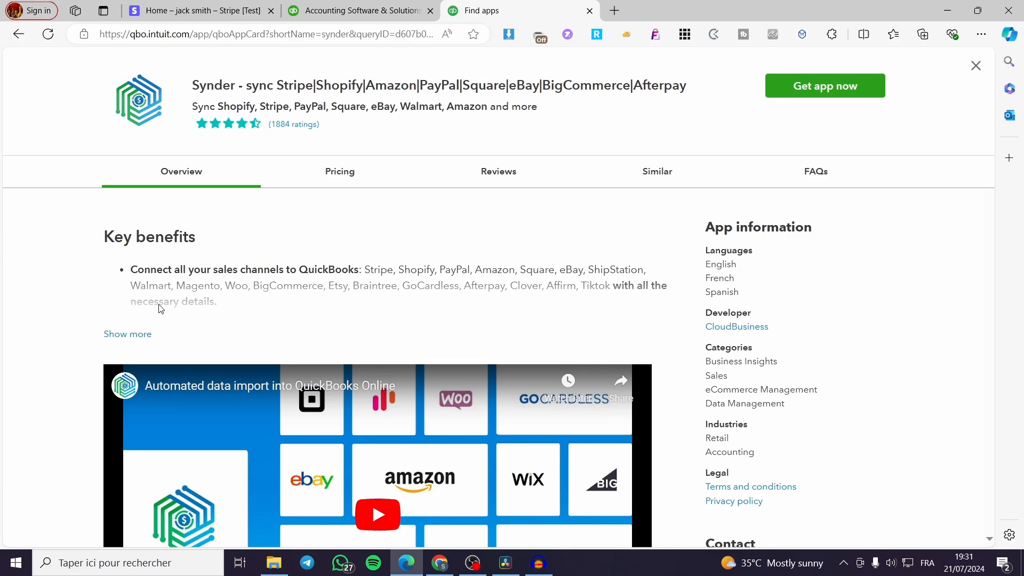
pyautogui.moveTo(203, 283)
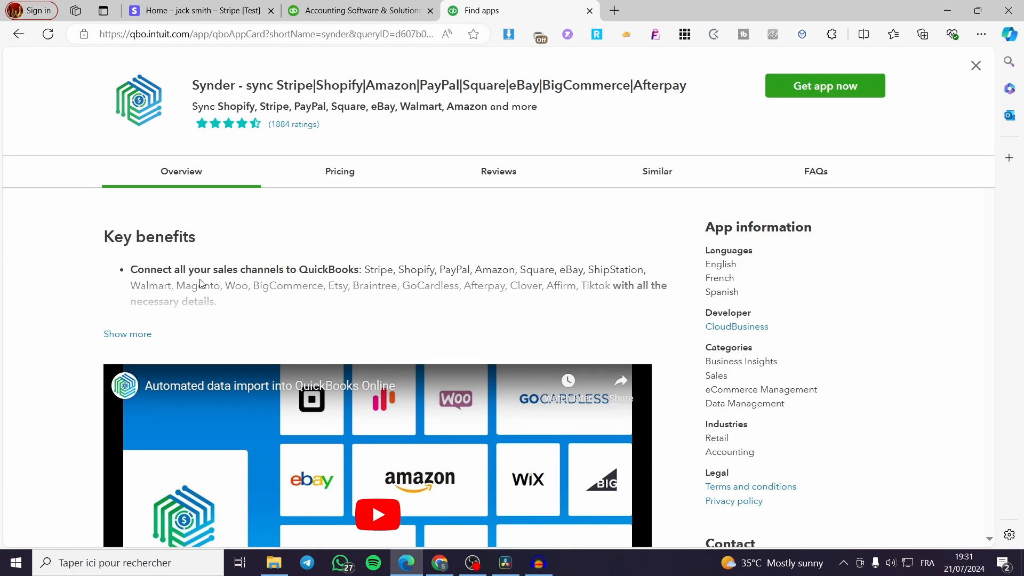
pyautogui.moveTo(267, 281)
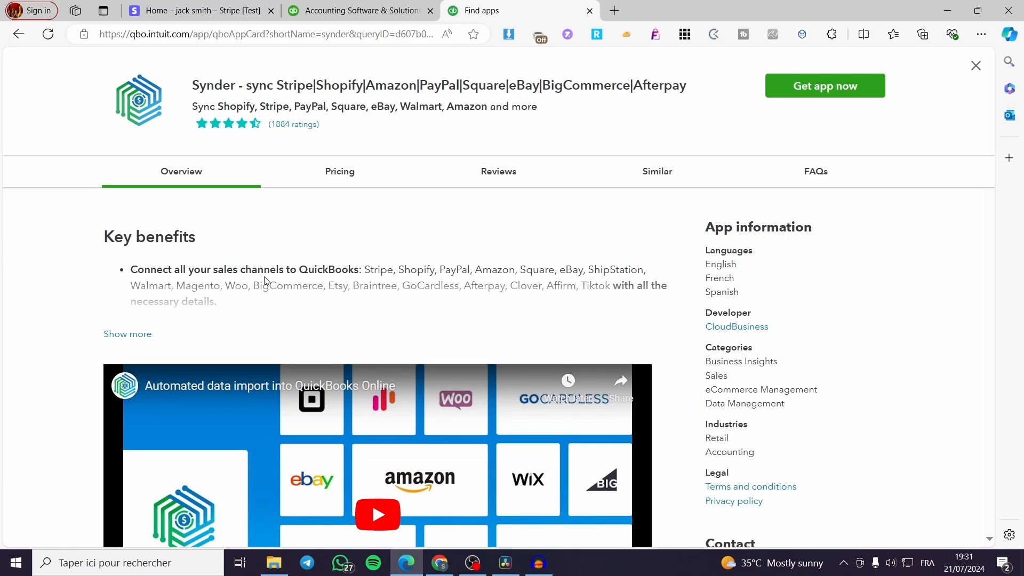
pyautogui.moveTo(398, 279)
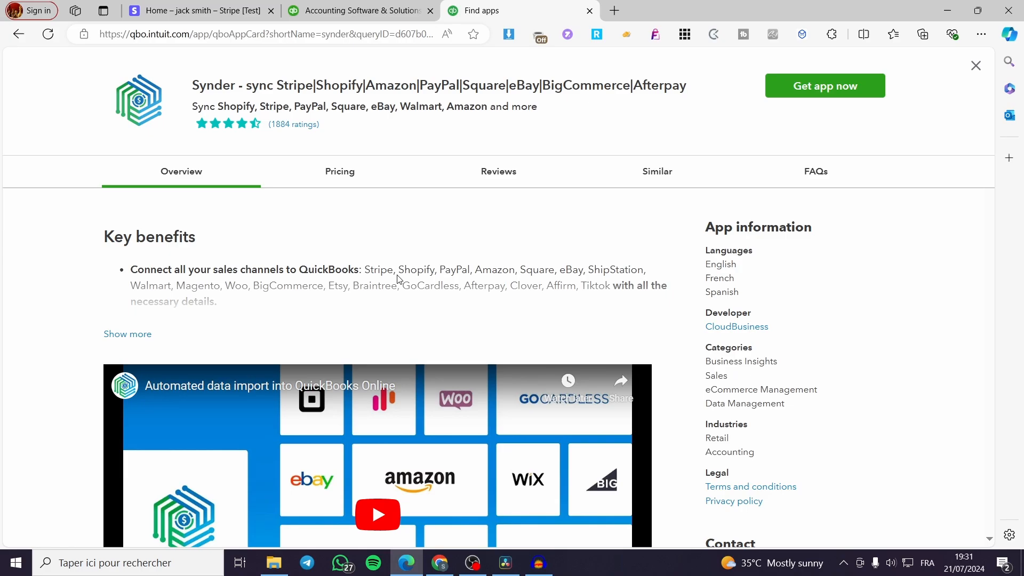
# Open the Synder app details page and review its Overview benefits and app information.
pyautogui.doubleClick(378, 270)
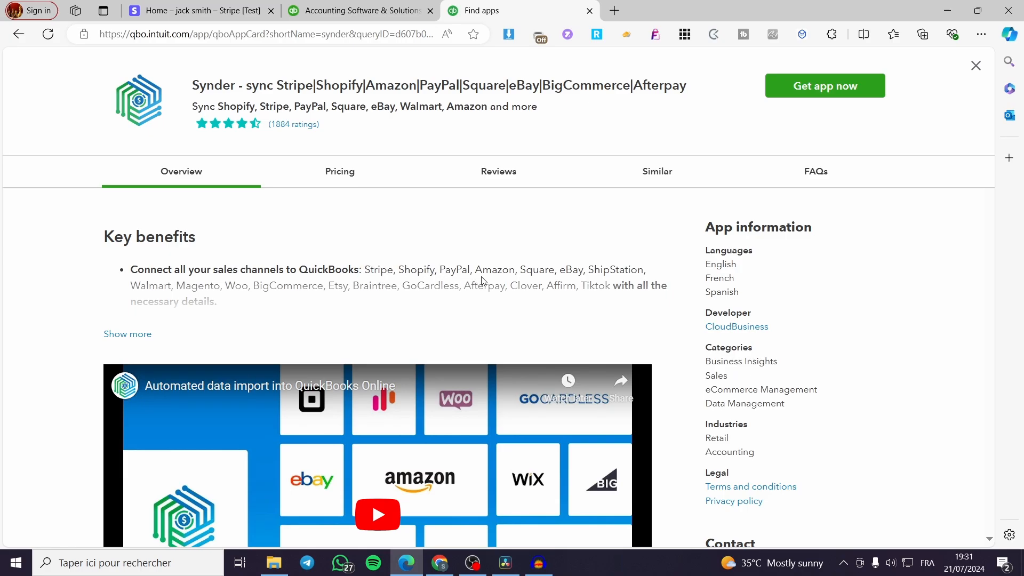
pyautogui.moveTo(558, 280)
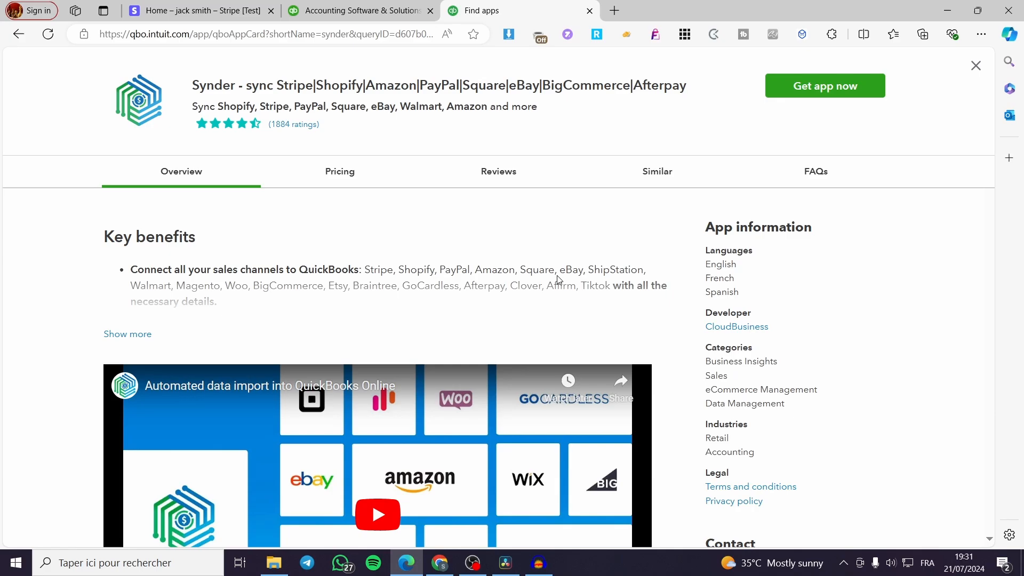
pyautogui.moveTo(810, 267)
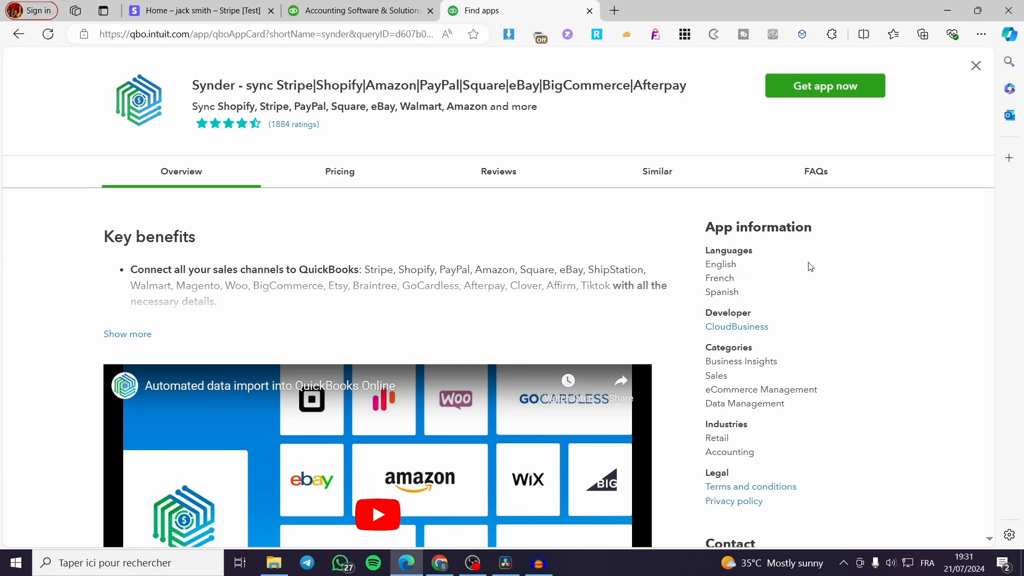
pyautogui.scroll(-3)
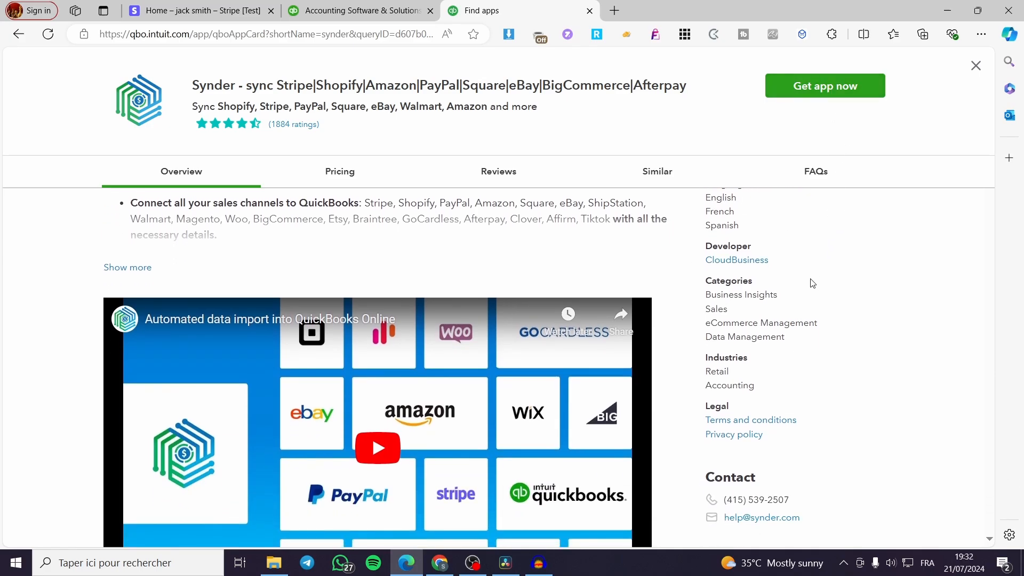
pyautogui.moveTo(825, 272)
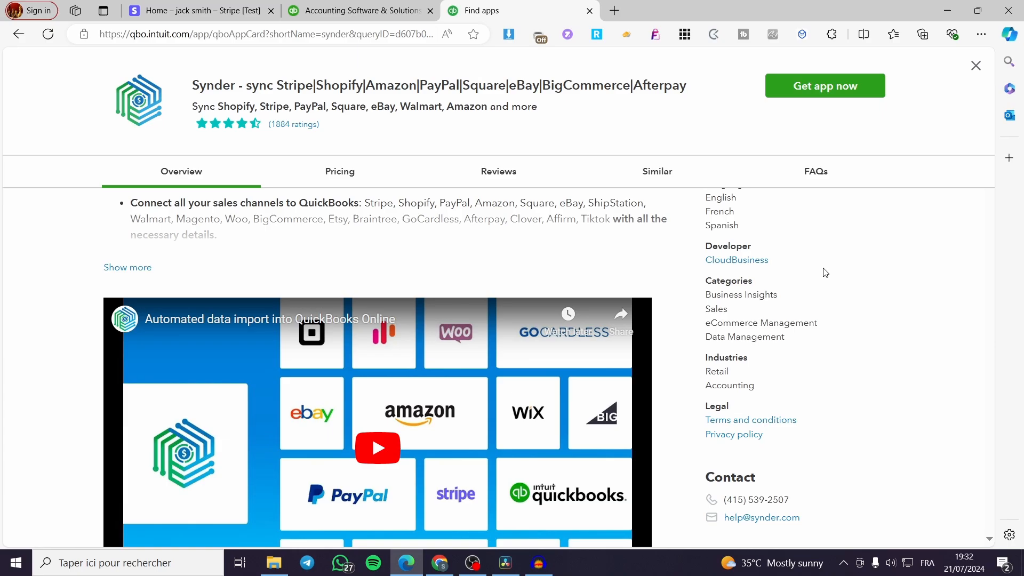
pyautogui.scroll(3)
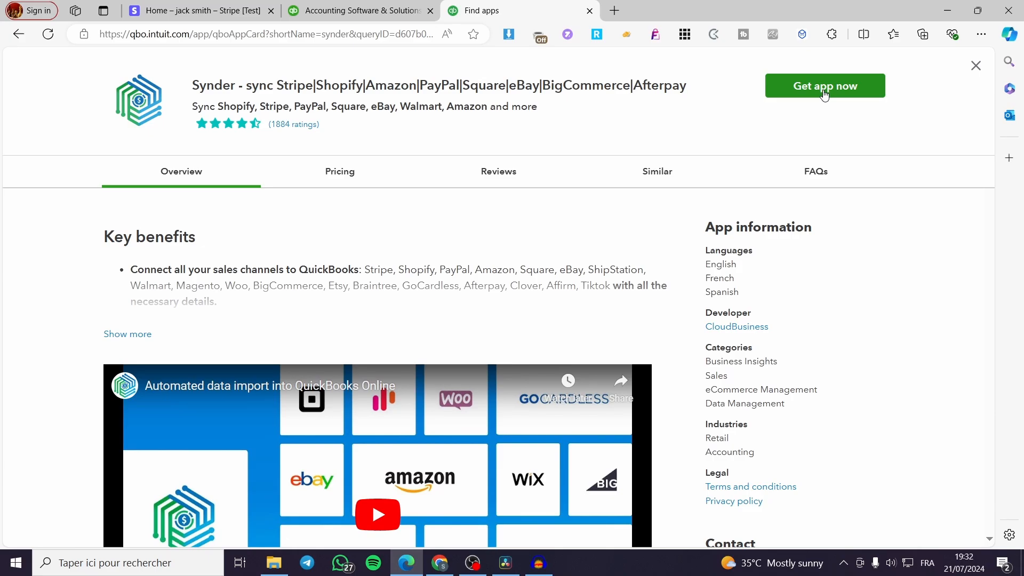
# Get the Synder app and authorise it to use the profile information.
pyautogui.click(825, 85)
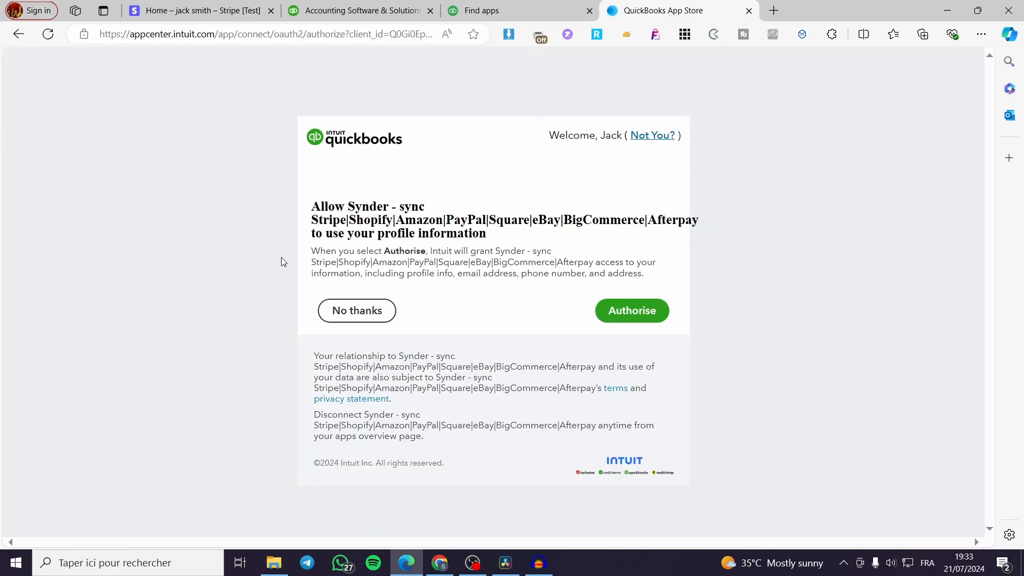
pyautogui.moveTo(464, 261)
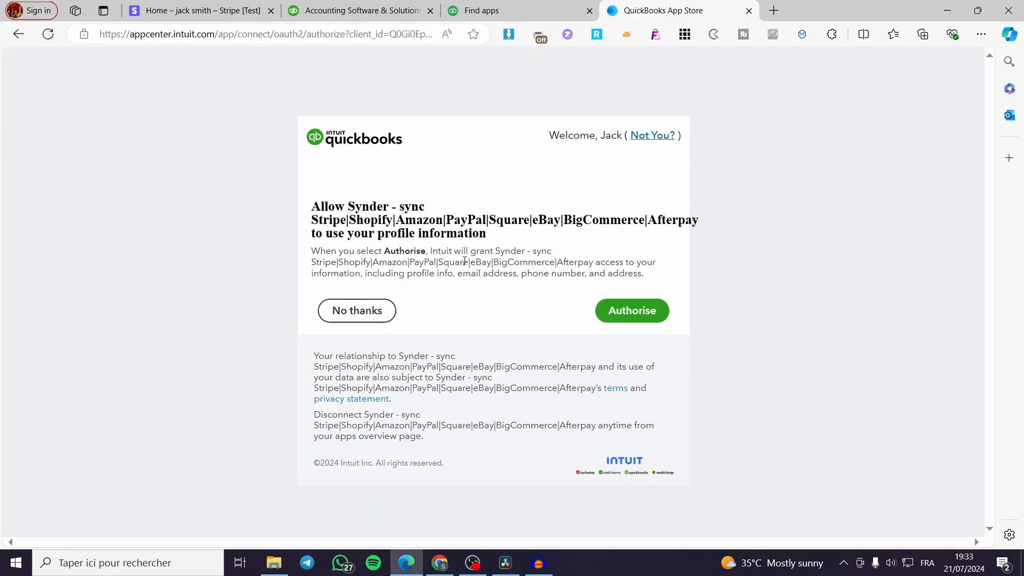
pyautogui.moveTo(601, 251)
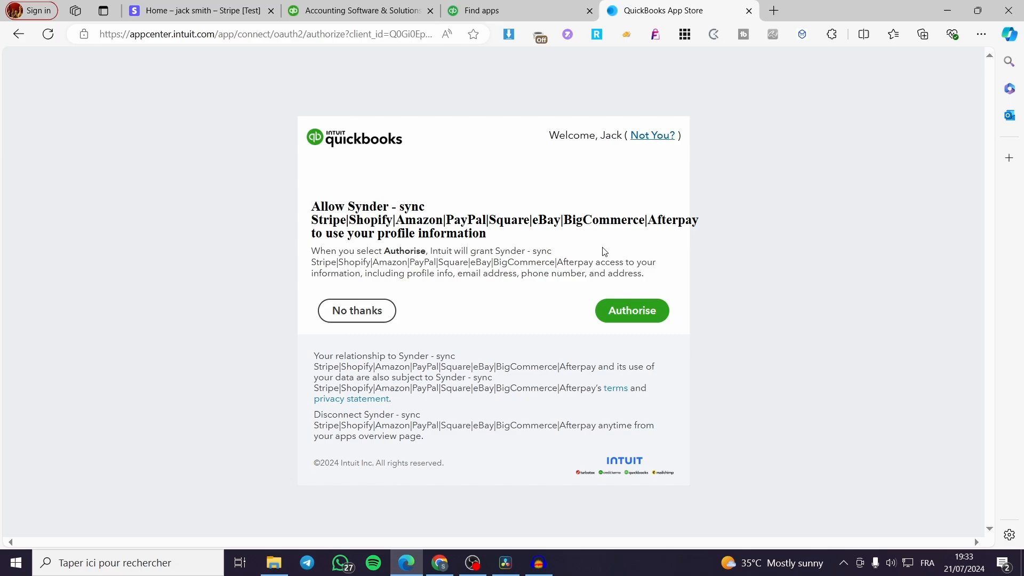
pyautogui.click(630, 310)
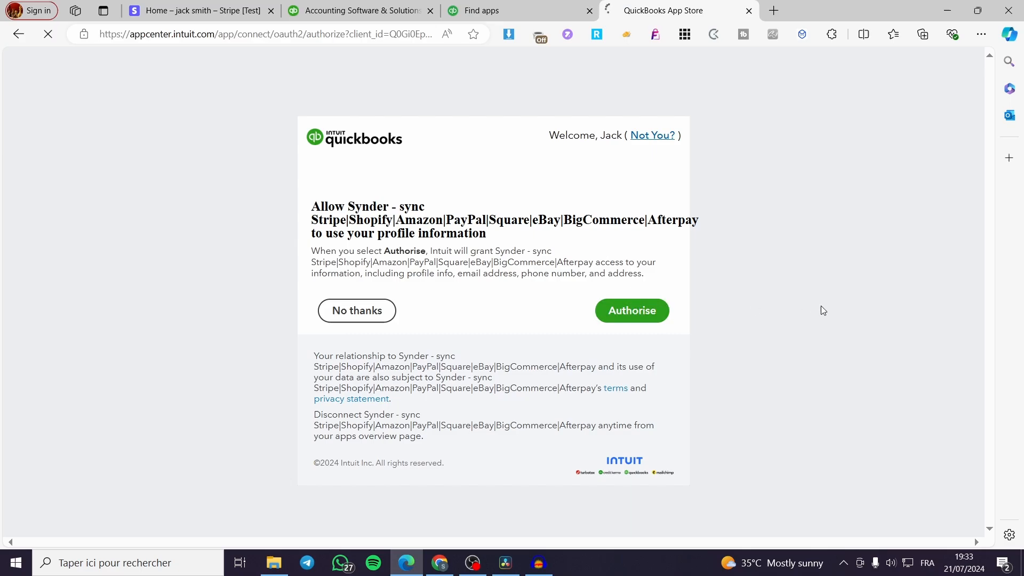
pyautogui.moveTo(853, 302)
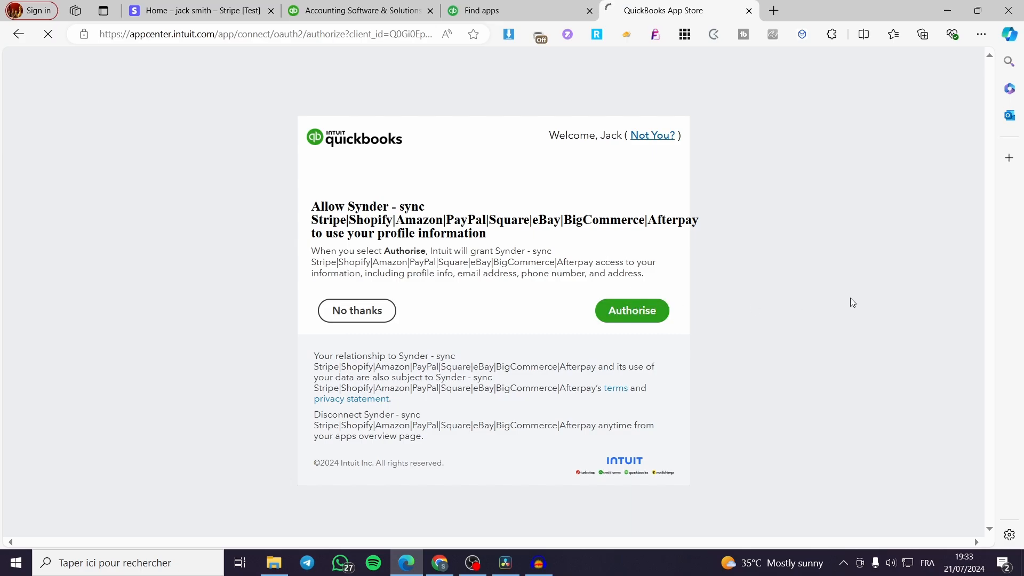
pyautogui.click(631, 311)
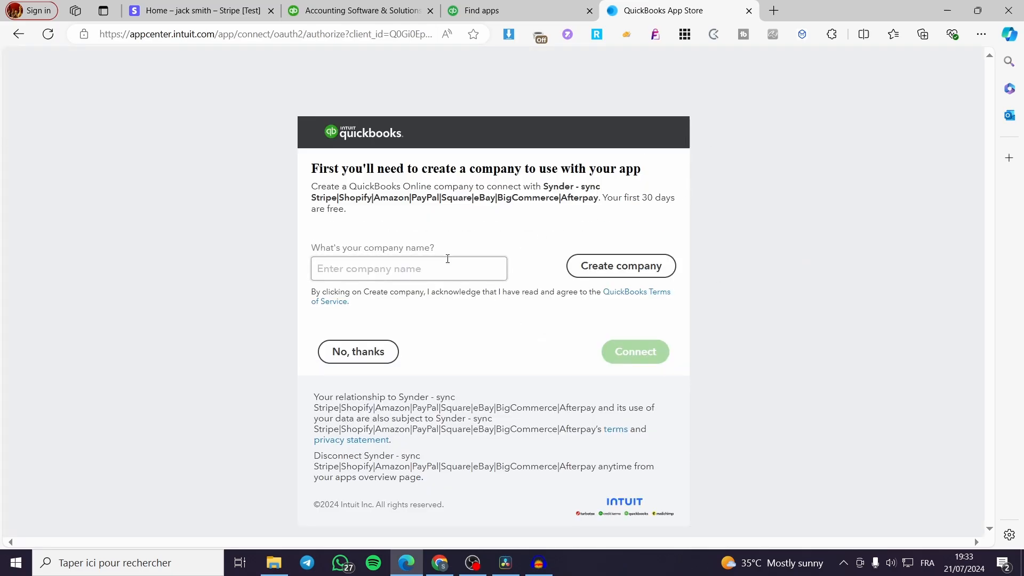
# Create a company named Jacksmith, reaching Synder's connect-to-Jacksmith step 1 of 2.
pyautogui.write('Jacksmith')
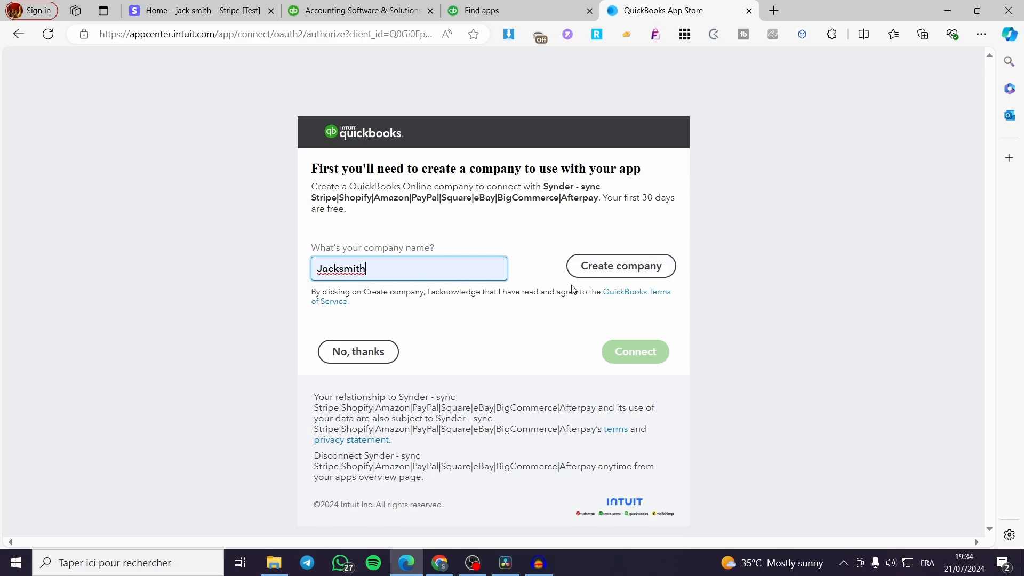
pyautogui.moveTo(404, 368)
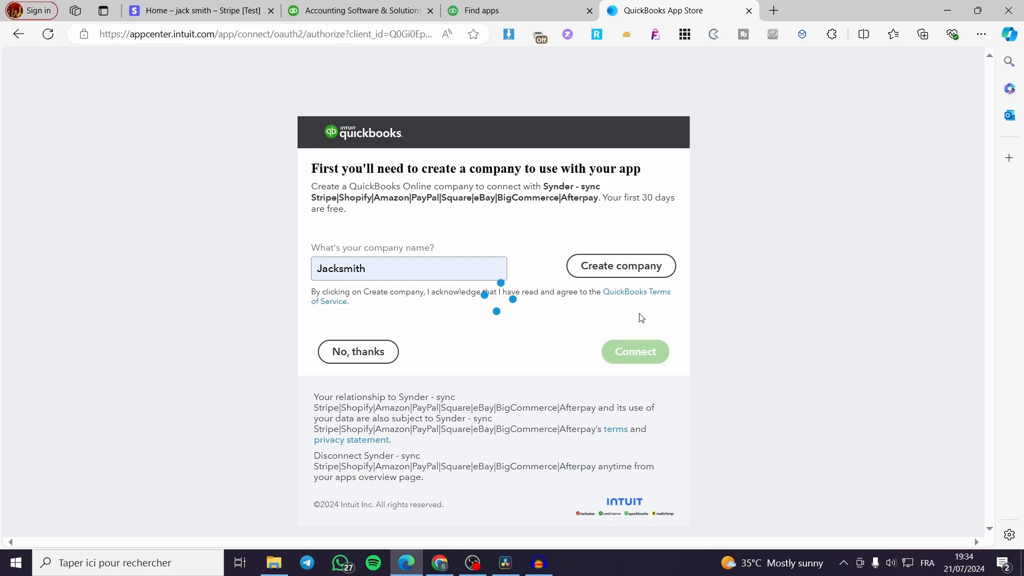
pyautogui.click(620, 266)
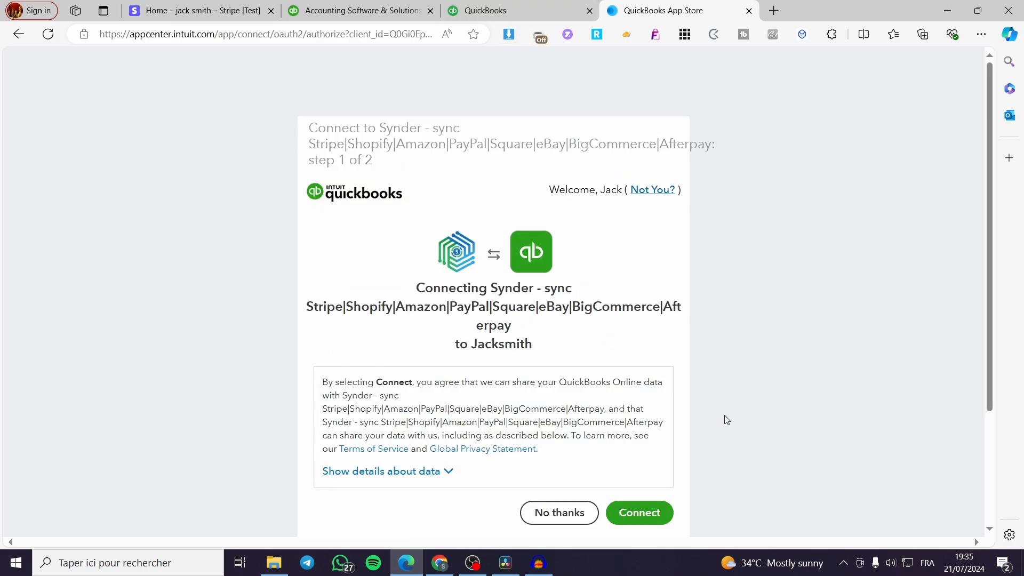
pyautogui.moveTo(543, 340)
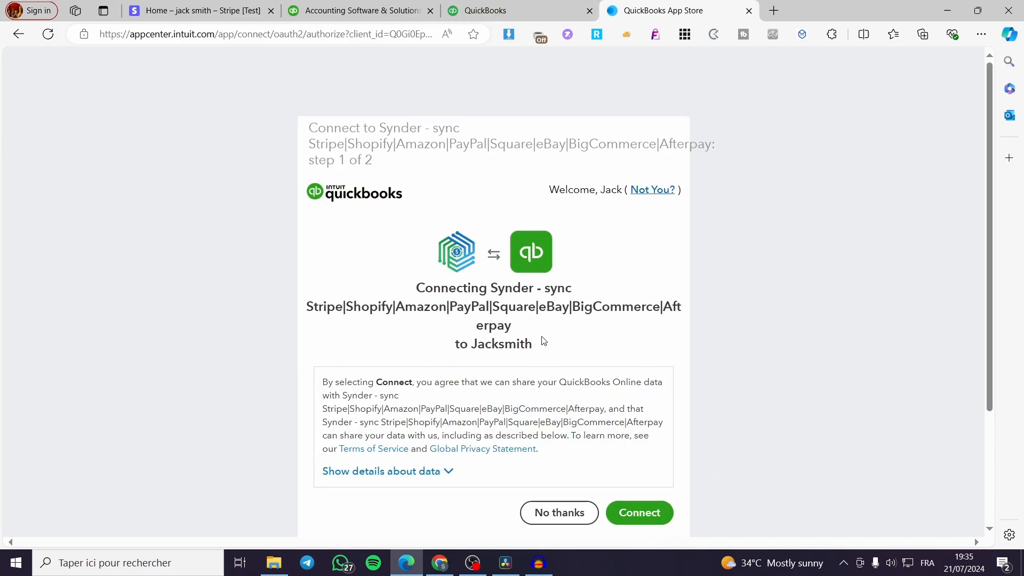
pyautogui.moveTo(511, 331)
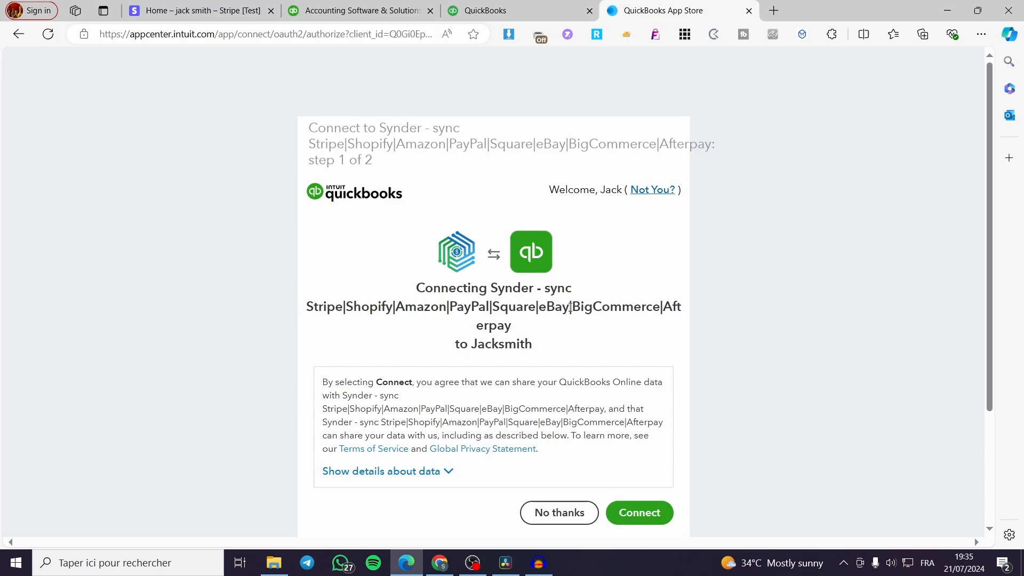
pyautogui.moveTo(760, 346)
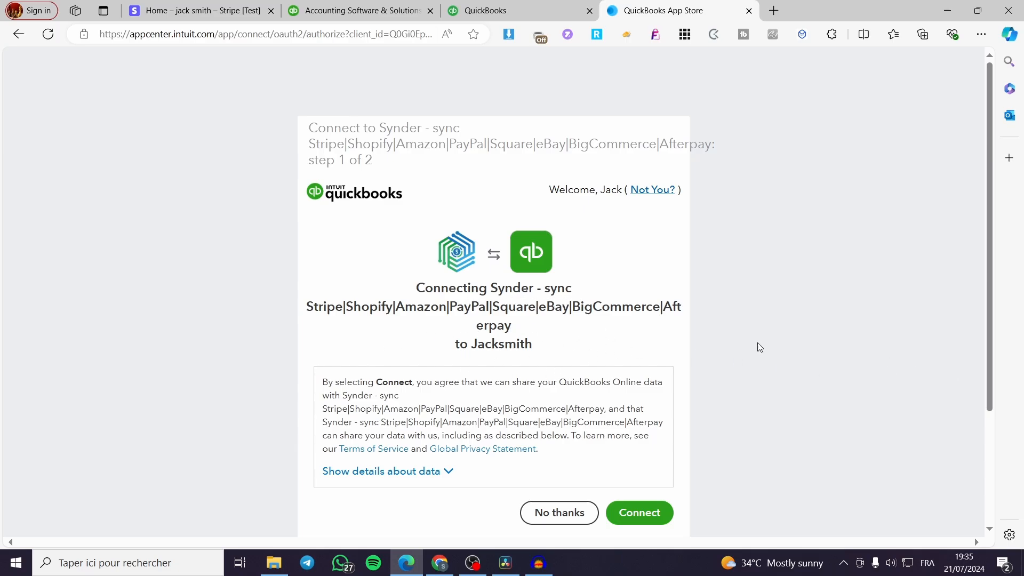
pyautogui.moveTo(320, 165)
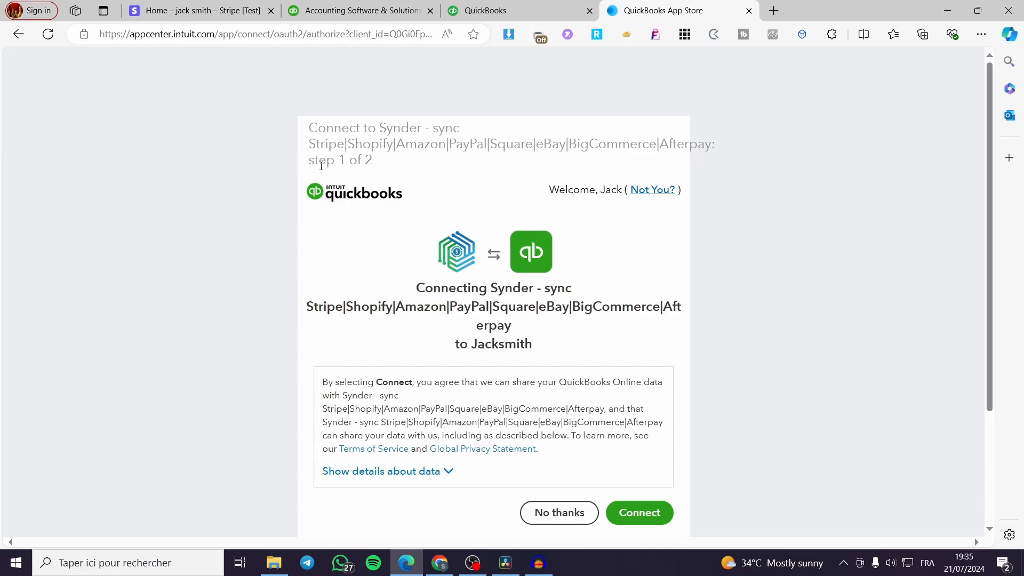
# Approve Synder's connection to the Jacksmith company on the Intuit authorization page.
pyautogui.scroll(-3)
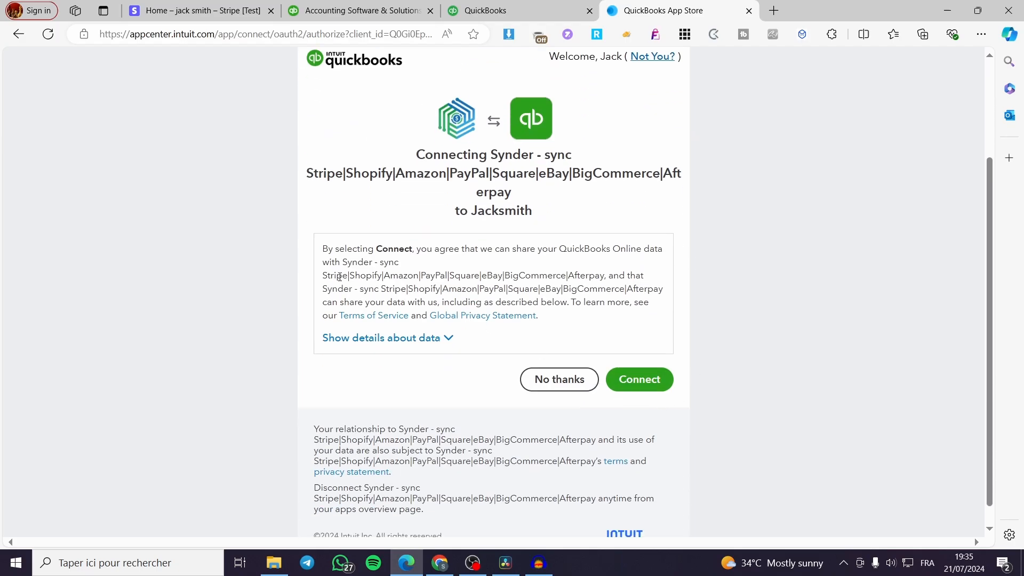
pyautogui.moveTo(639, 380)
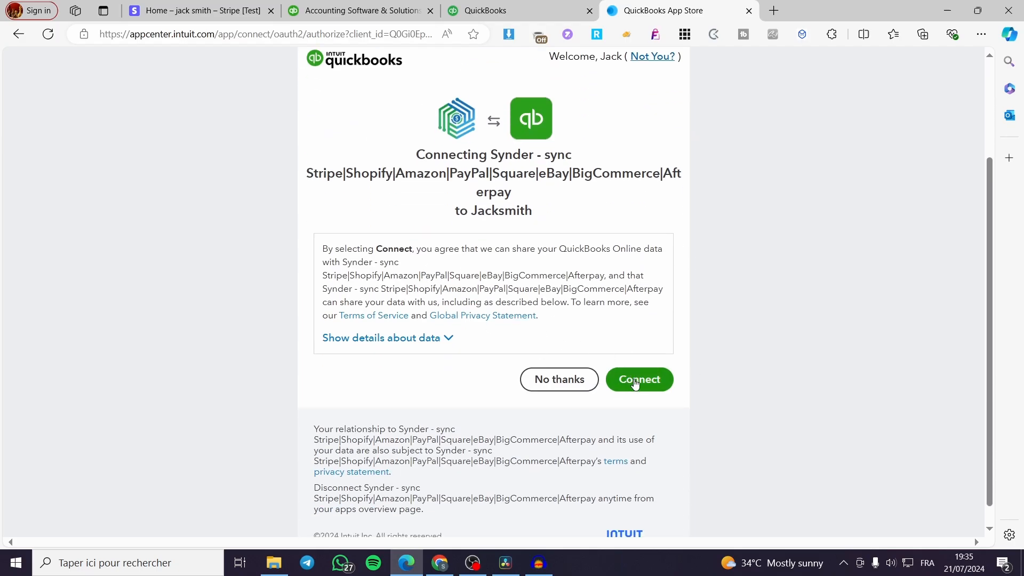
pyautogui.click(639, 379)
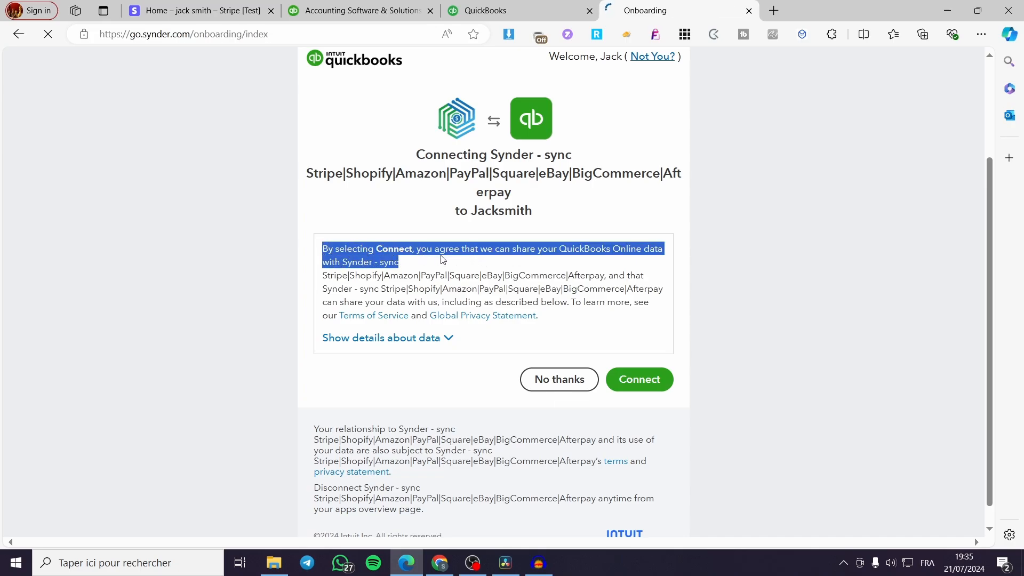
pyautogui.click(639, 380)
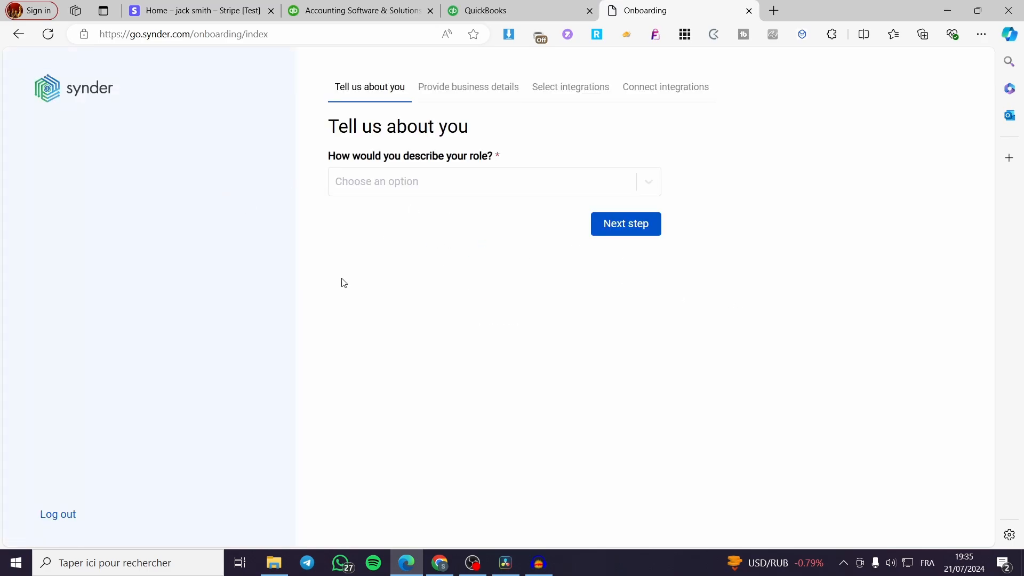
pyautogui.moveTo(437, 90)
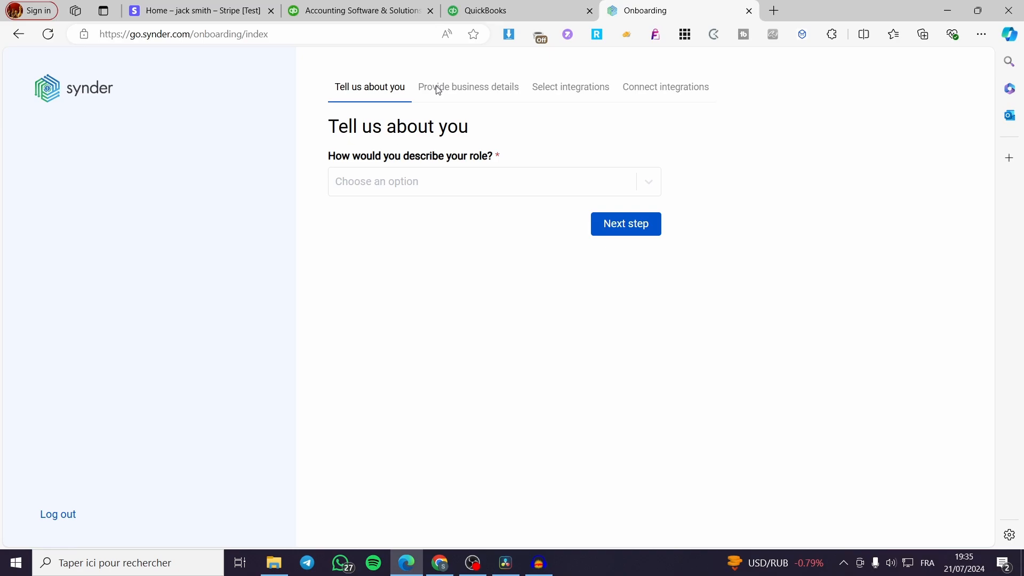
pyautogui.moveTo(675, 202)
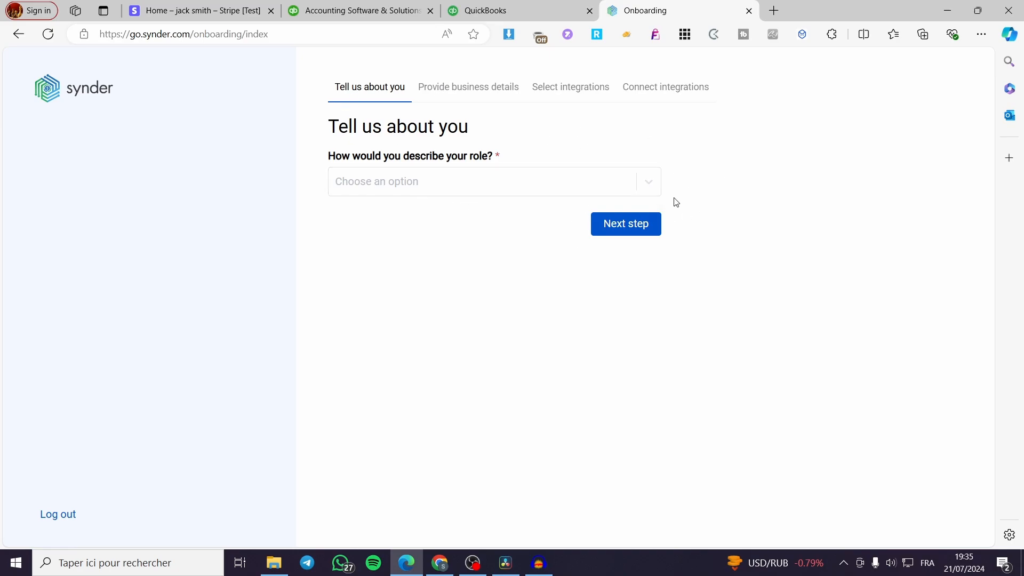
pyautogui.moveTo(454, 142)
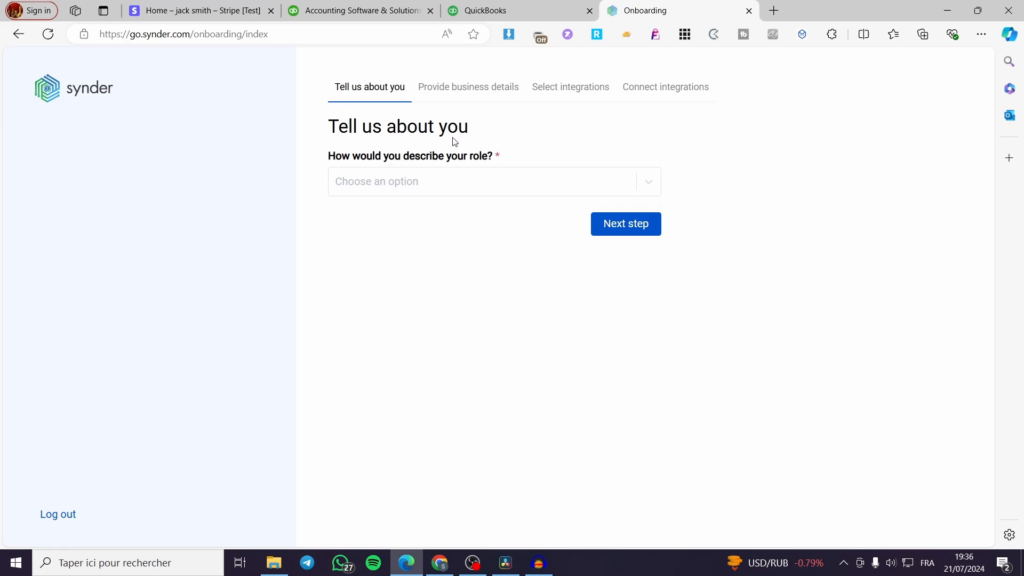
pyautogui.moveTo(431, 166)
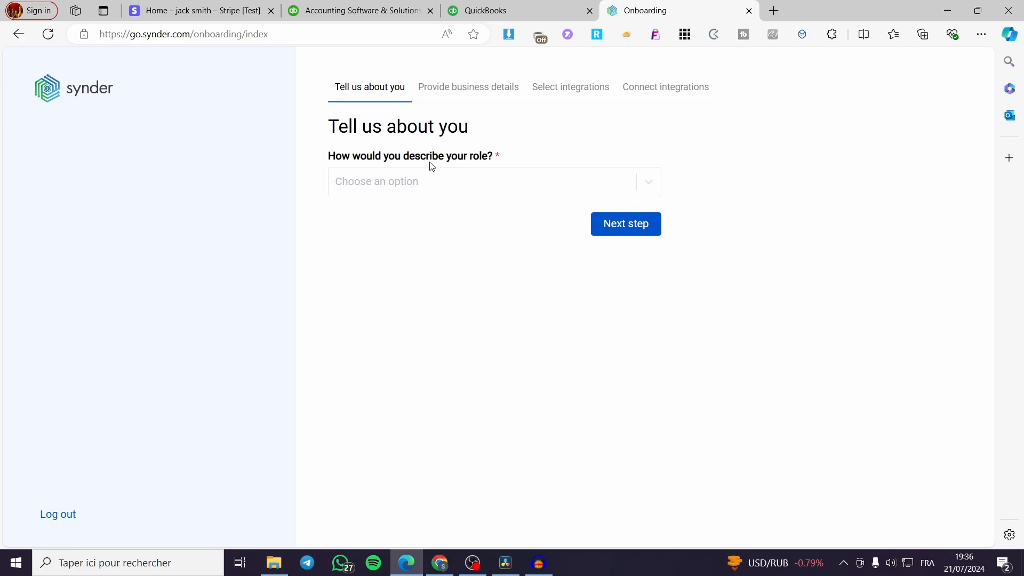
# Choose Marketing as the role and continue to the Provide business details step.
pyautogui.click(494, 181)
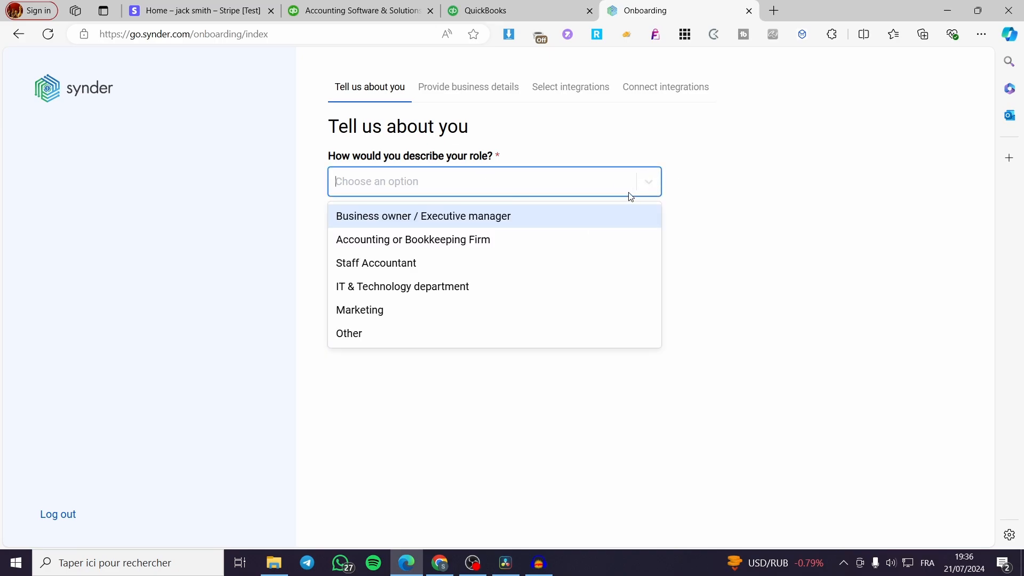
pyautogui.moveTo(563, 249)
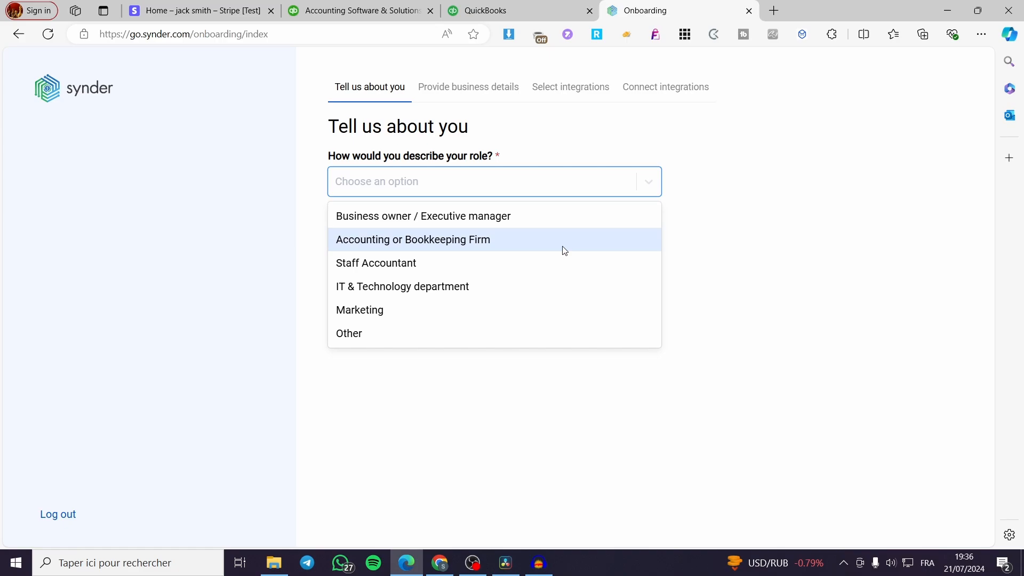
pyautogui.moveTo(543, 263)
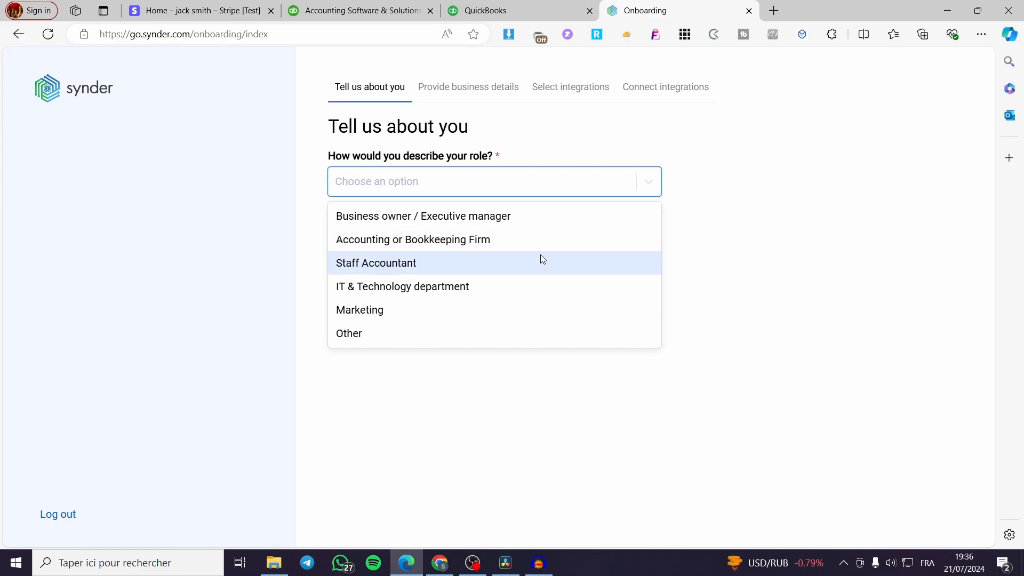
pyautogui.moveTo(502, 310)
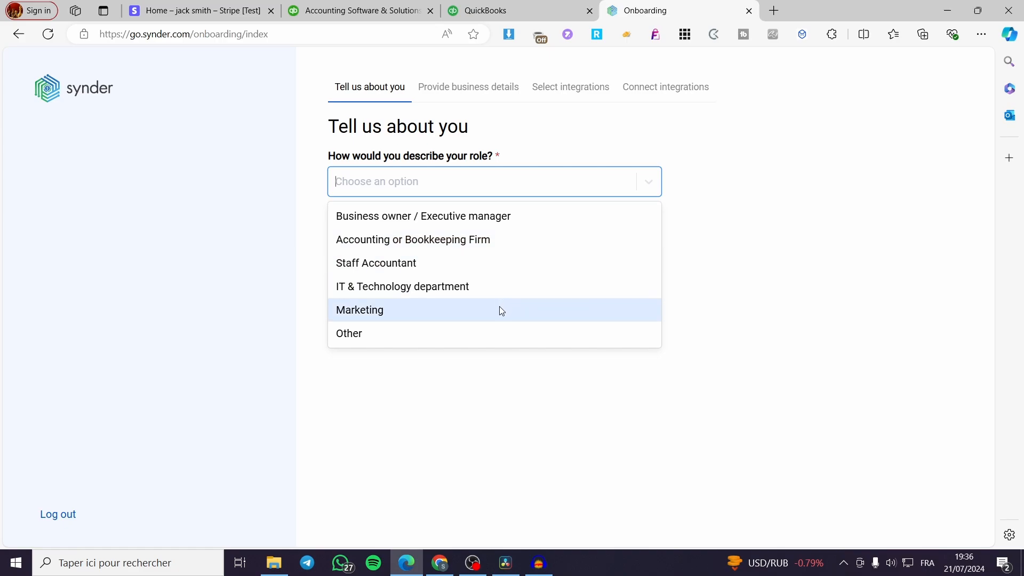
pyautogui.click(360, 310)
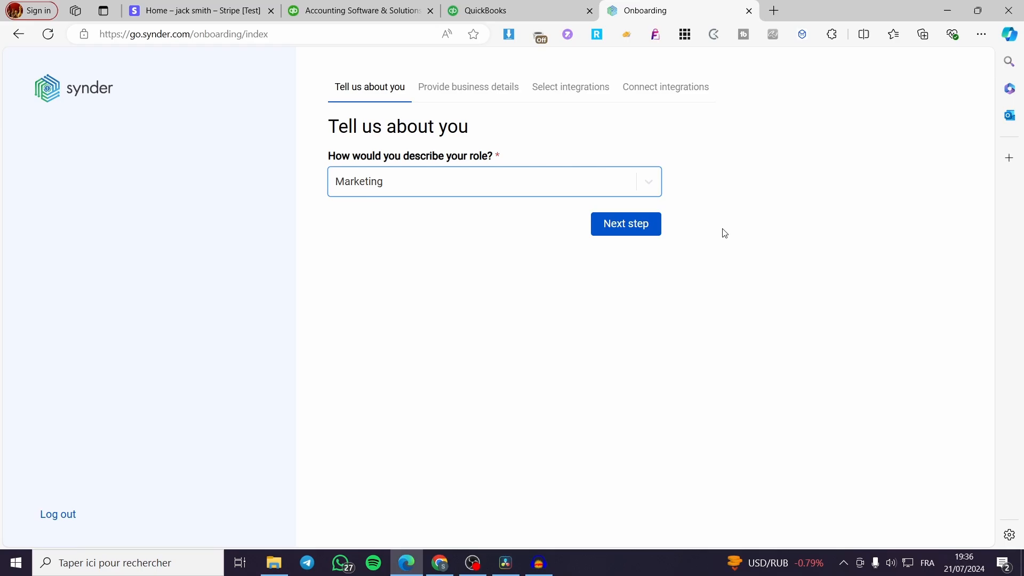
pyautogui.click(625, 223)
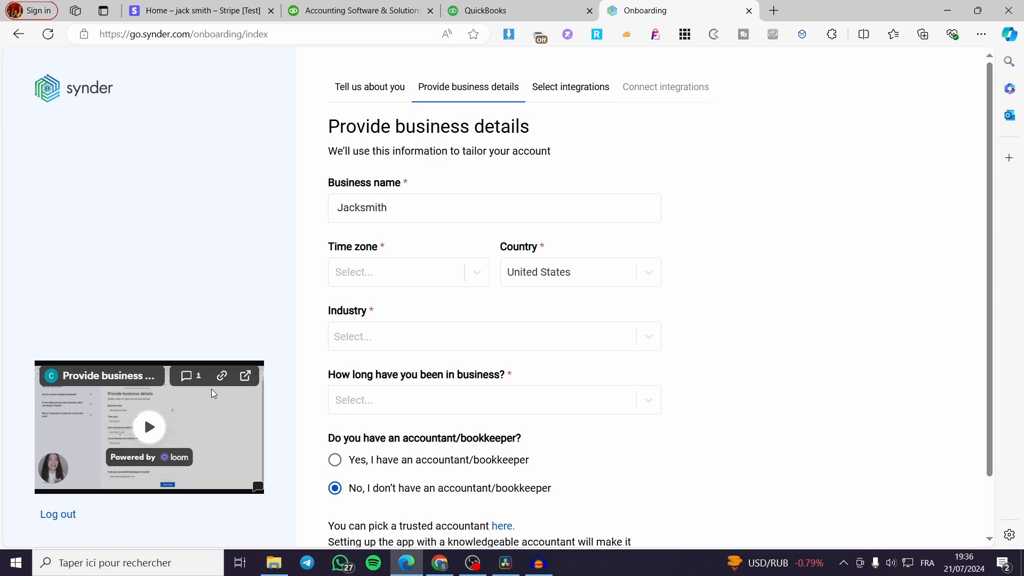
pyautogui.moveTo(310, 443)
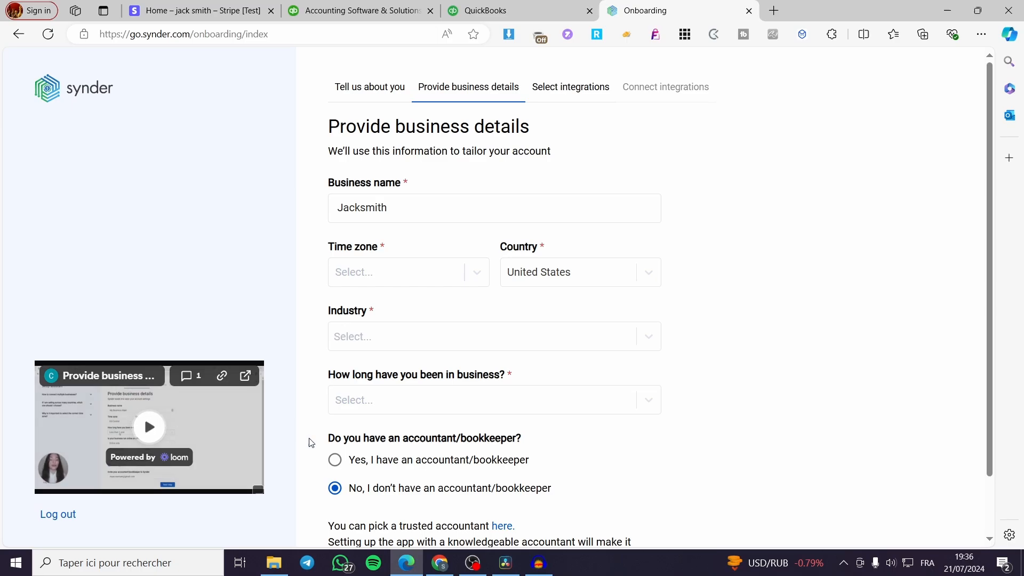
pyautogui.moveTo(431, 292)
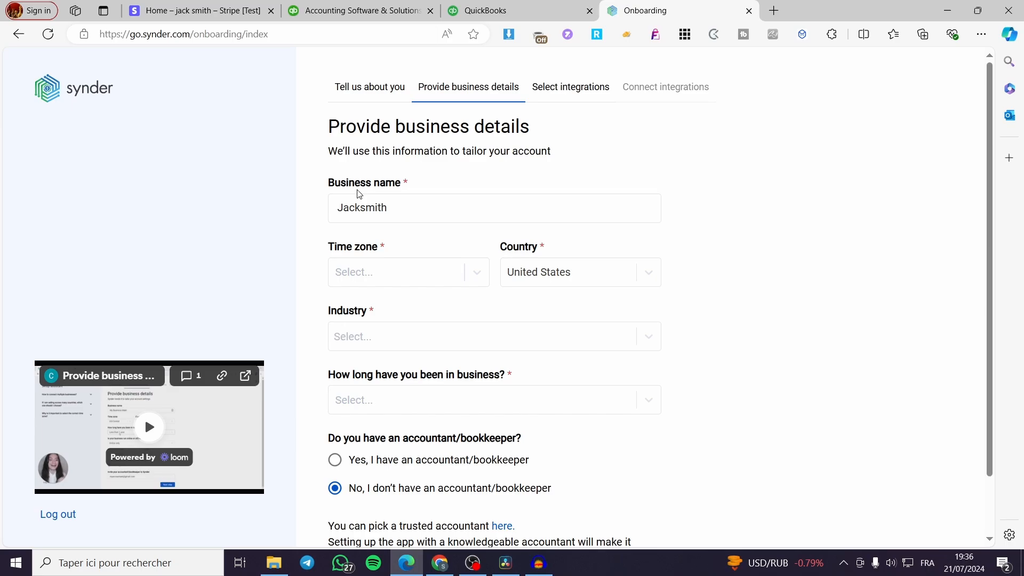
pyautogui.moveTo(418, 190)
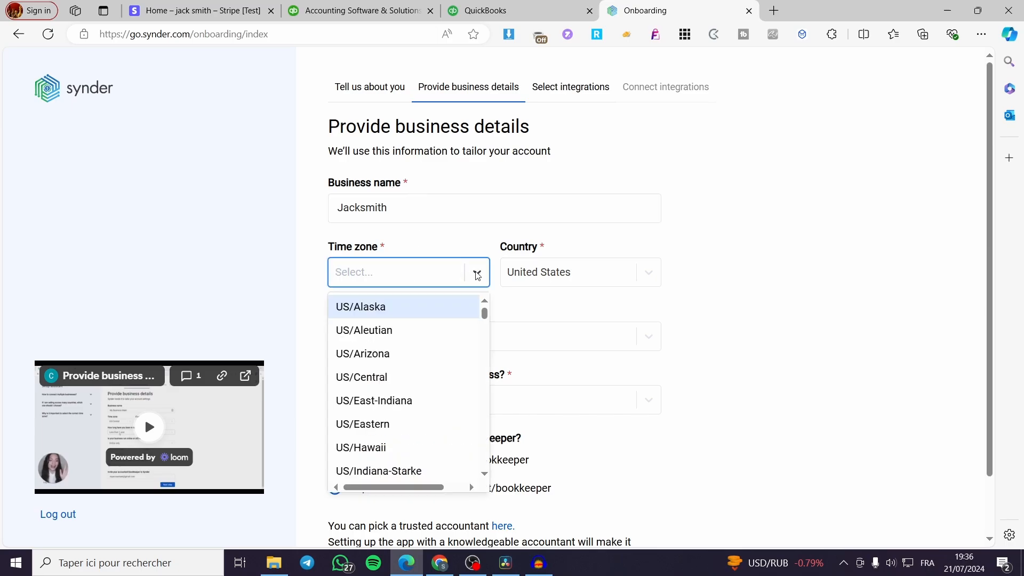
# Set the time zone to Europe/Stockholm from the dropdown list.
pyautogui.scroll(-3)
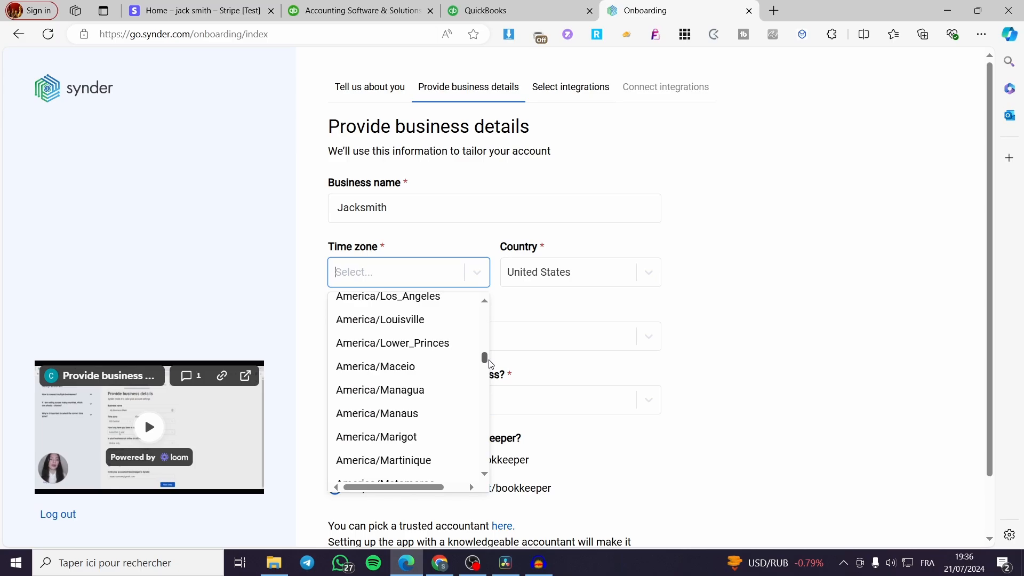
pyautogui.scroll(3)
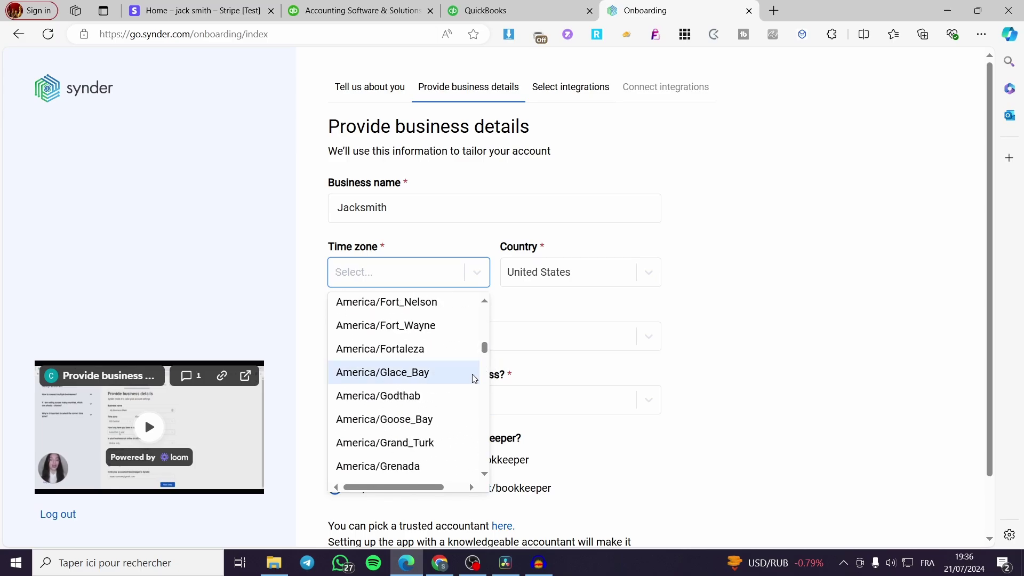
pyautogui.scroll(-3)
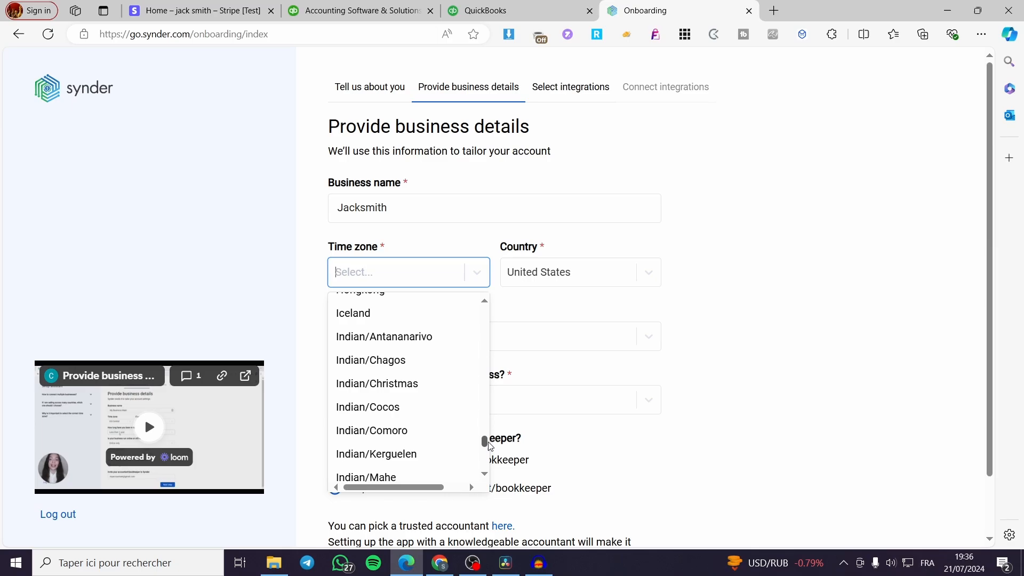
pyautogui.scroll(-3)
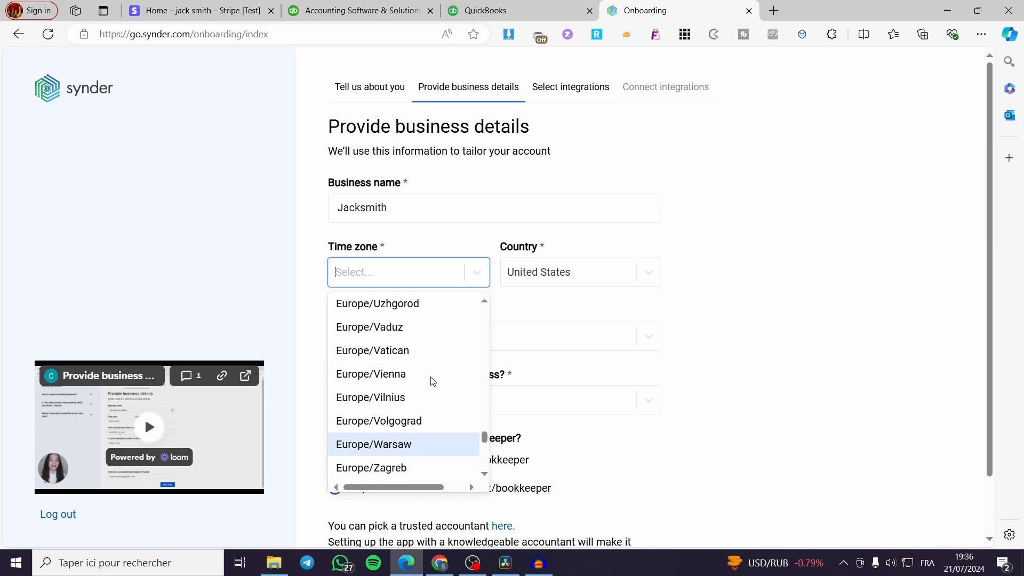
pyautogui.scroll(-3)
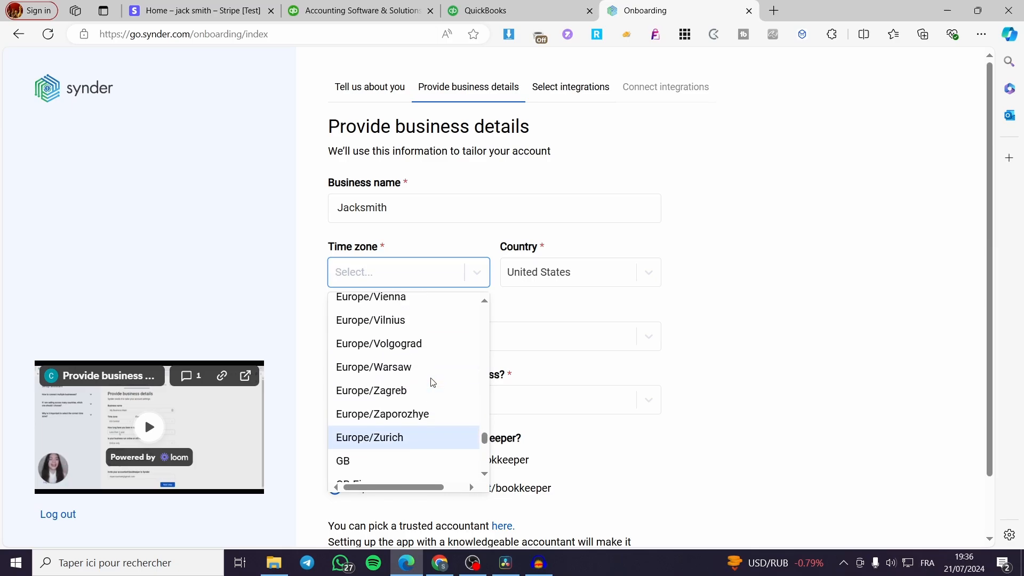
pyautogui.scroll(3)
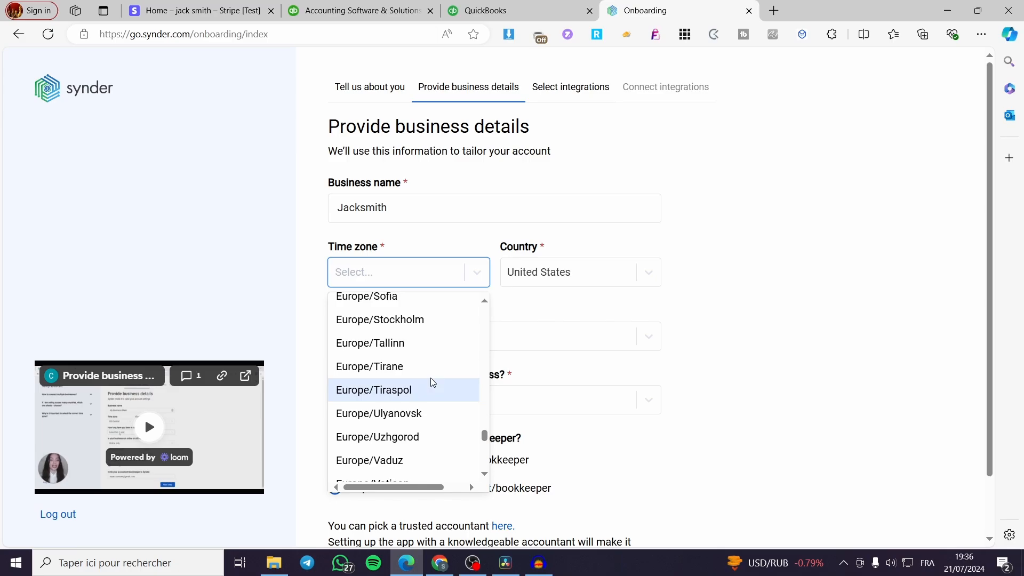
pyautogui.scroll(3)
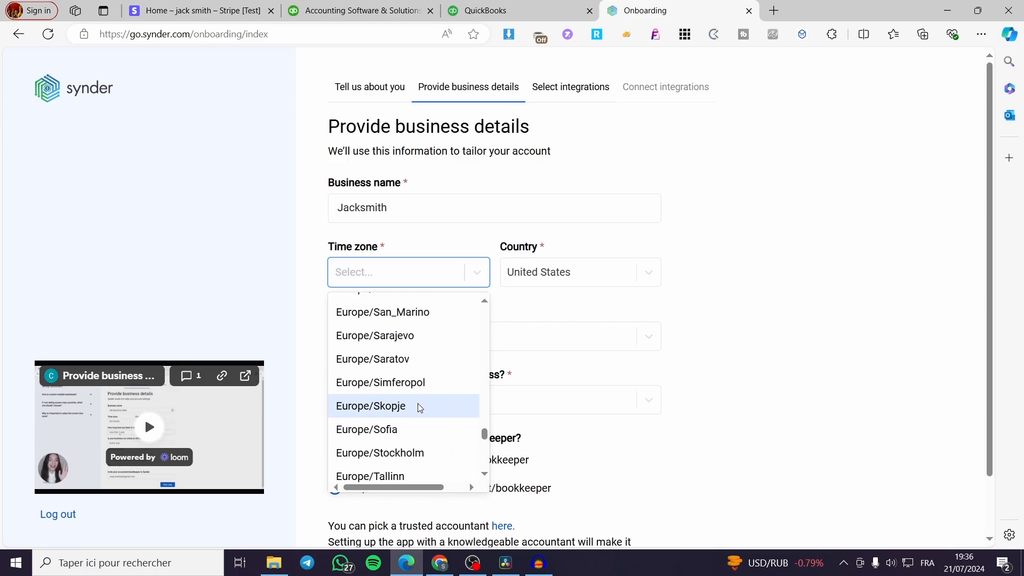
pyautogui.click(379, 452)
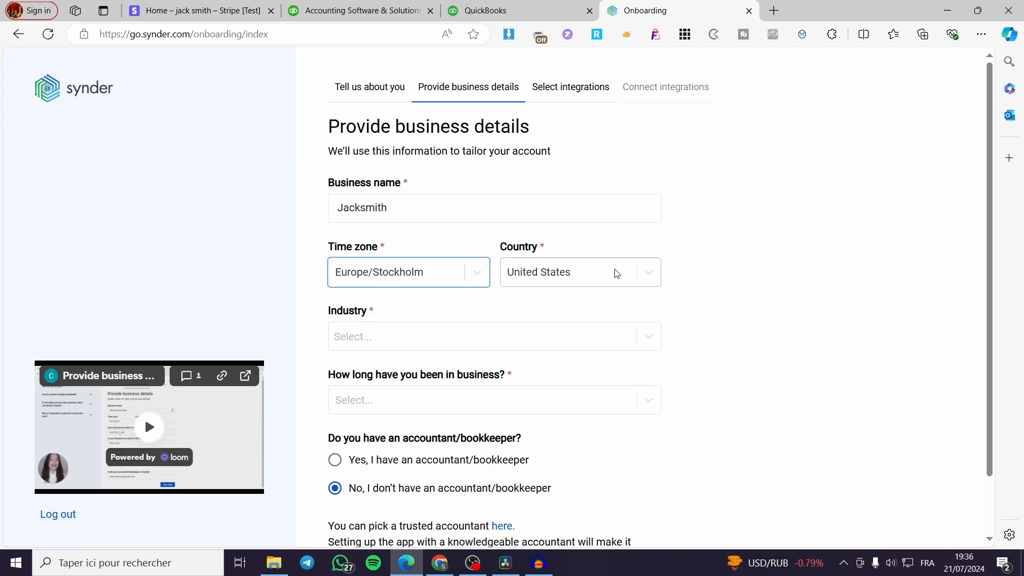
# Filter the Country list with "sw" and pick Sweden instead of United States.
pyautogui.click(578, 272)
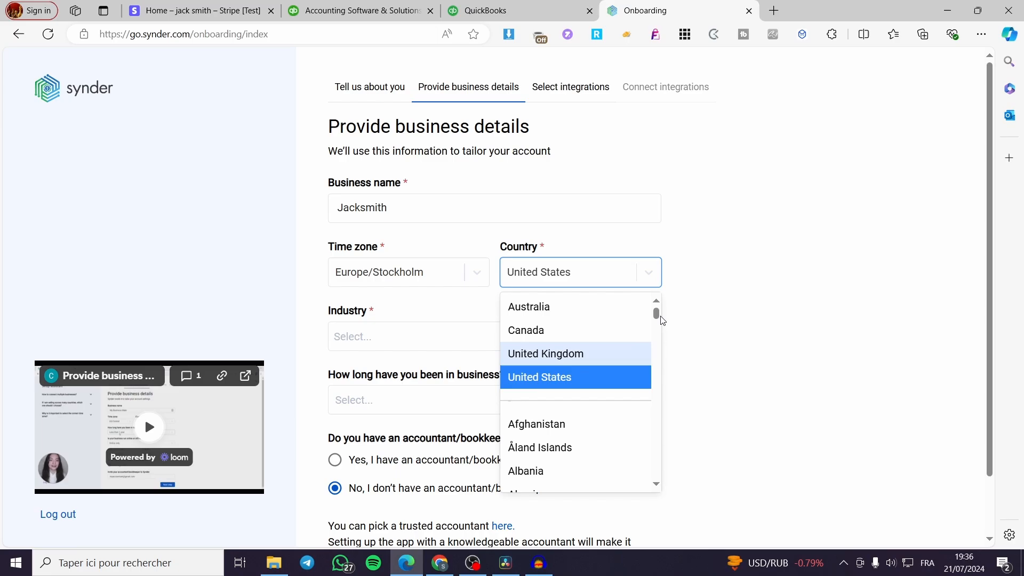
pyautogui.scroll(-3)
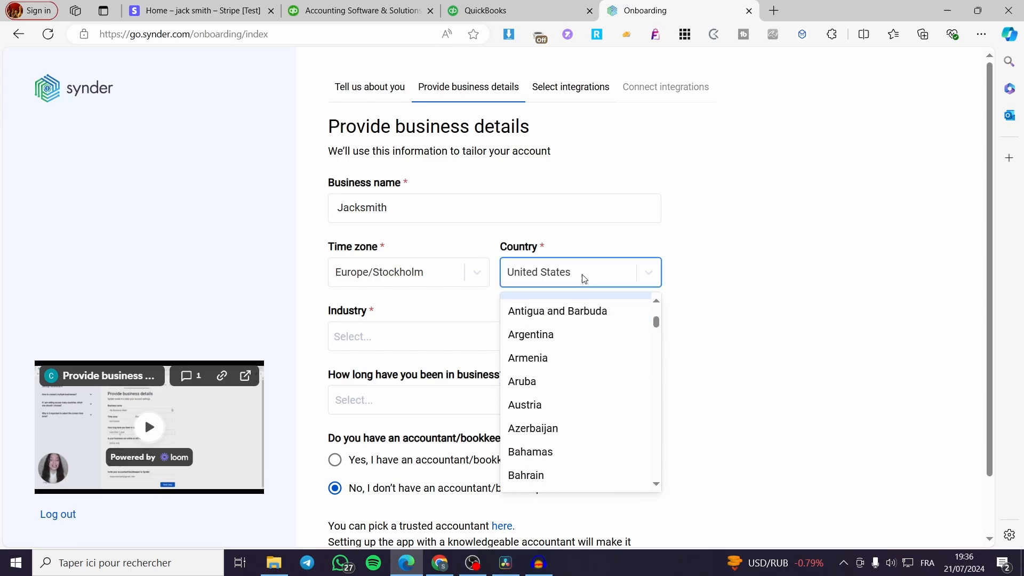
pyautogui.write('sw')
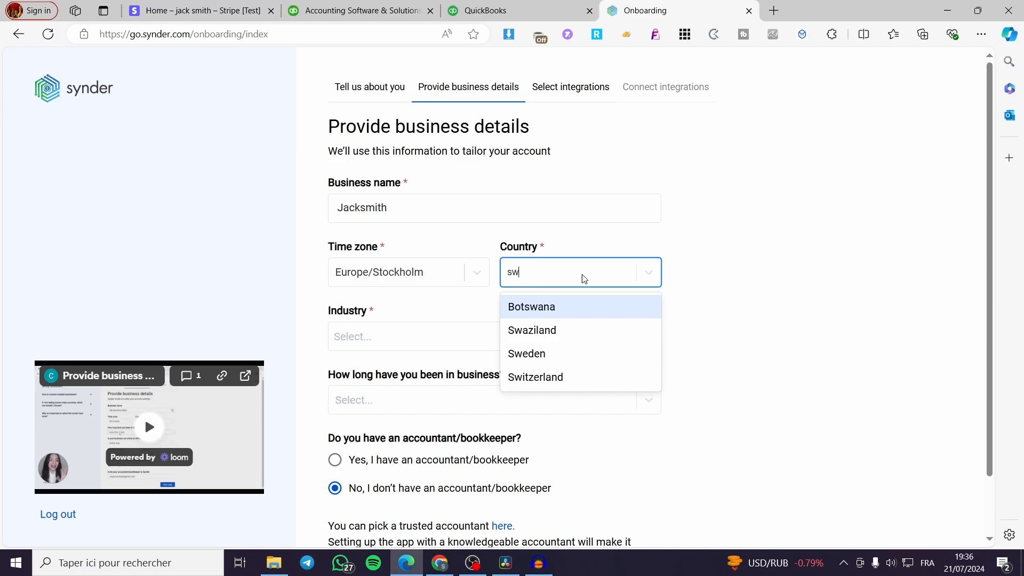
pyautogui.click(526, 354)
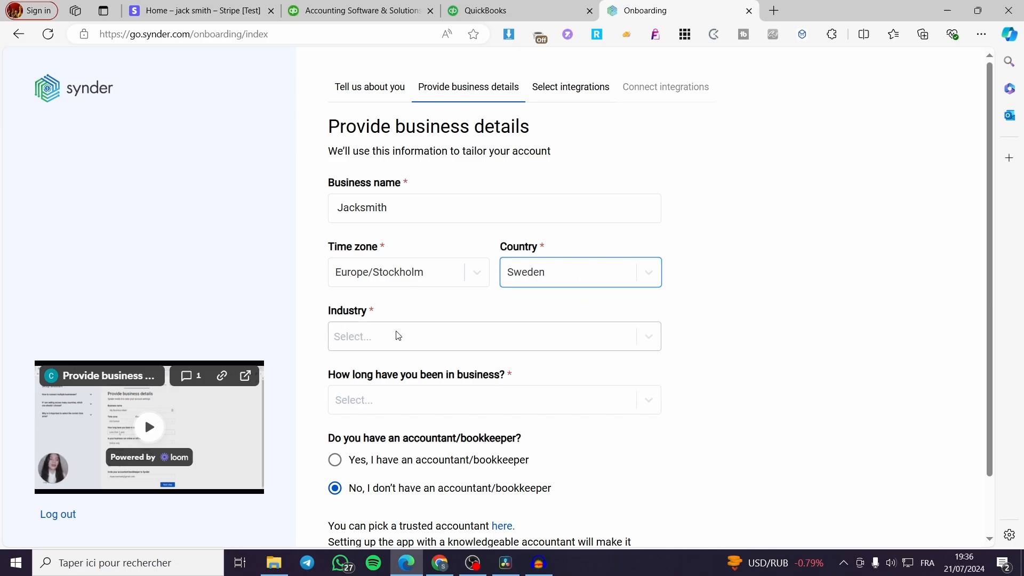
# Tick Education, Entertainment and Hospitality / Travel in the Industry list.
pyautogui.click(493, 336)
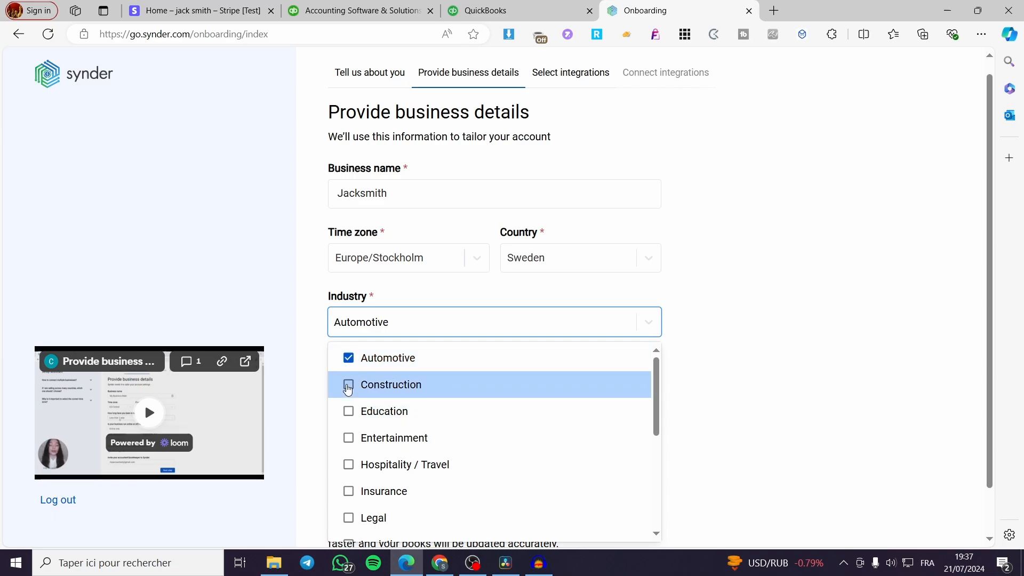
pyautogui.click(347, 357)
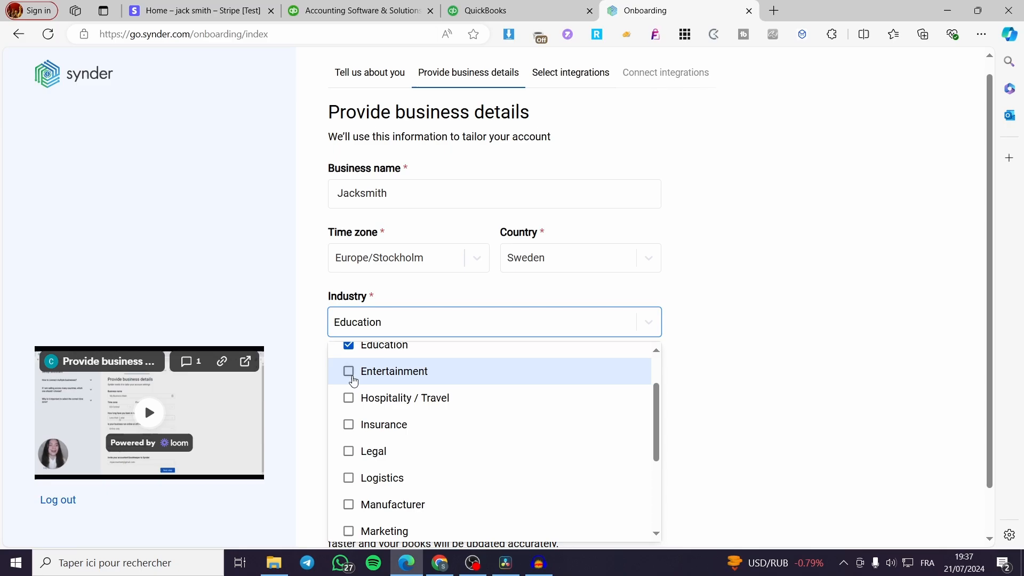
pyautogui.click(348, 398)
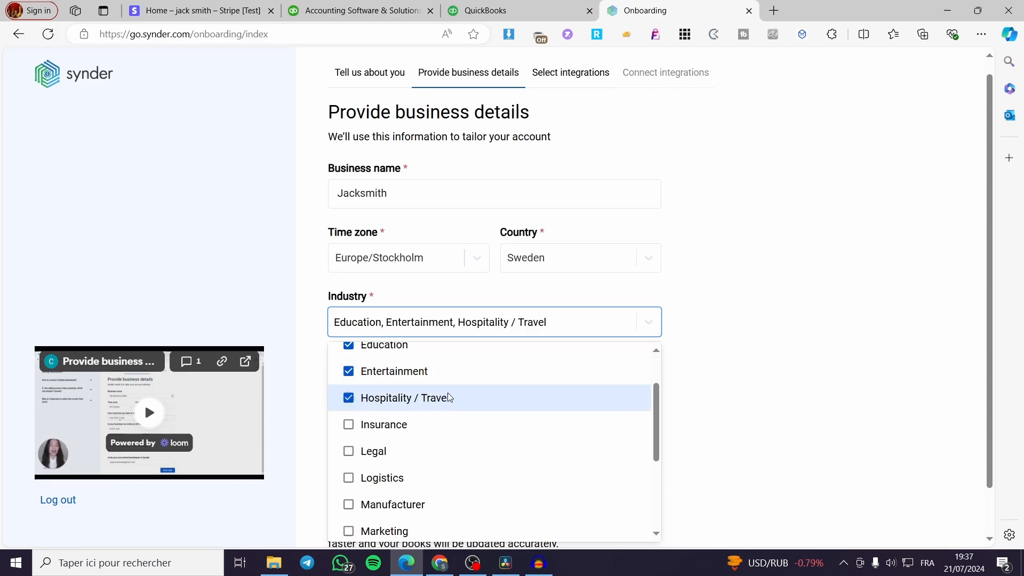
pyautogui.click(625, 323)
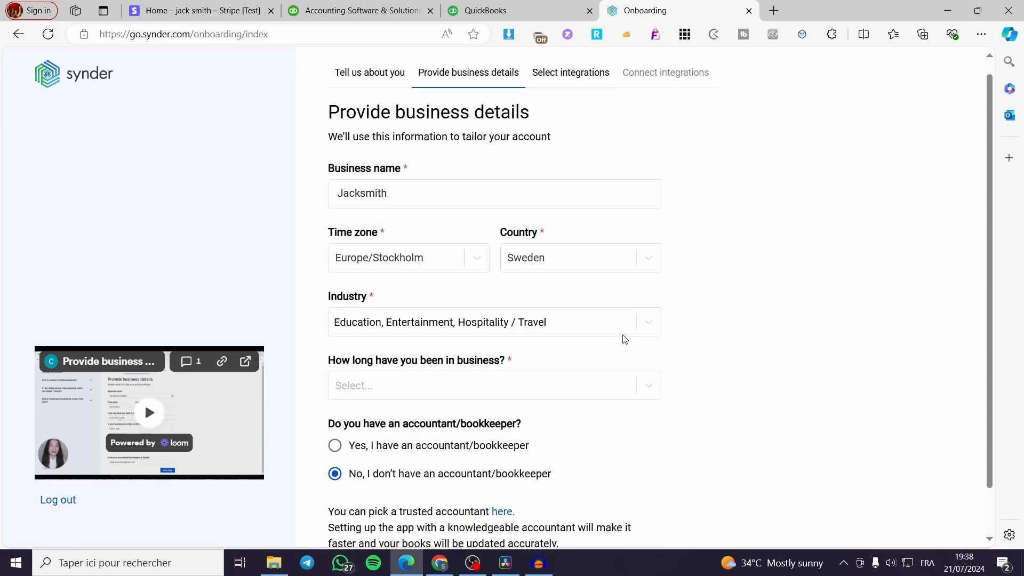
pyautogui.moveTo(292, 345)
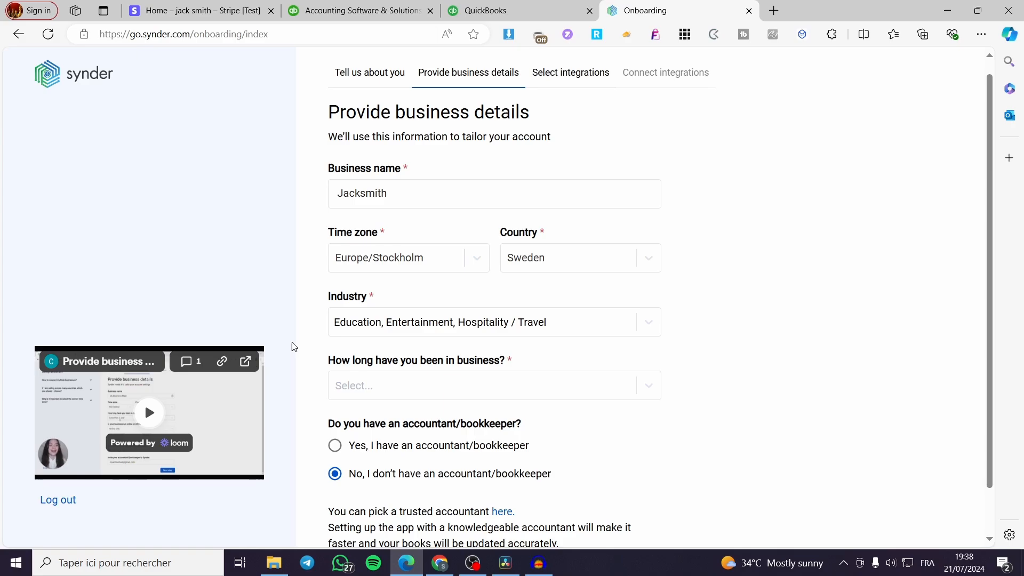
pyautogui.moveTo(644, 345)
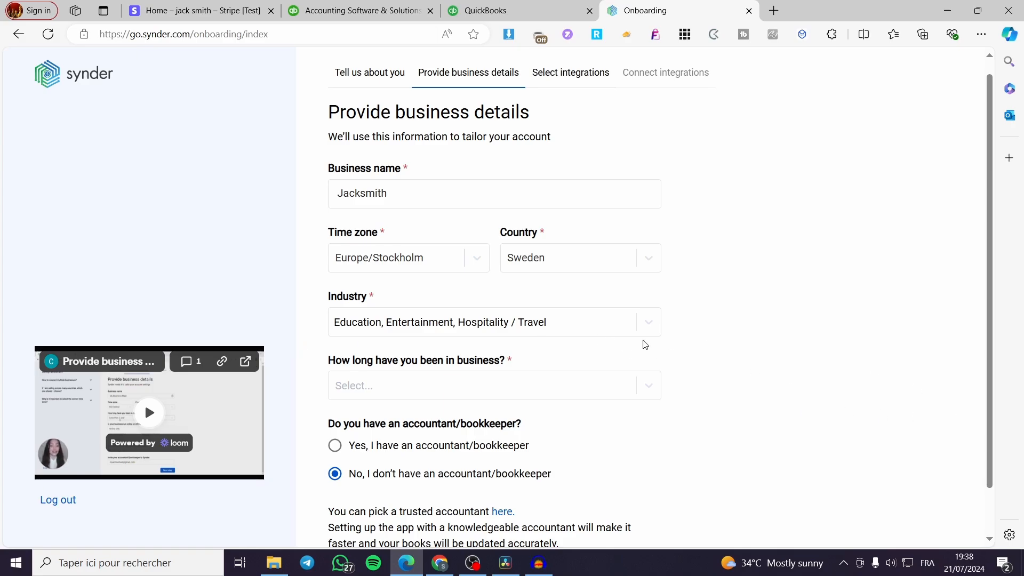
pyautogui.moveTo(437, 372)
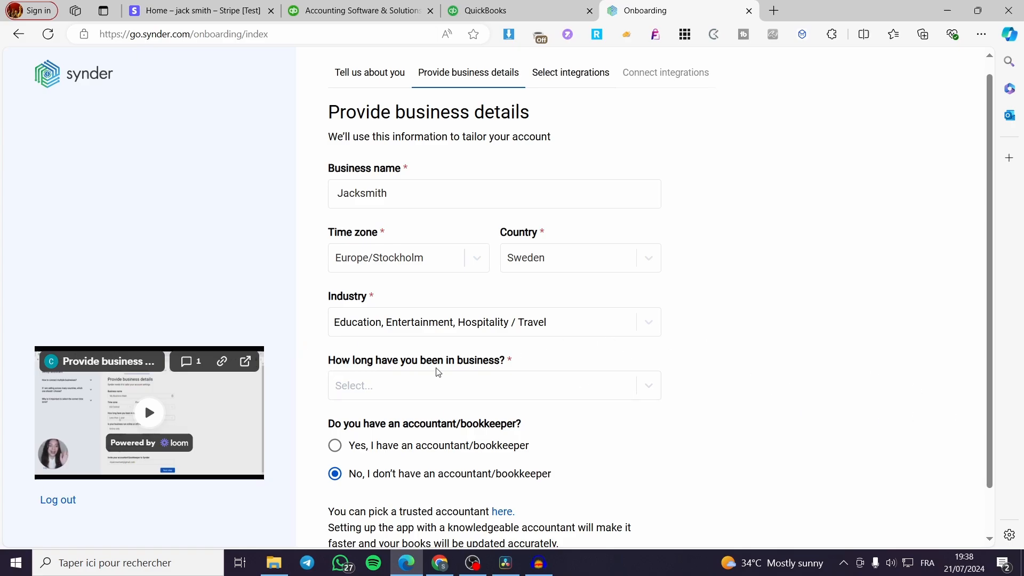
# Answer 'How long have you been in business?' with 'Less than 1 year'.
pyautogui.click(494, 385)
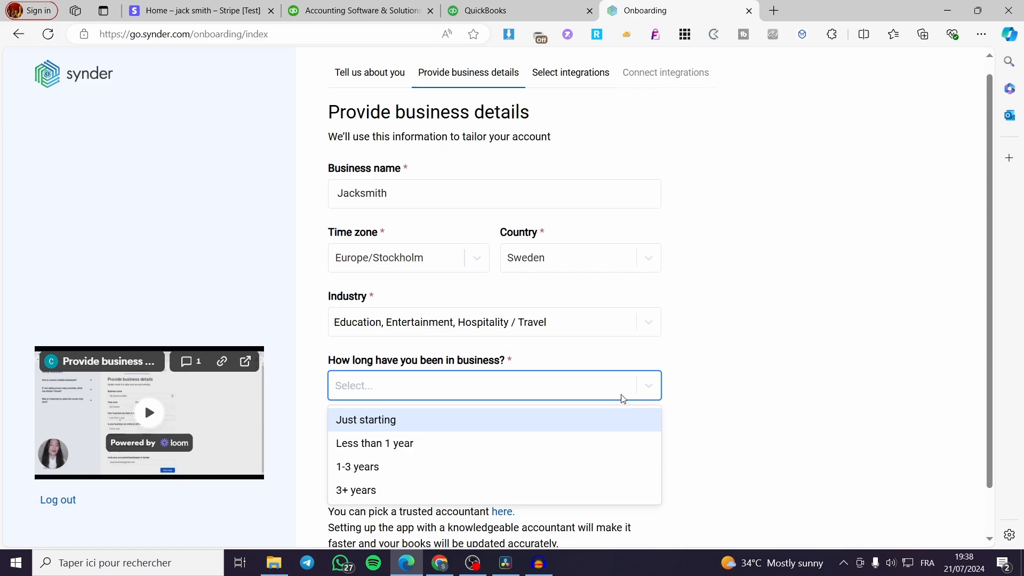
pyautogui.moveTo(472, 432)
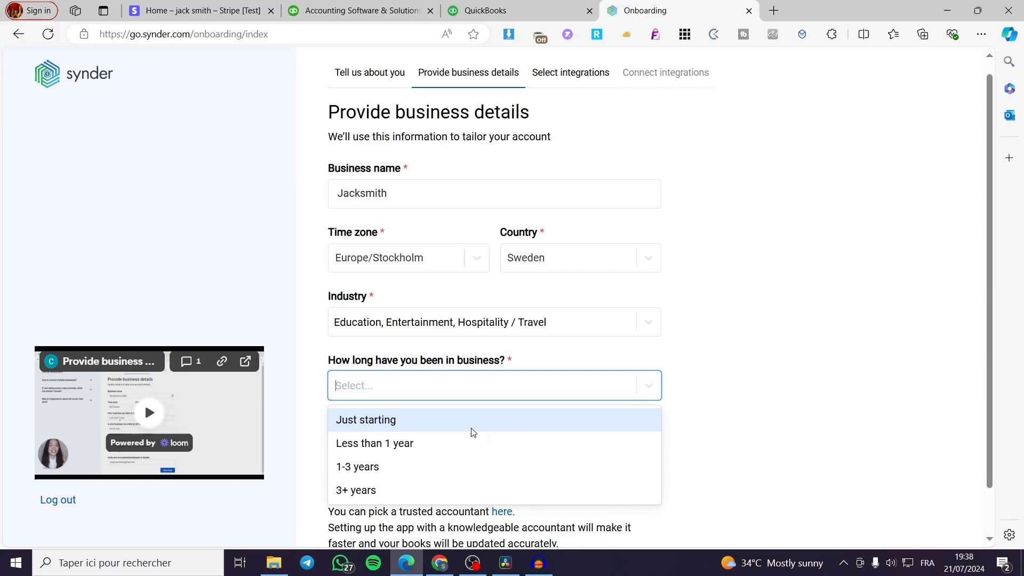
pyautogui.moveTo(542, 467)
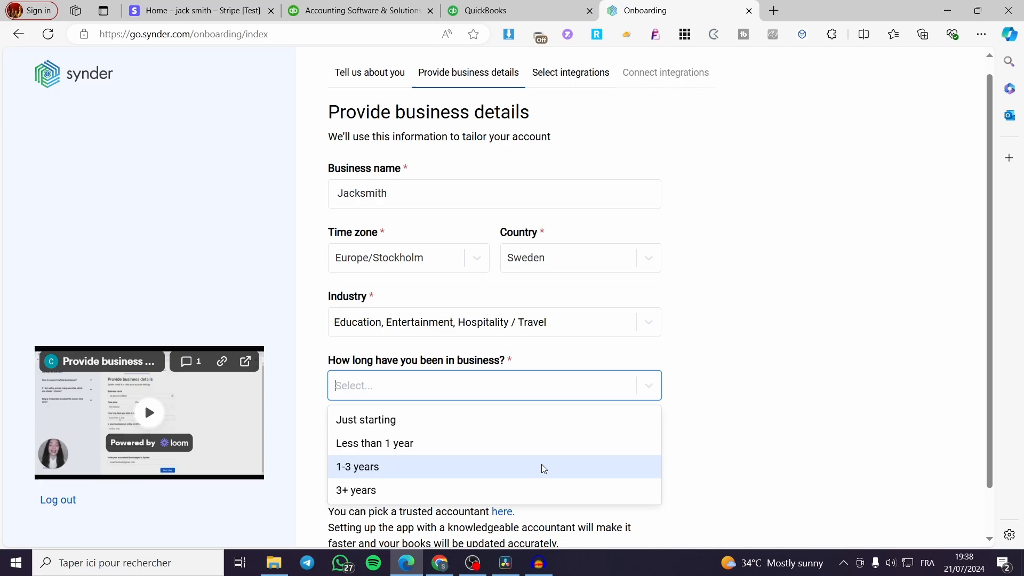
pyautogui.moveTo(446, 488)
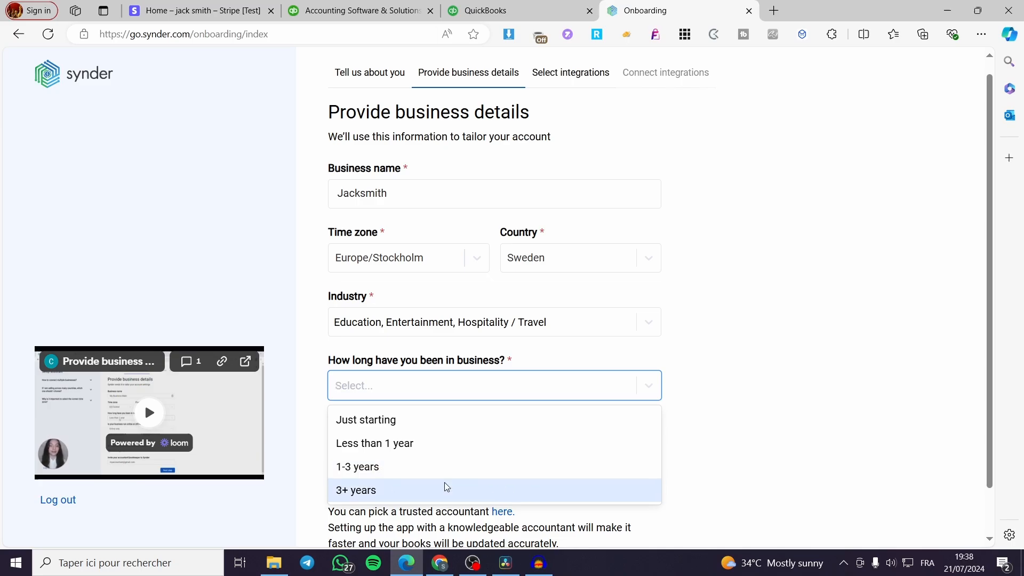
pyautogui.moveTo(386, 482)
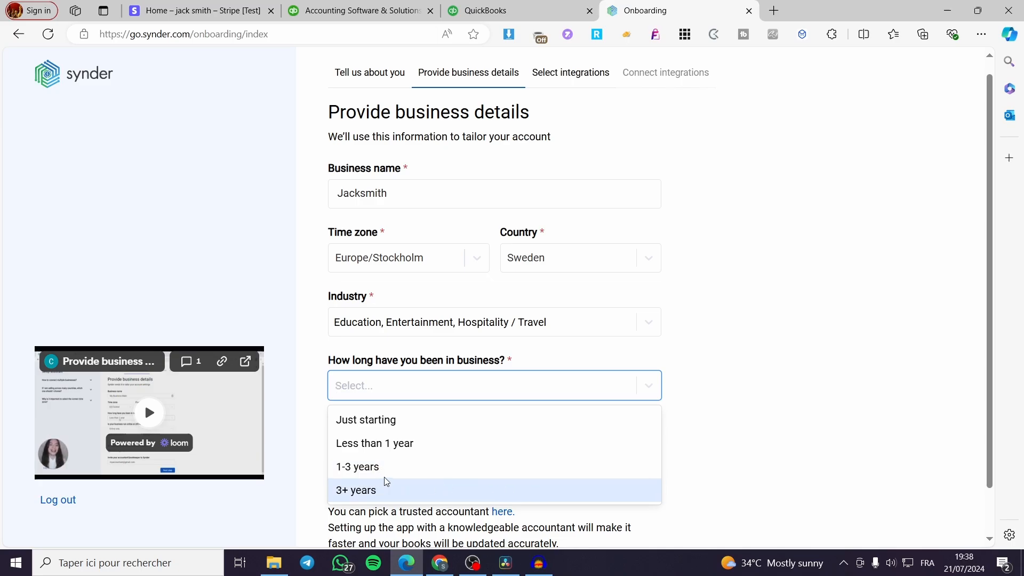
pyautogui.moveTo(410, 466)
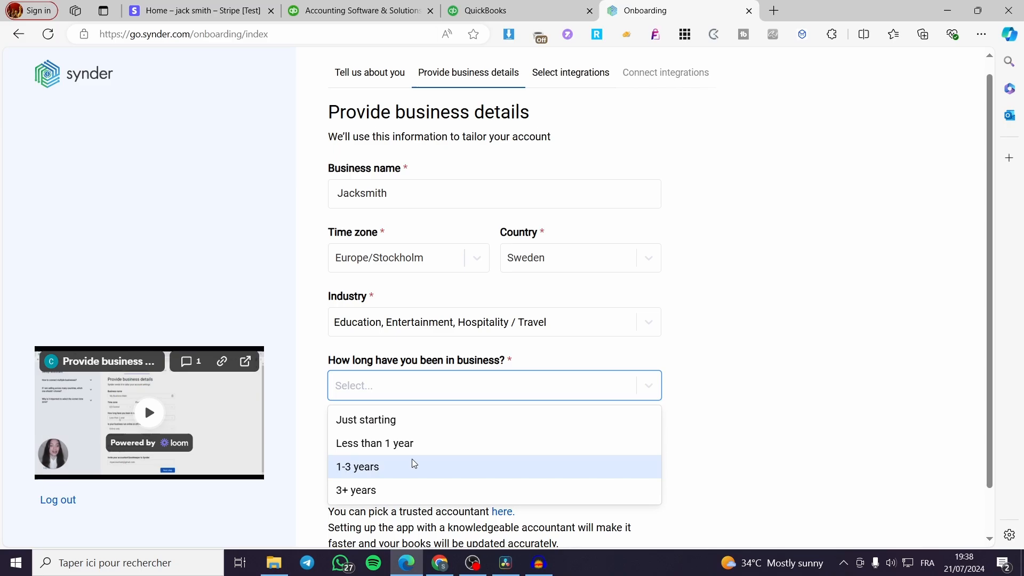
pyautogui.moveTo(417, 461)
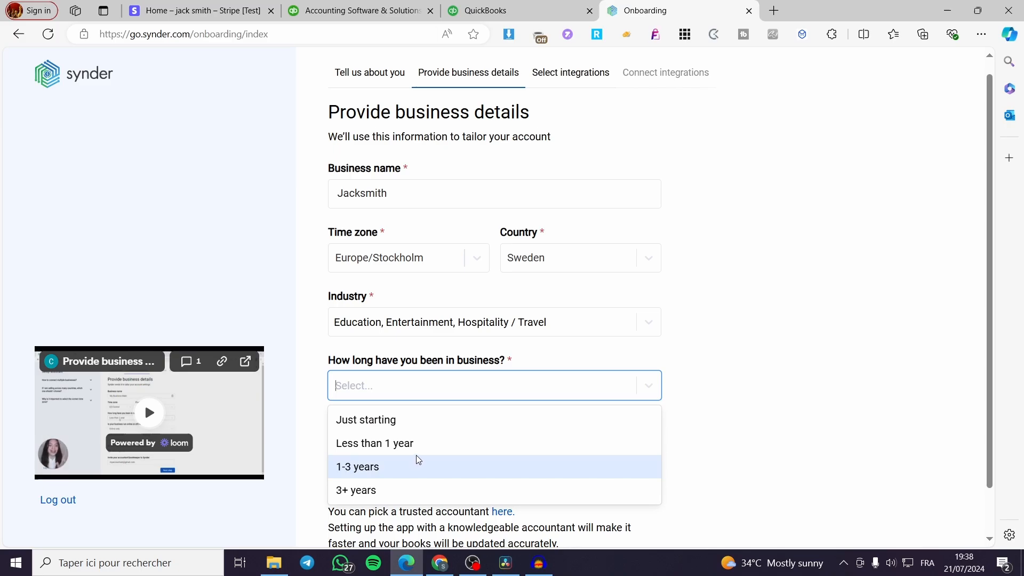
pyautogui.moveTo(409, 443)
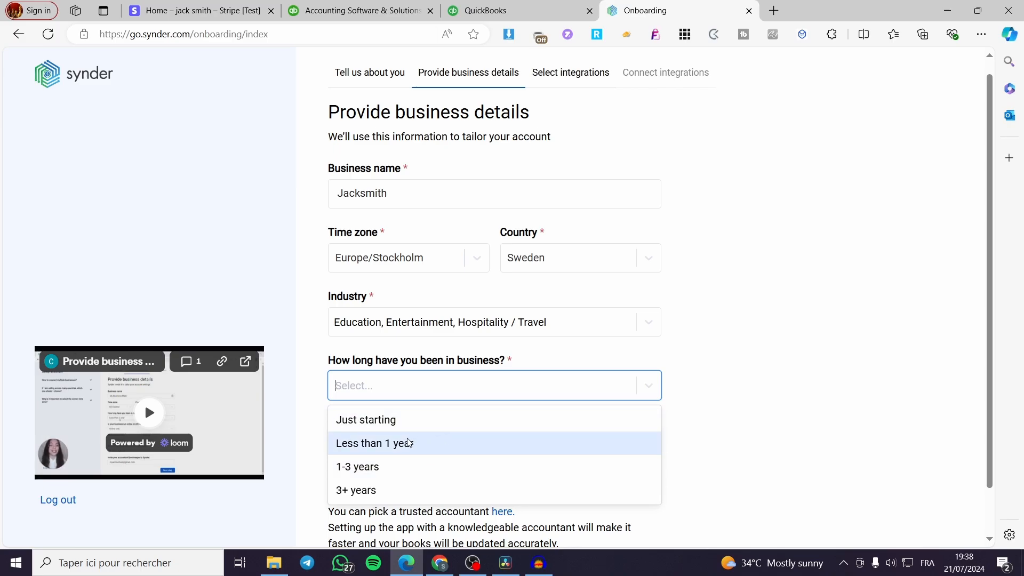
pyautogui.moveTo(351, 459)
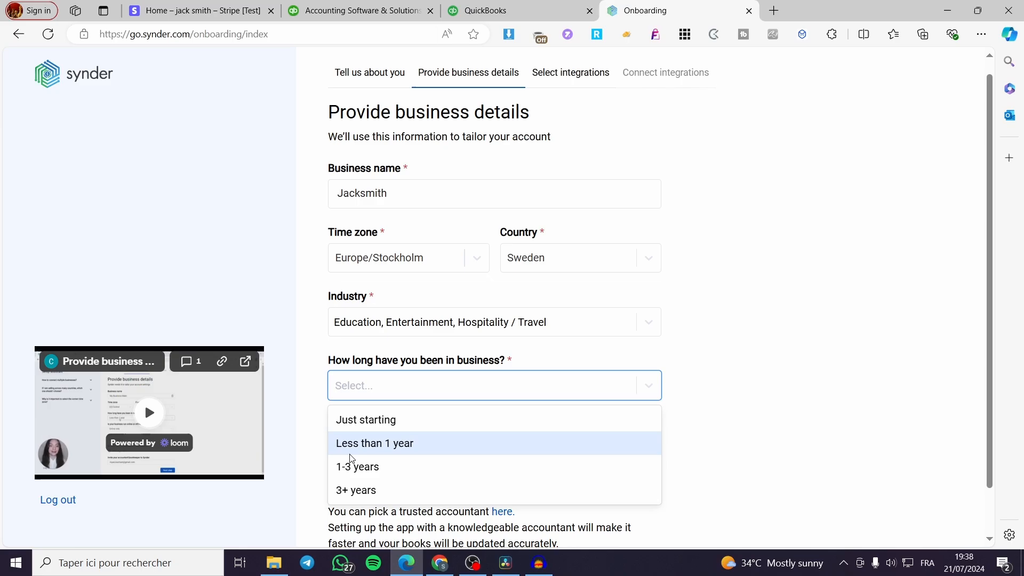
pyautogui.click(374, 442)
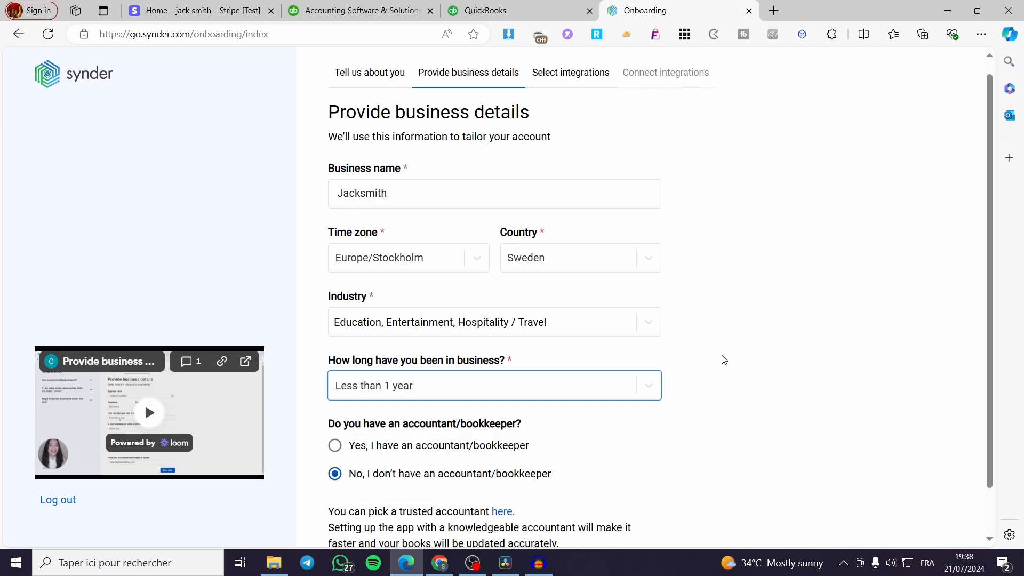
pyautogui.moveTo(666, 382)
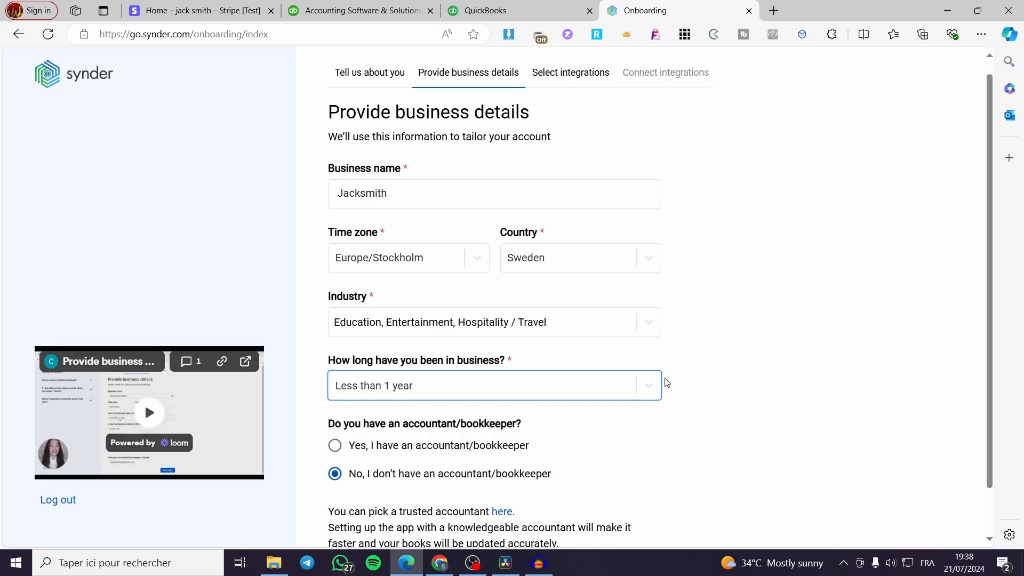
pyautogui.moveTo(731, 389)
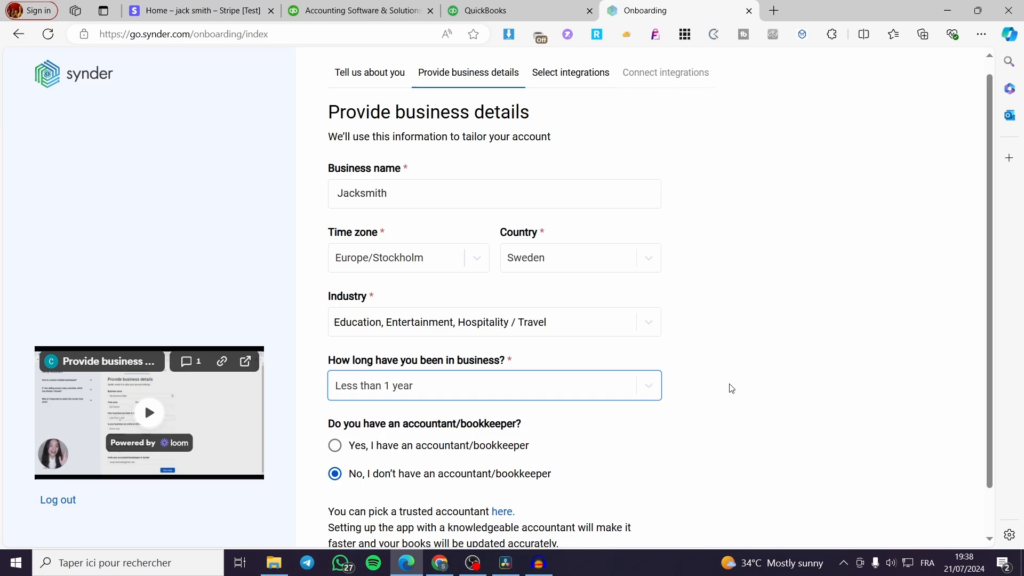
pyautogui.moveTo(355, 438)
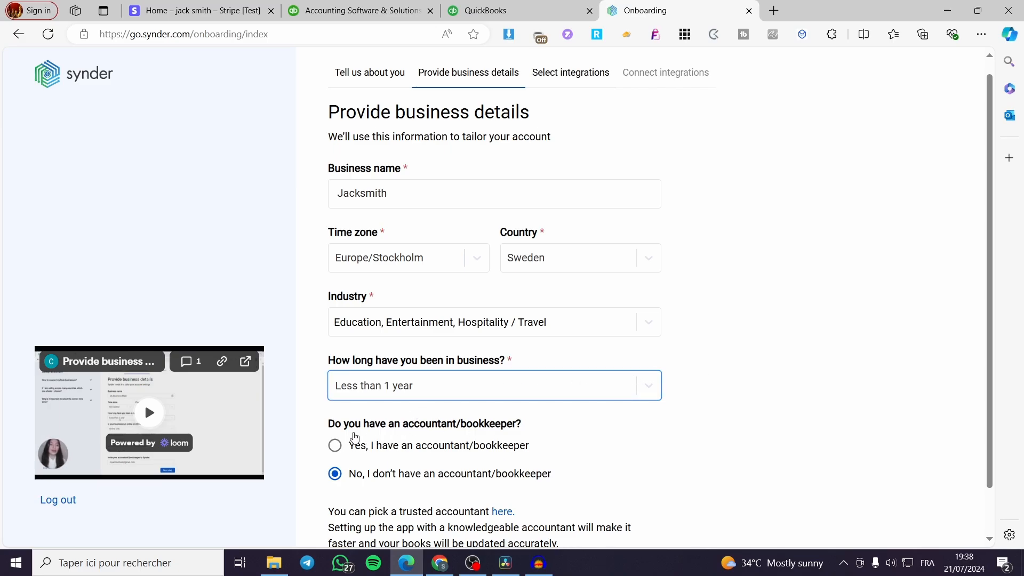
pyautogui.moveTo(532, 418)
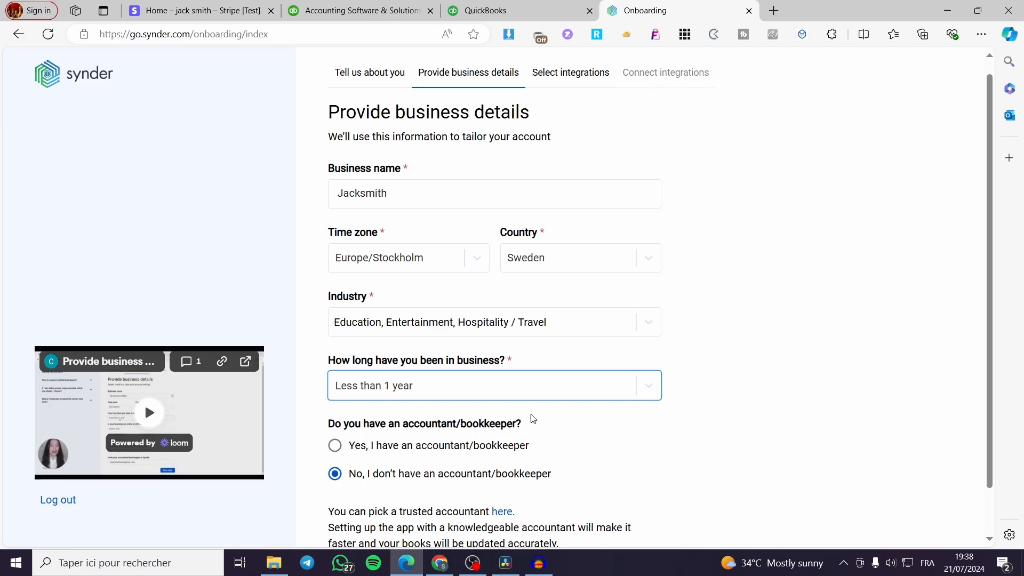
# Scroll down the business details form to the accountant/bookkeeper question.
pyautogui.scroll(-3)
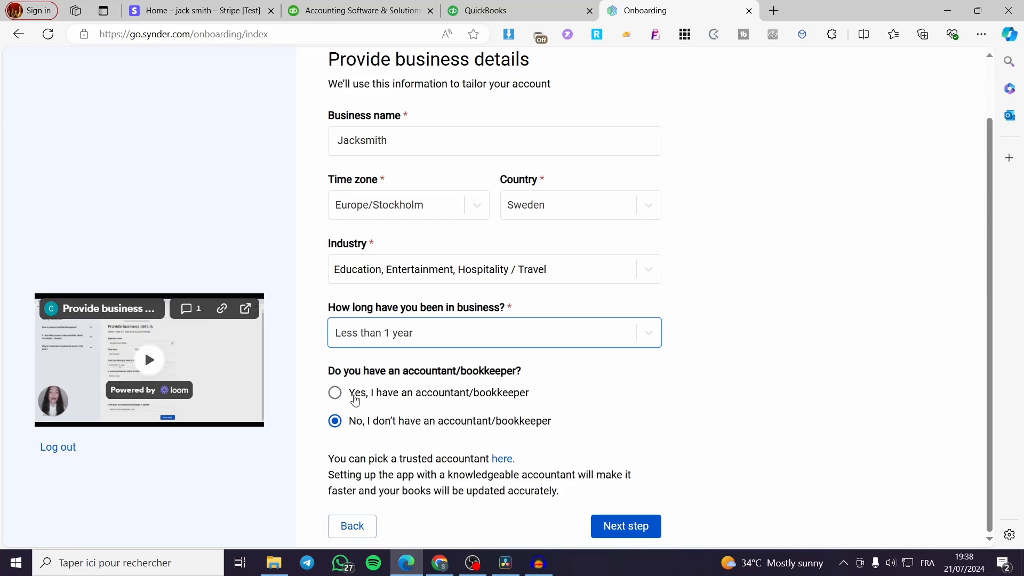
pyautogui.moveTo(367, 397)
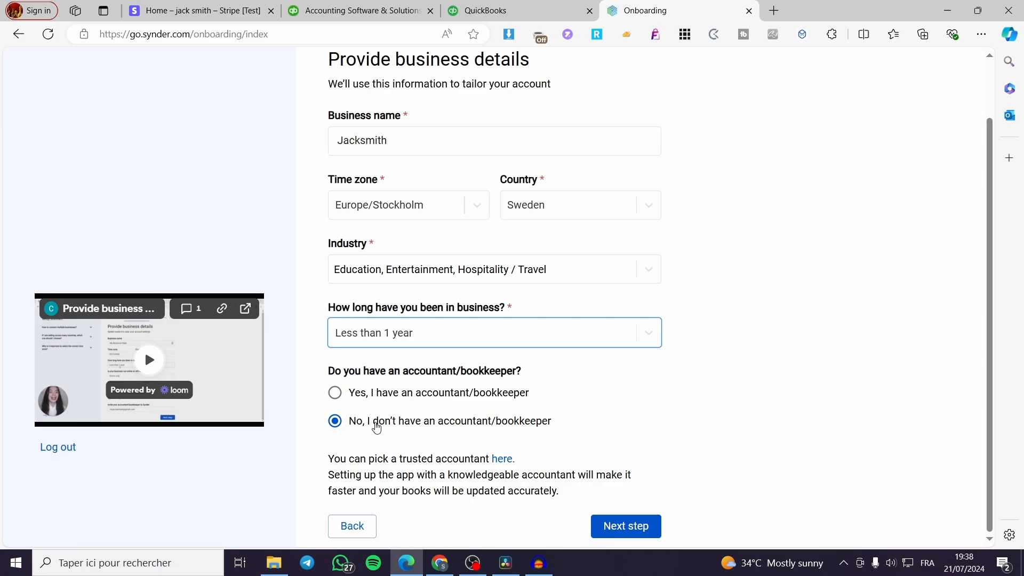
pyautogui.moveTo(452, 427)
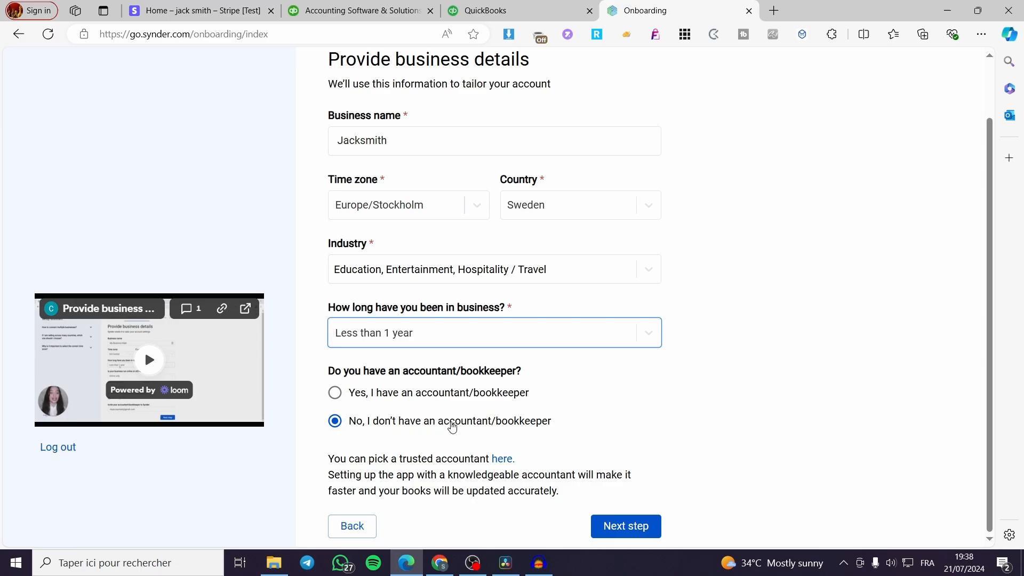
pyautogui.moveTo(535, 406)
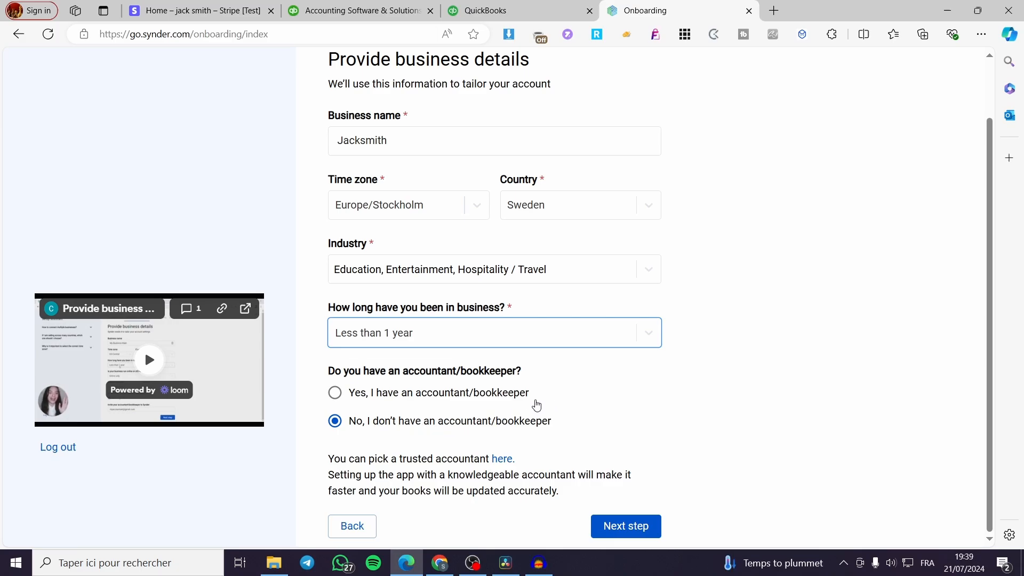
pyautogui.moveTo(388, 470)
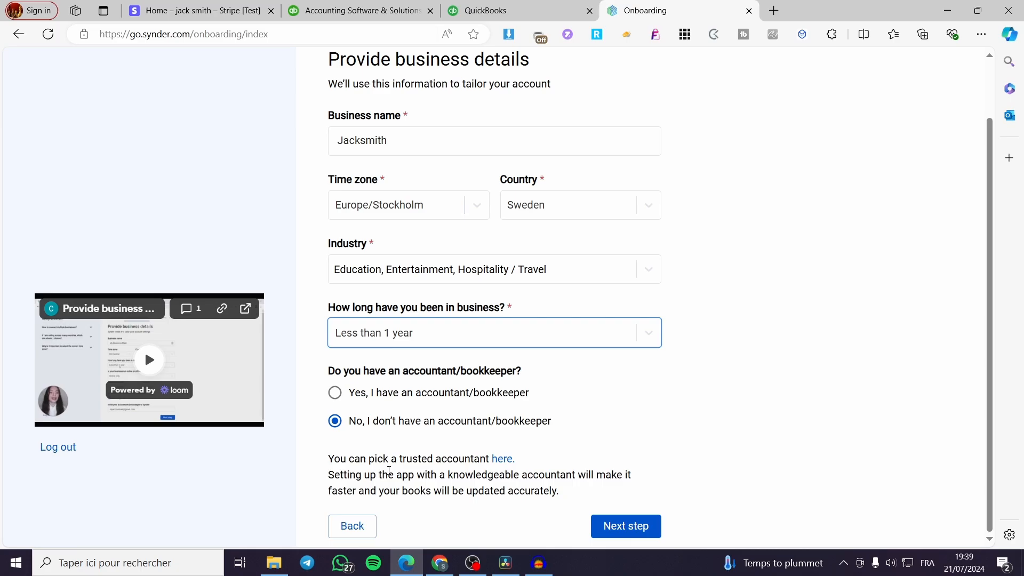
pyautogui.moveTo(502, 459)
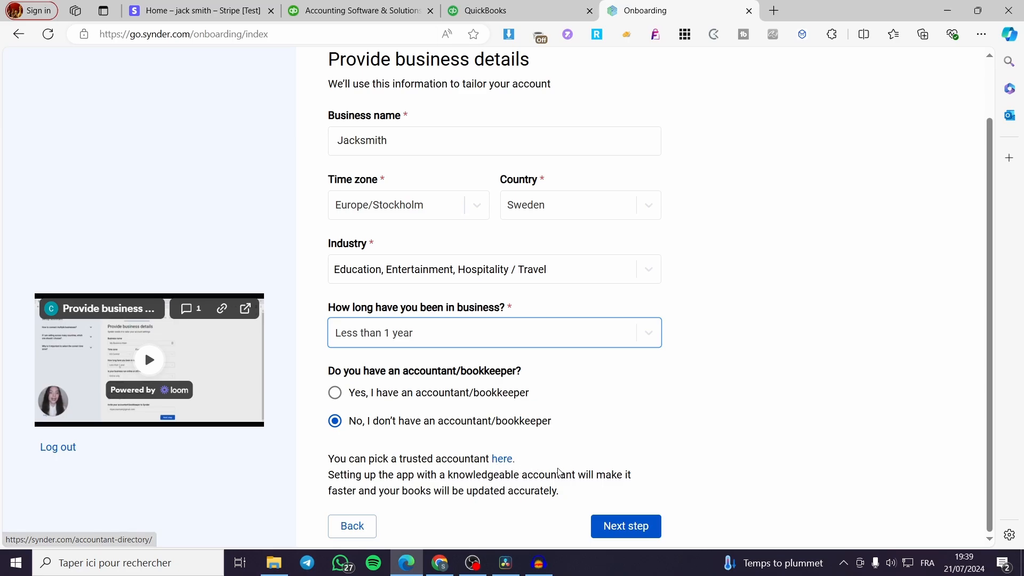
pyautogui.moveTo(705, 425)
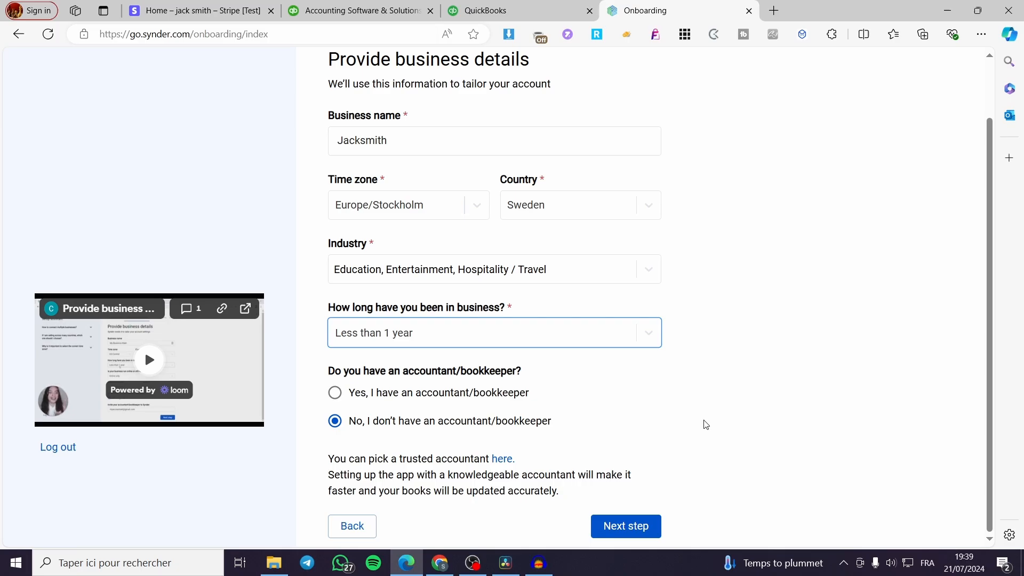
pyautogui.moveTo(551, 497)
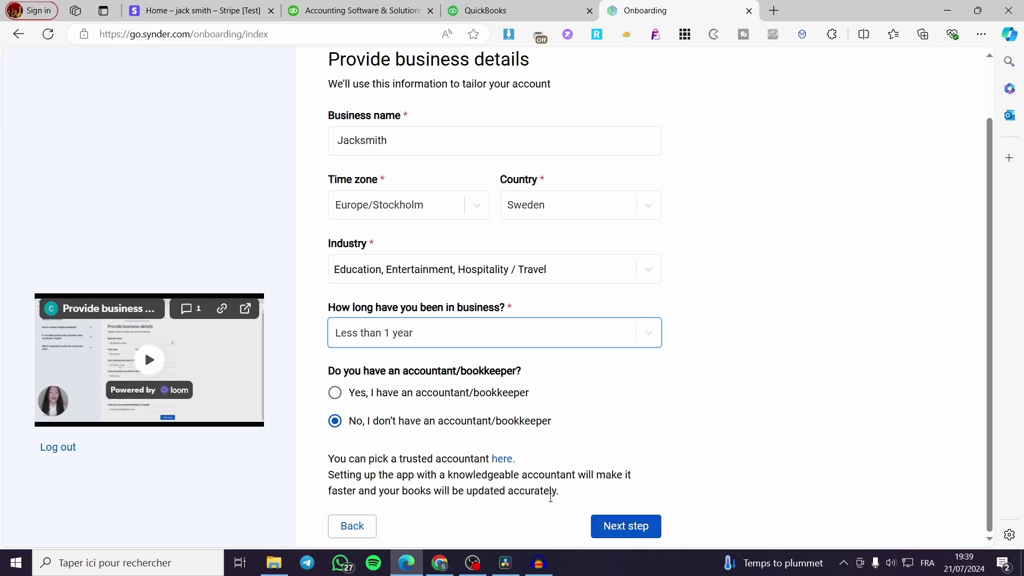
# Submit the business details with Next step and bring up the All integrations dialog.
pyautogui.click(625, 527)
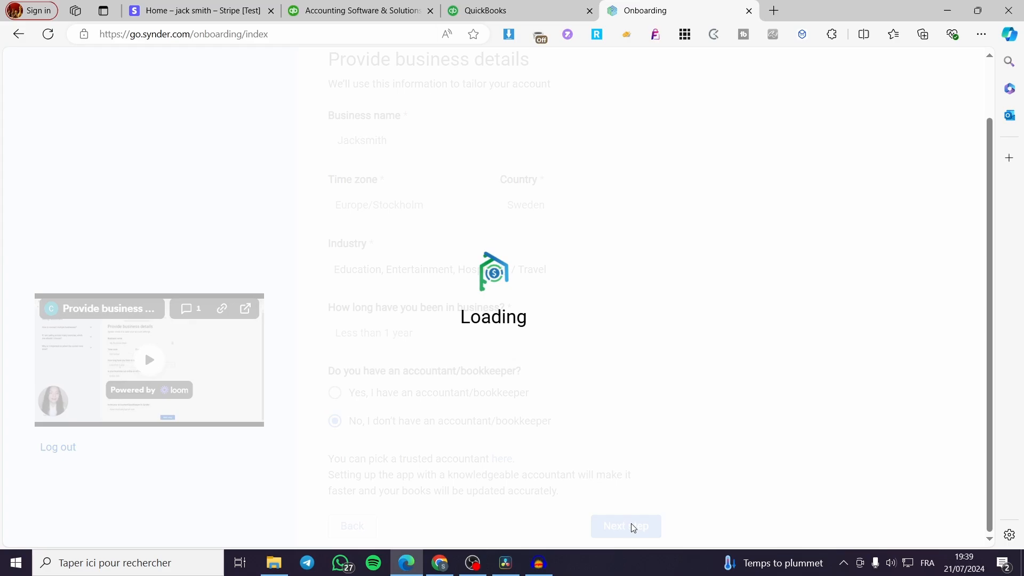
pyautogui.click(624, 526)
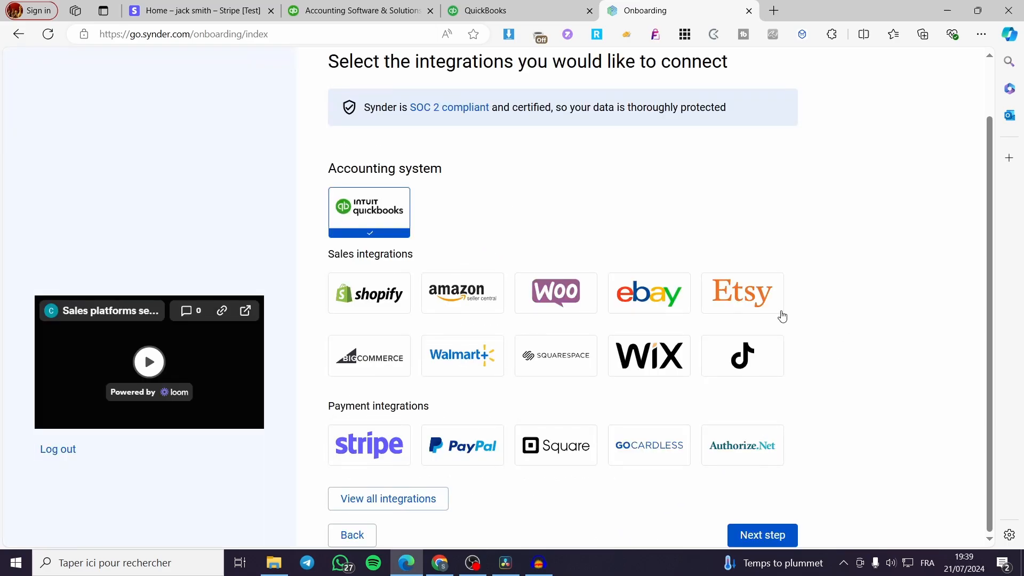
pyautogui.scroll(3)
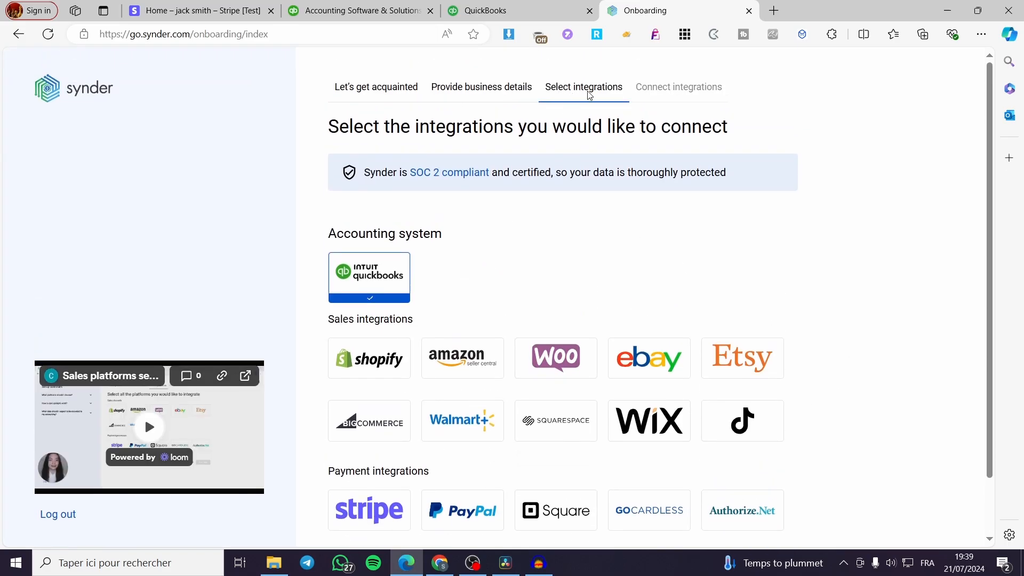
pyautogui.moveTo(462, 237)
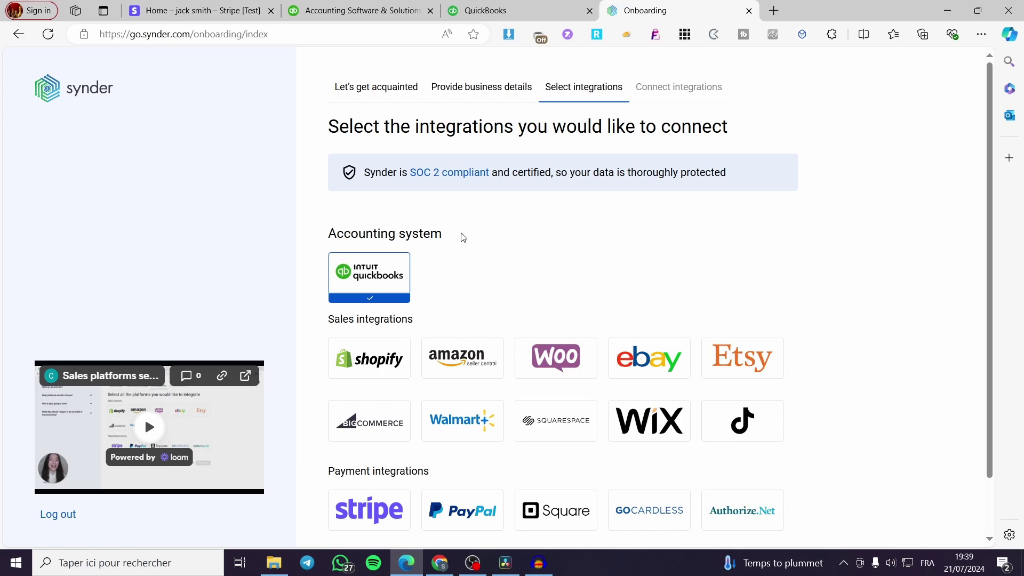
pyautogui.moveTo(409, 238)
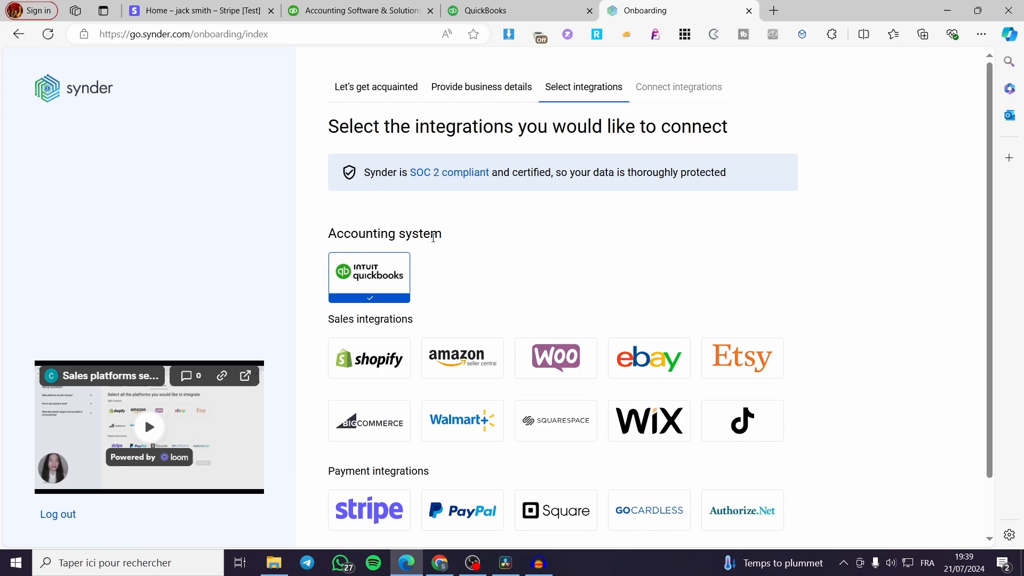
pyautogui.moveTo(401, 289)
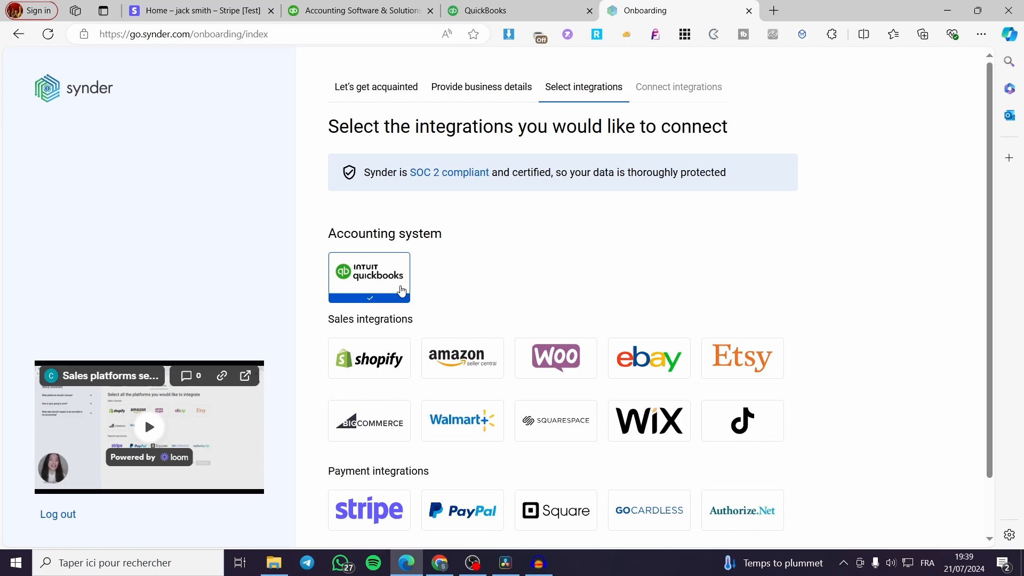
pyautogui.moveTo(350, 332)
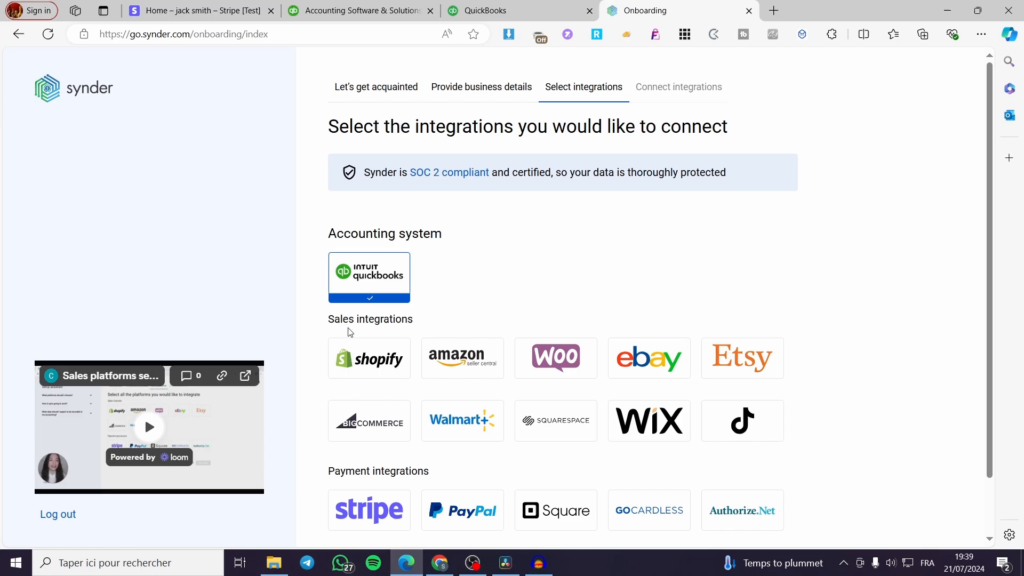
pyautogui.scroll(-3)
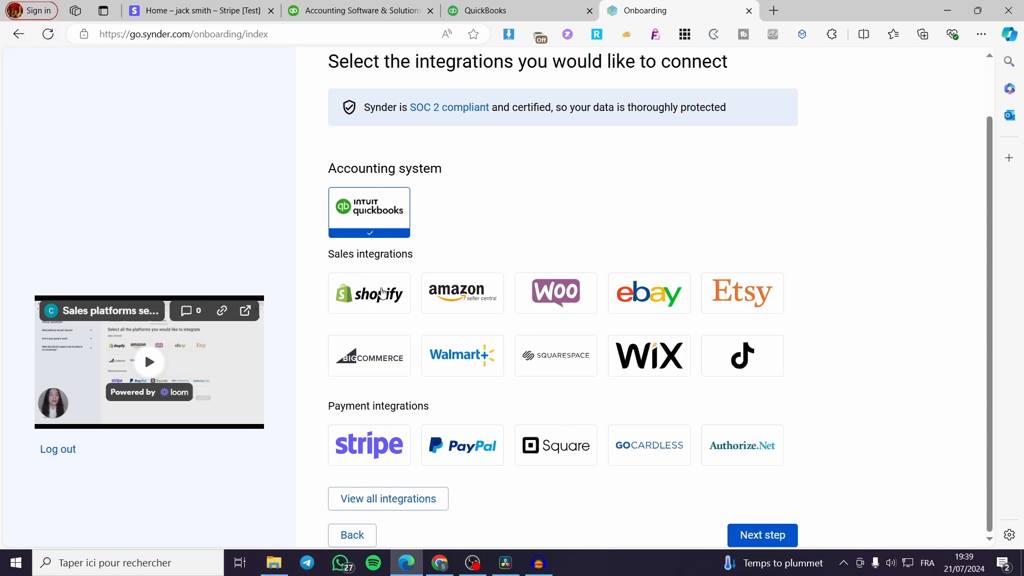
pyautogui.moveTo(383, 310)
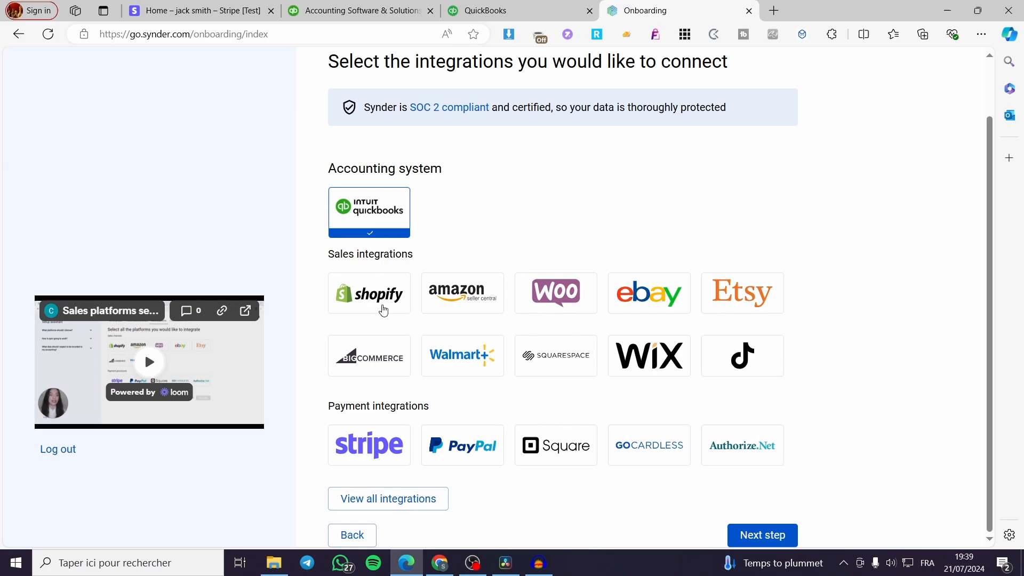
pyautogui.moveTo(404, 270)
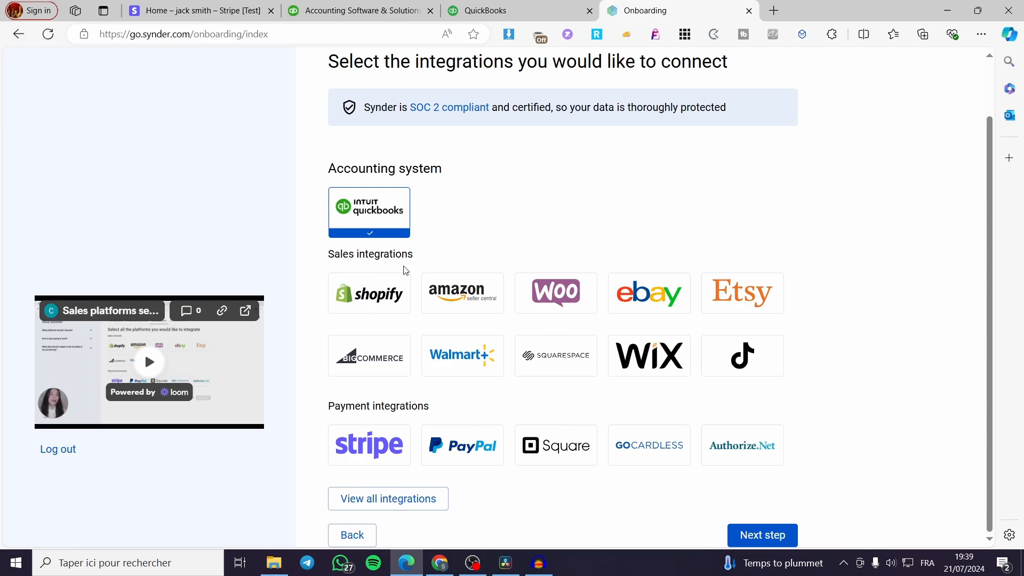
pyautogui.moveTo(458, 299)
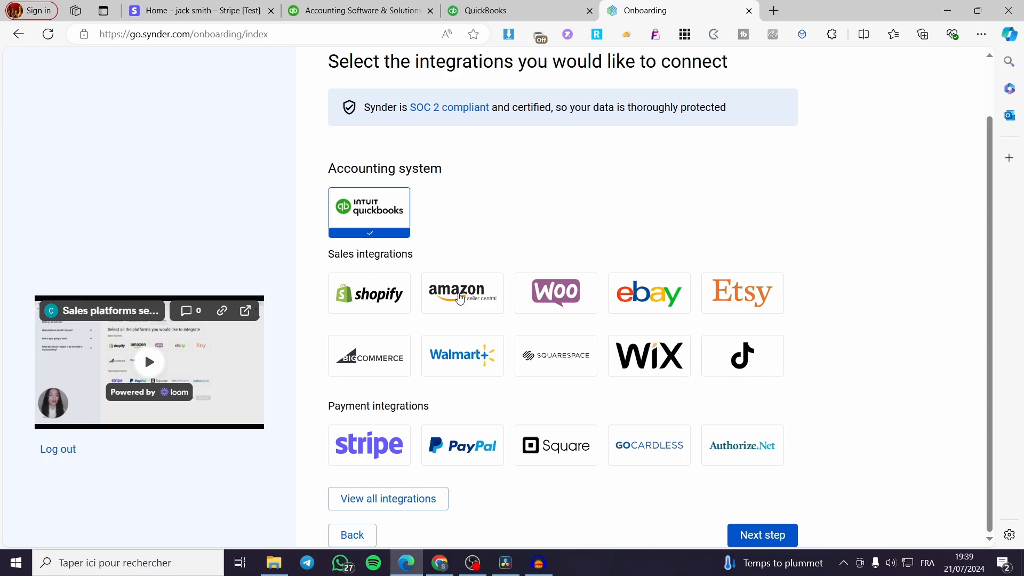
pyautogui.moveTo(748, 313)
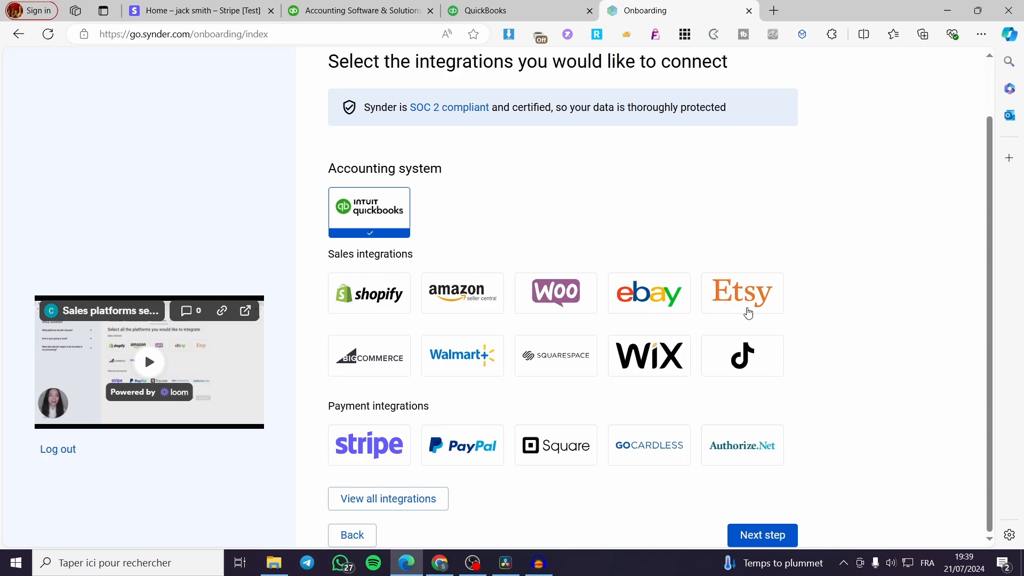
pyautogui.moveTo(383, 330)
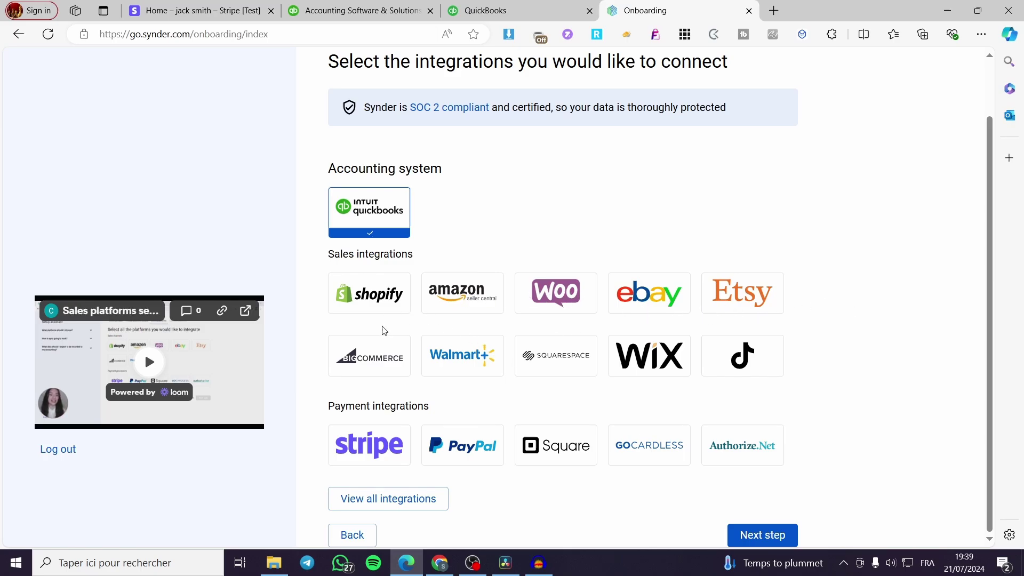
pyautogui.moveTo(455, 412)
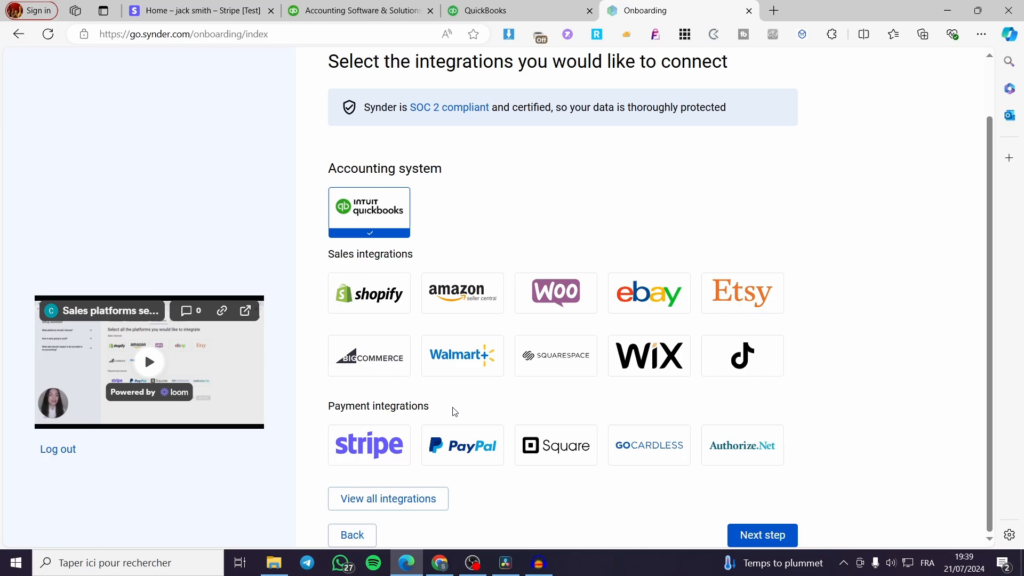
pyautogui.moveTo(367, 458)
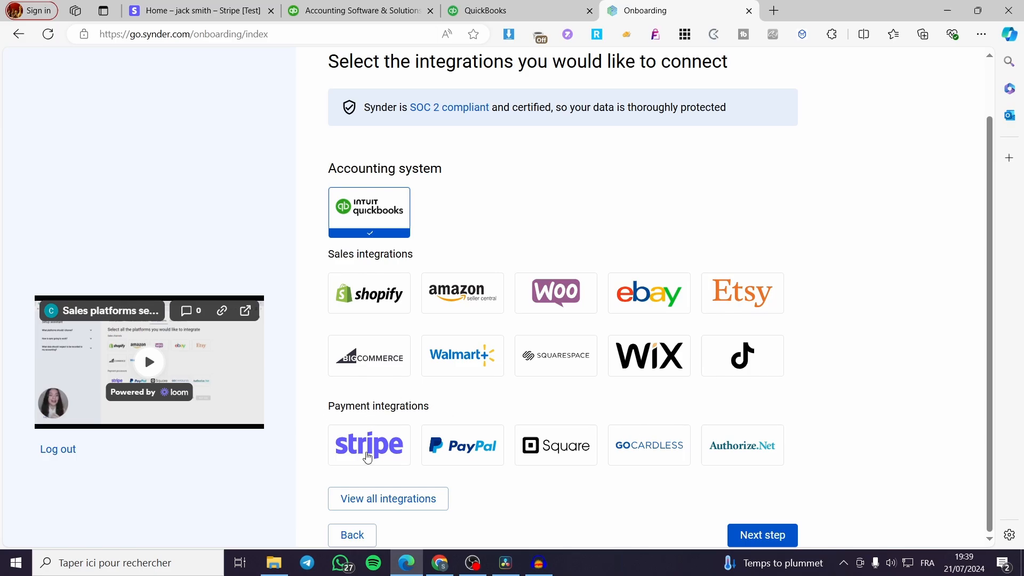
pyautogui.moveTo(494, 462)
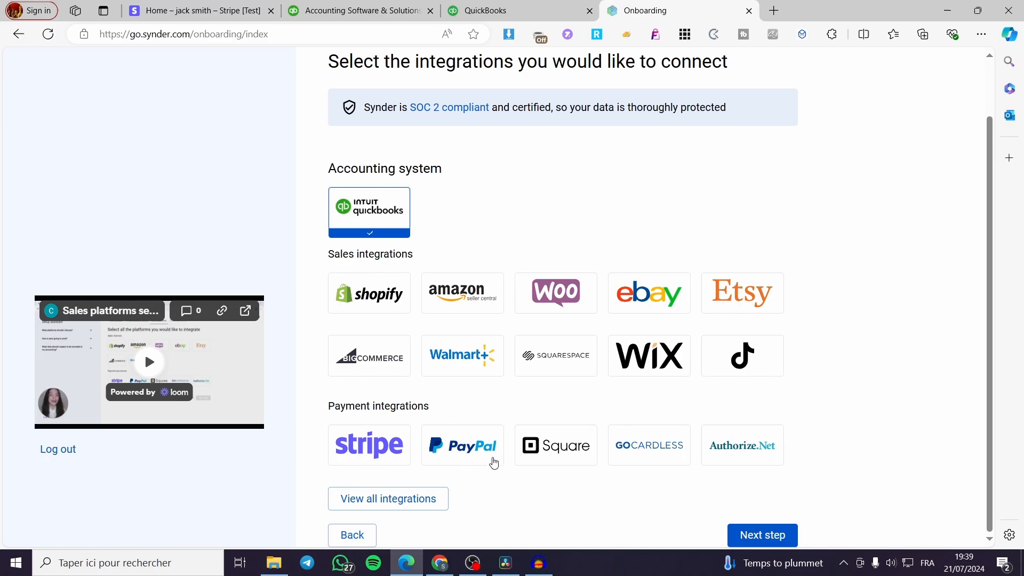
pyautogui.moveTo(655, 461)
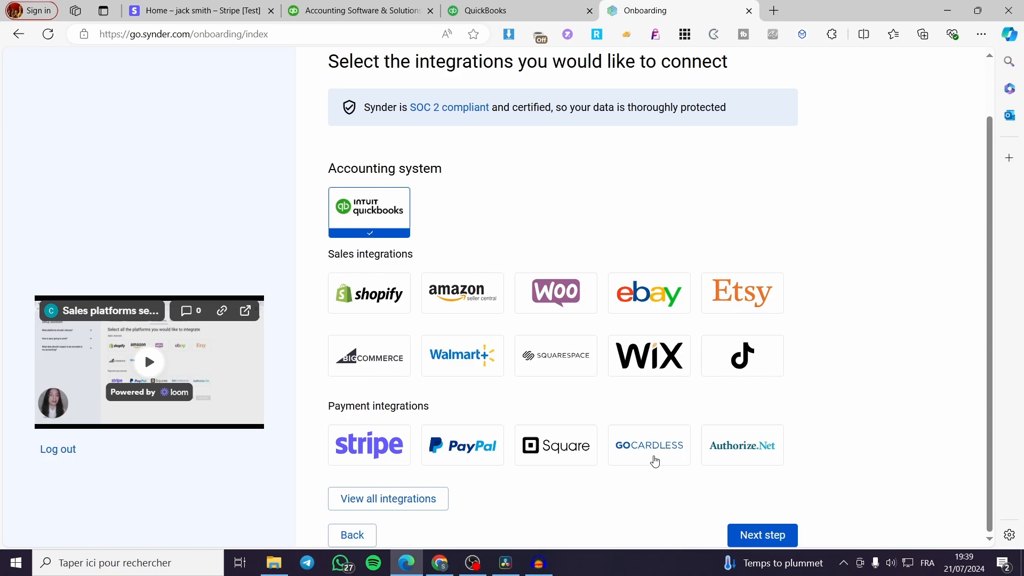
pyautogui.moveTo(829, 445)
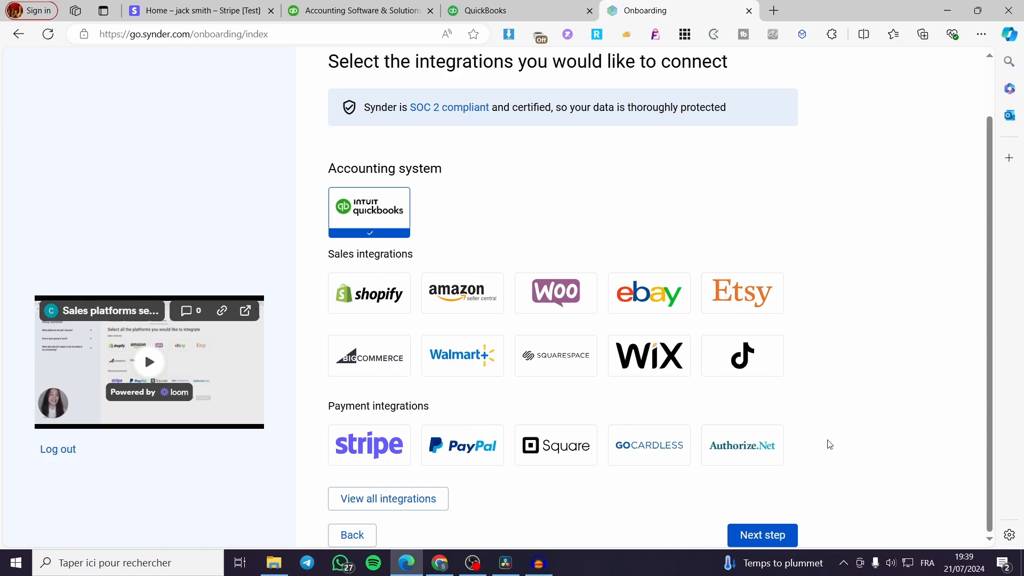
pyautogui.moveTo(353, 447)
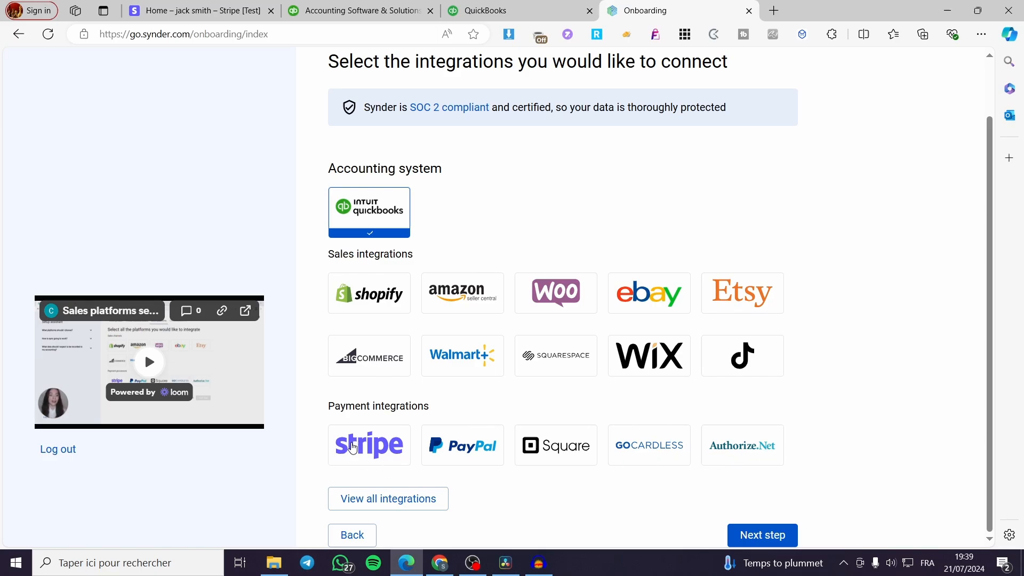
pyautogui.click(387, 498)
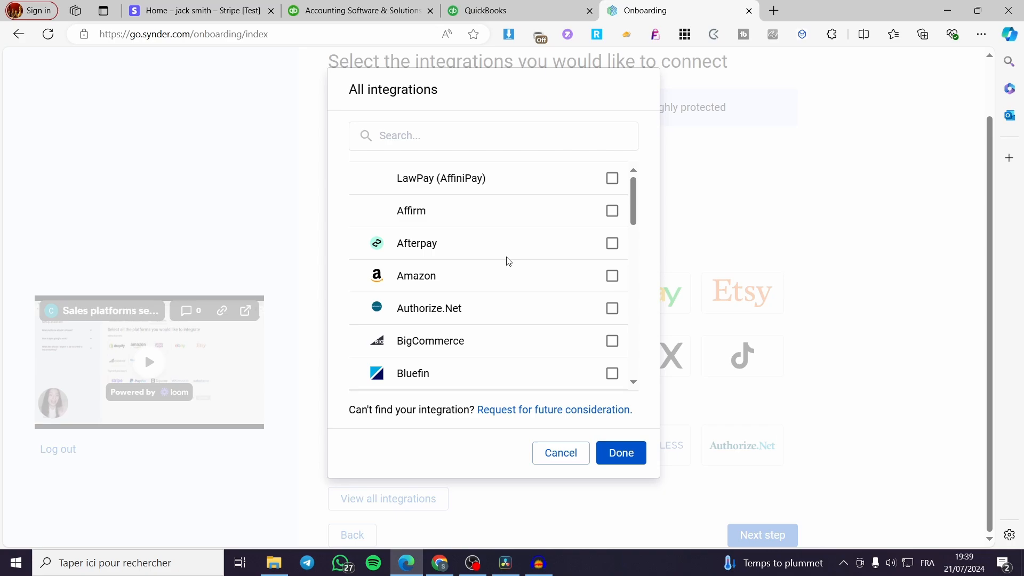
pyautogui.moveTo(742, 452)
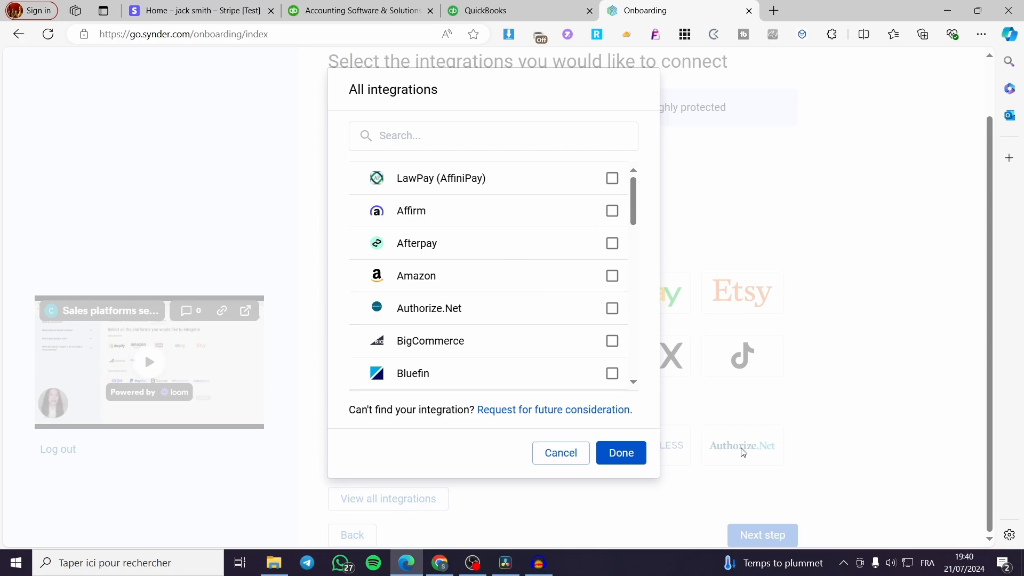
# Close the All integrations dialog with Done and continue with QuickBooks and Stripe chosen.
pyautogui.scroll(3)
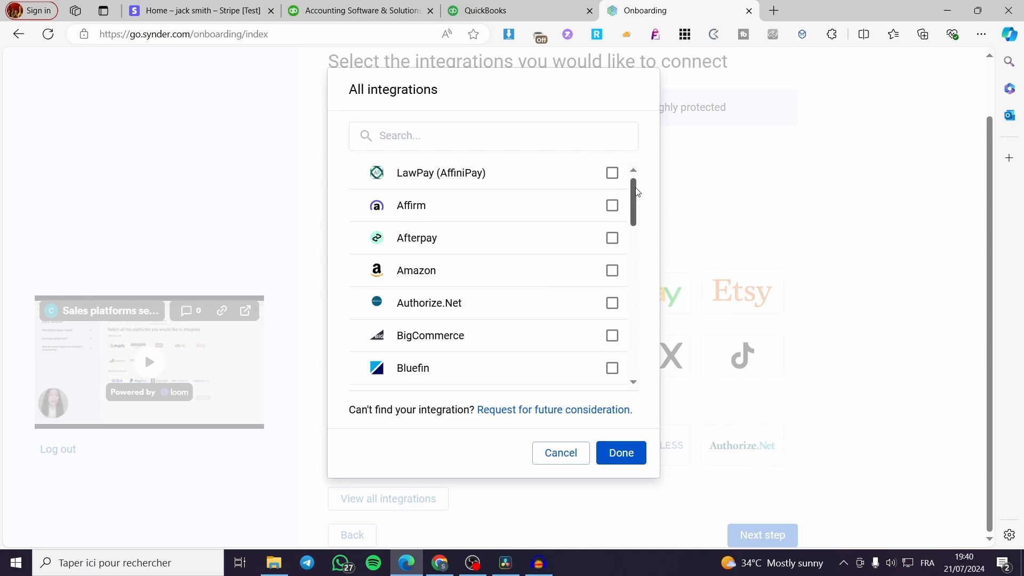
pyautogui.scroll(-3)
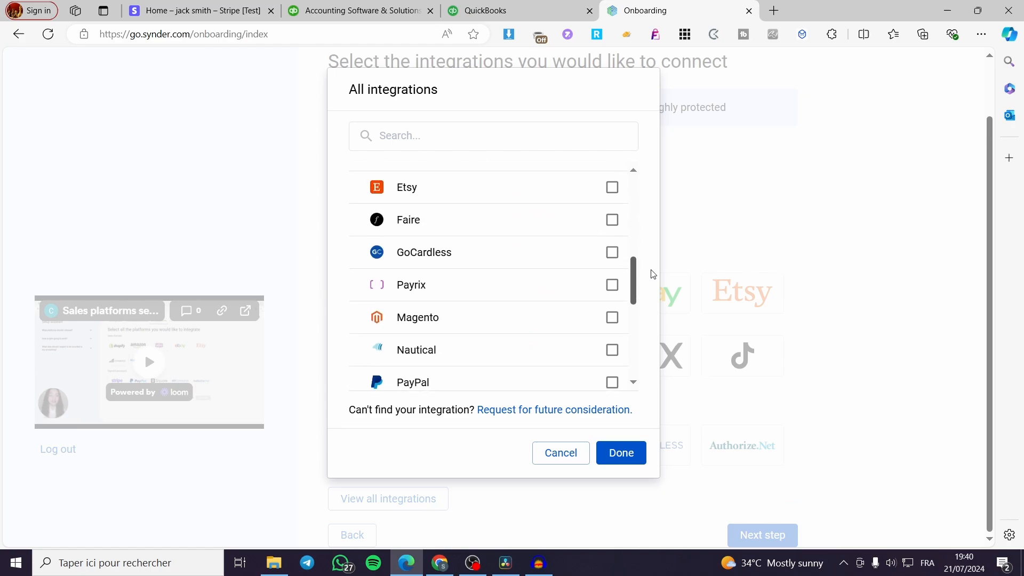
pyautogui.scroll(-3)
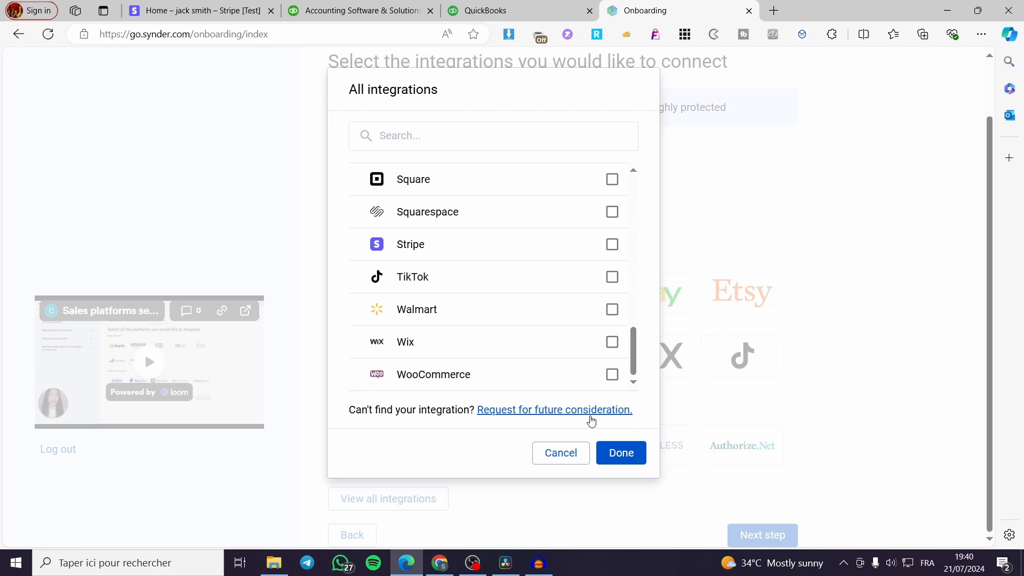
pyautogui.click(620, 452)
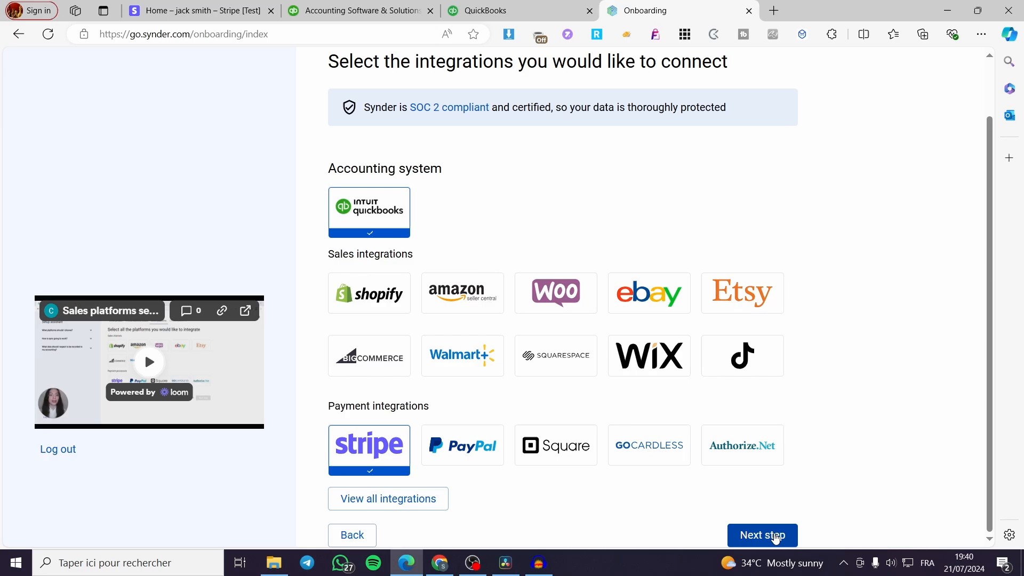
pyautogui.click(762, 534)
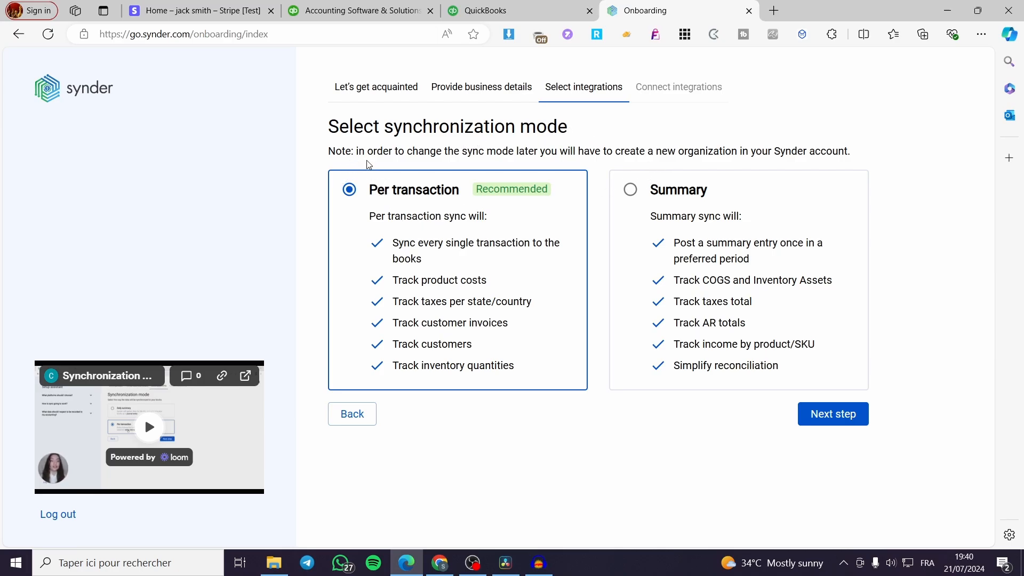
pyautogui.moveTo(455, 156)
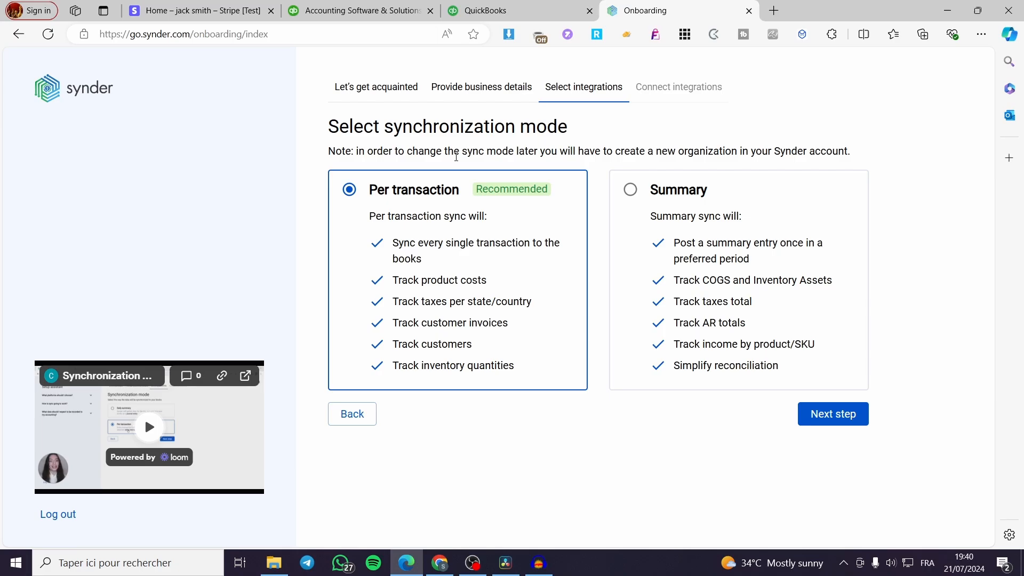
pyautogui.moveTo(519, 163)
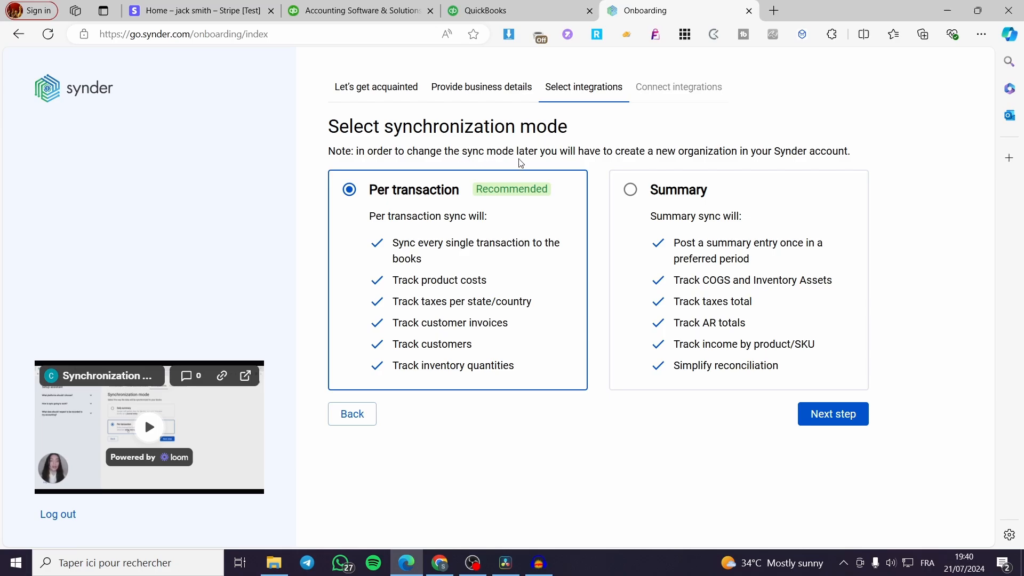
pyautogui.moveTo(655, 165)
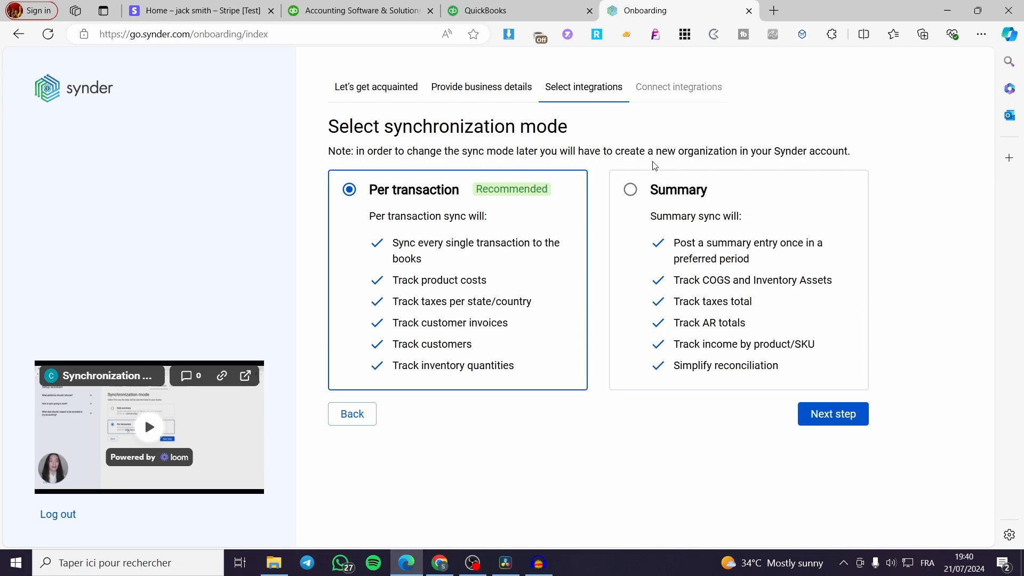
pyautogui.moveTo(825, 157)
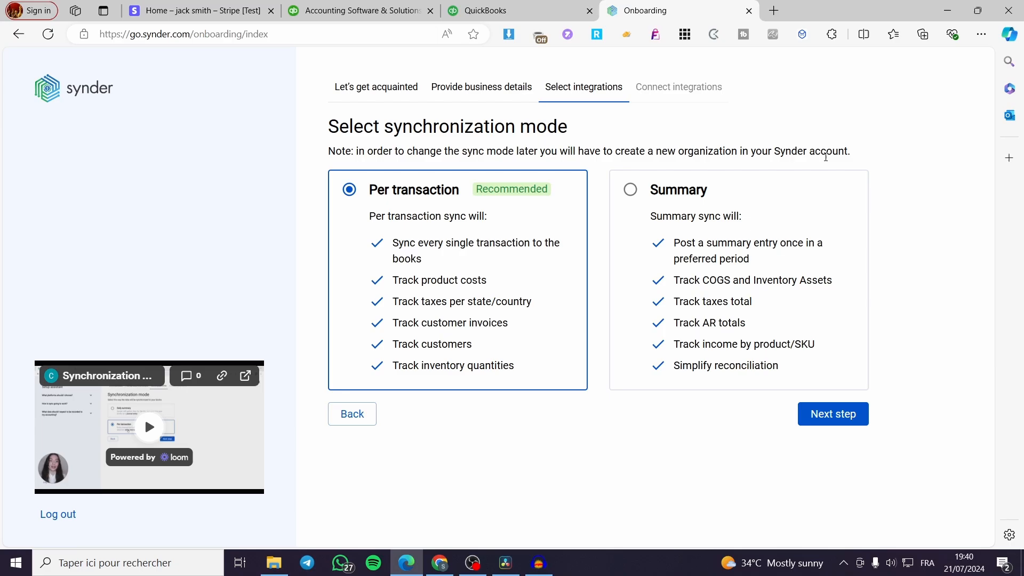
pyautogui.moveTo(525, 270)
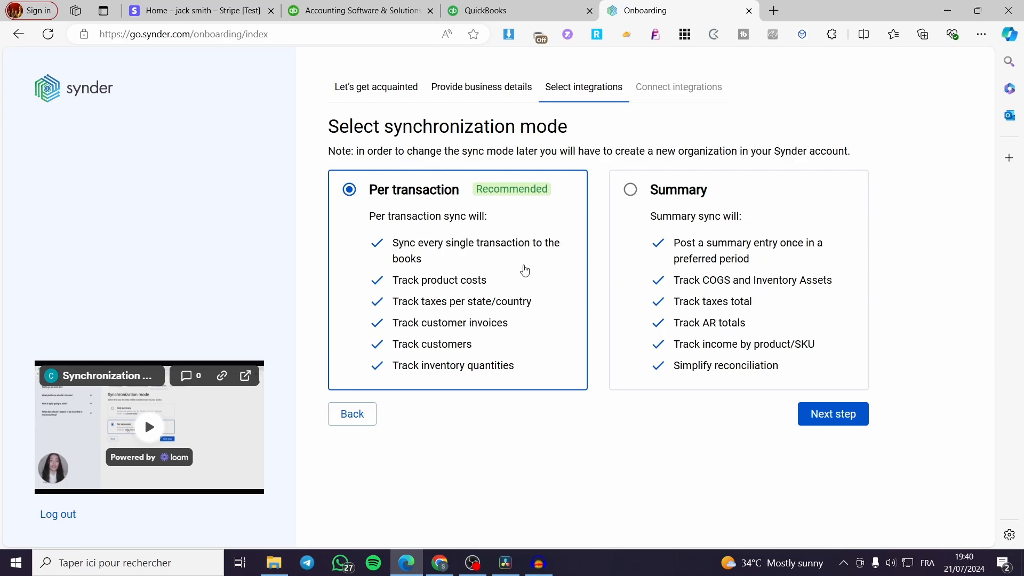
pyautogui.moveTo(568, 259)
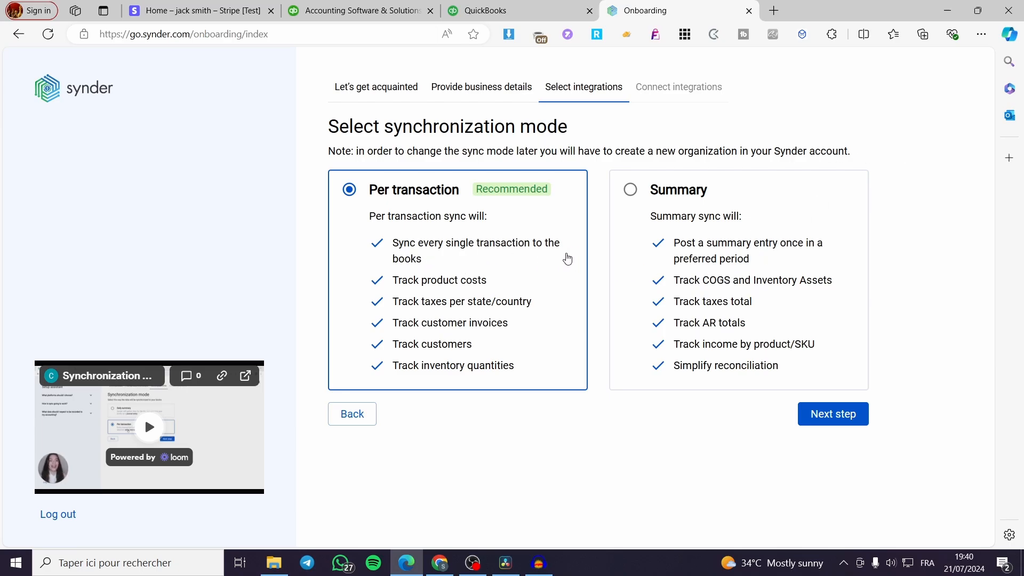
pyautogui.moveTo(664, 233)
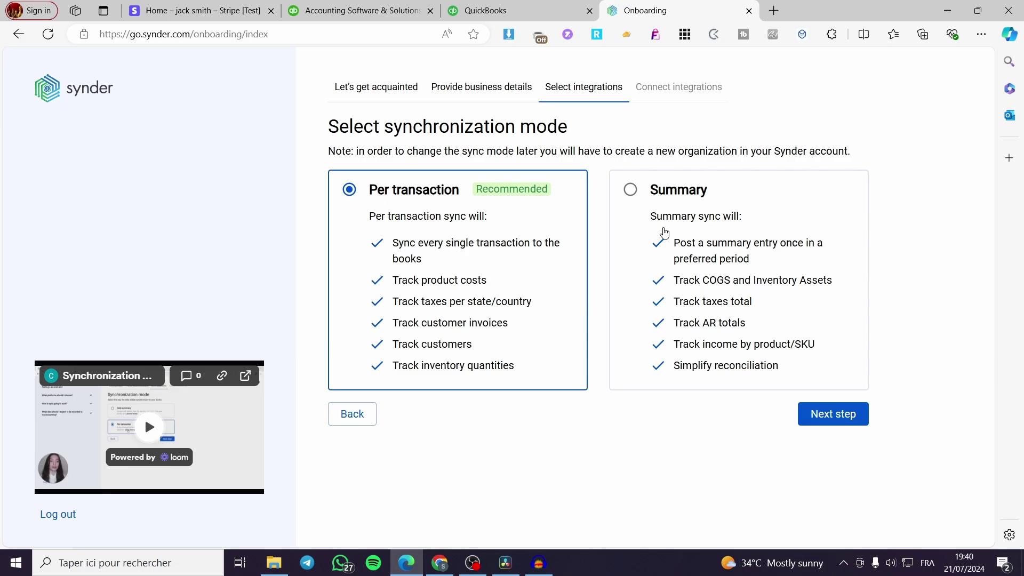
pyautogui.moveTo(803, 175)
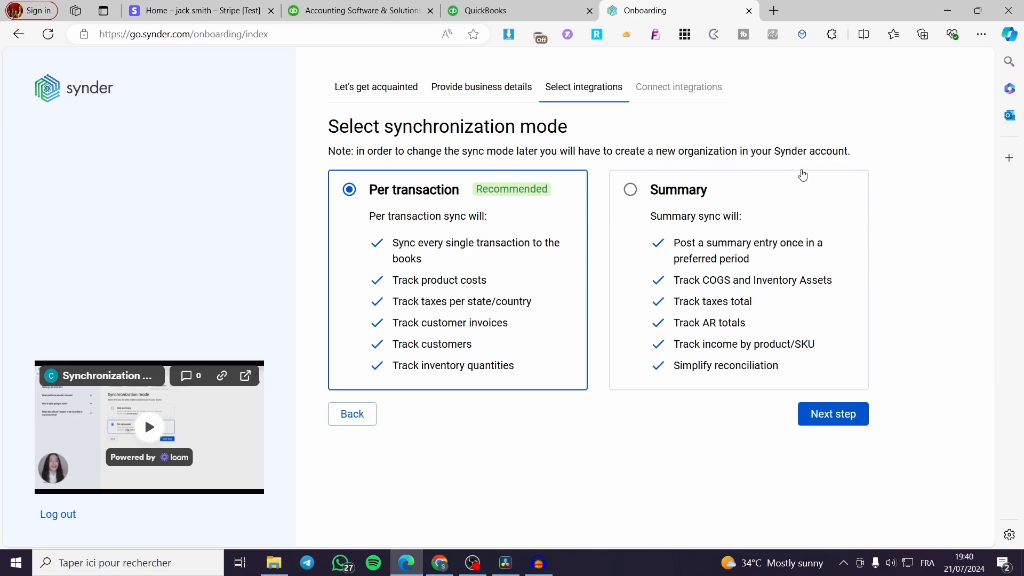
pyautogui.moveTo(741, 169)
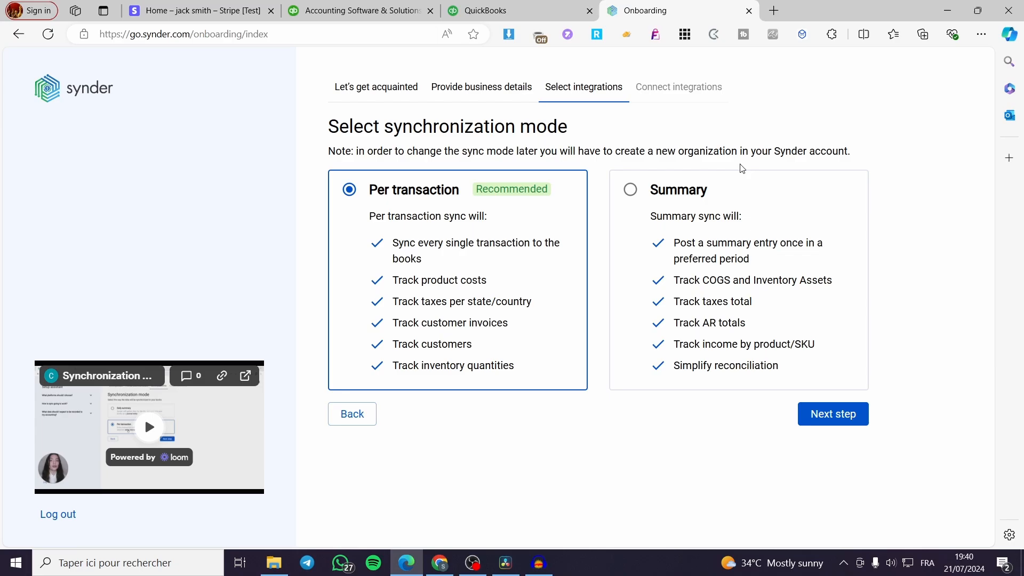
pyautogui.moveTo(409, 240)
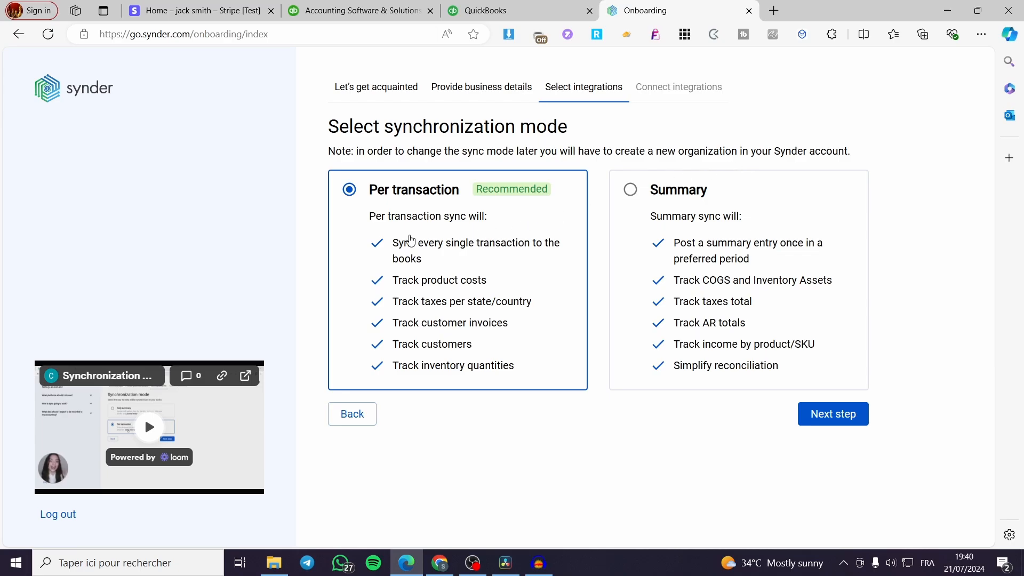
pyautogui.moveTo(378, 203)
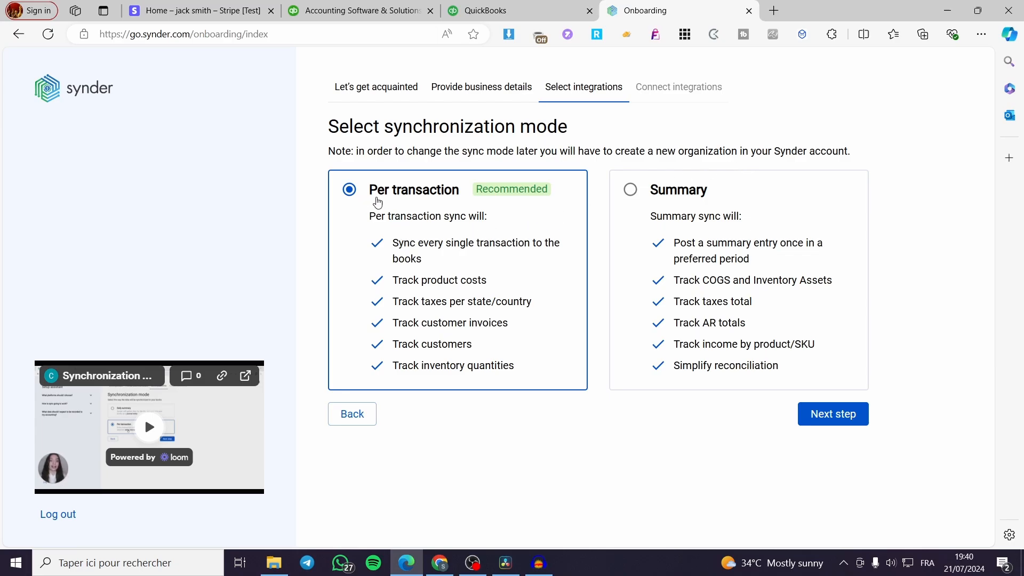
pyautogui.moveTo(537, 208)
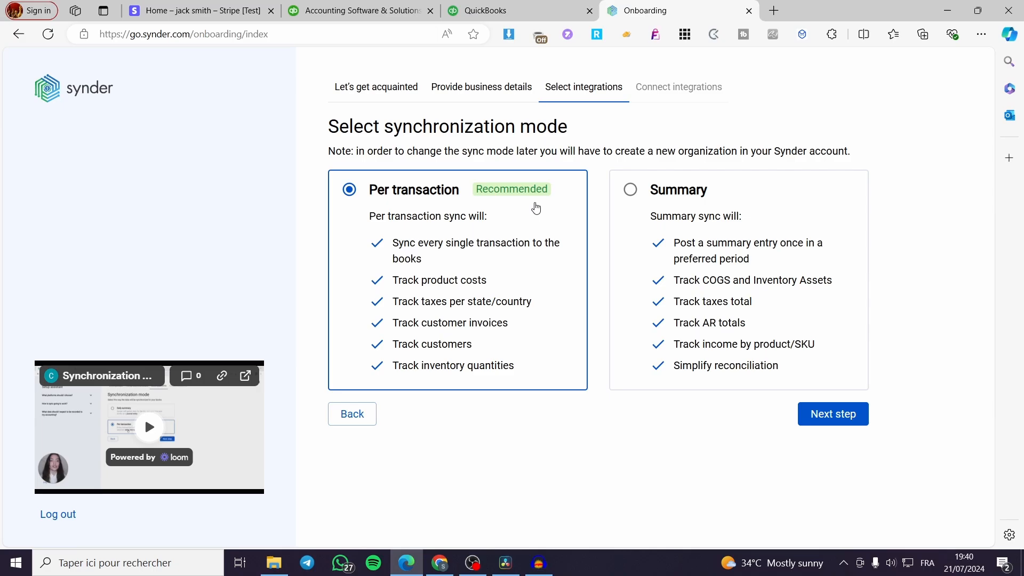
pyautogui.moveTo(390, 213)
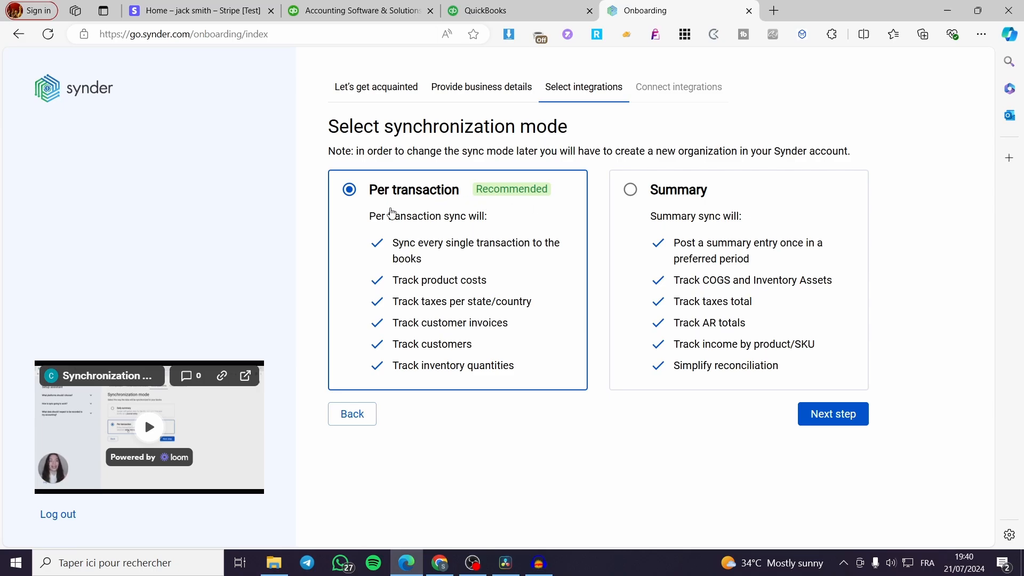
pyautogui.moveTo(480, 224)
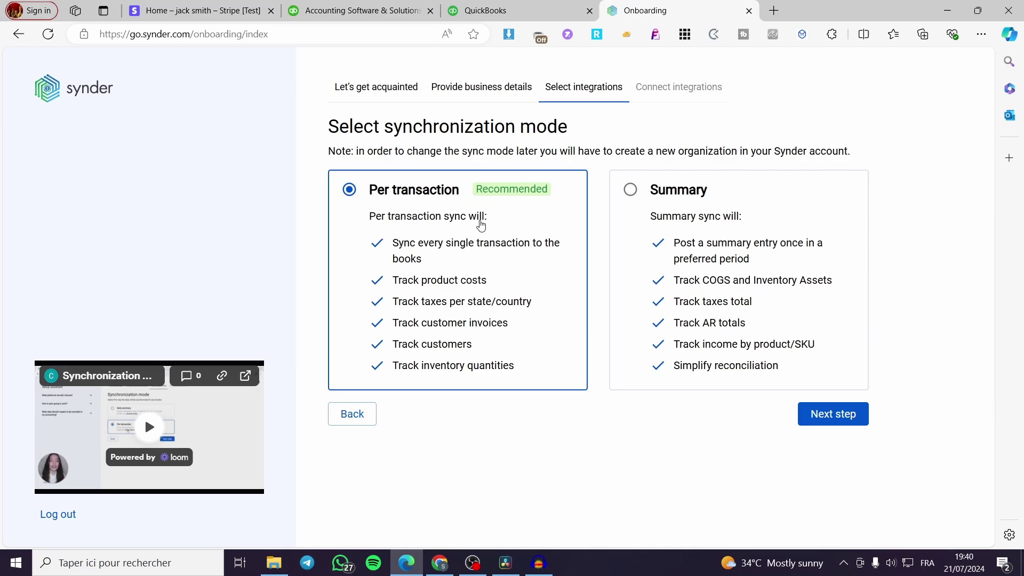
pyautogui.moveTo(418, 254)
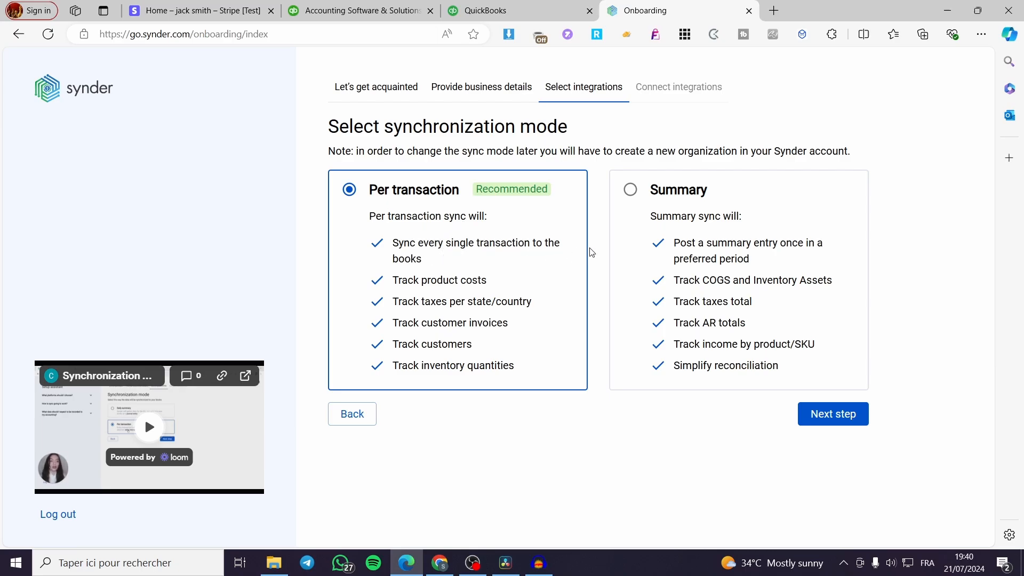
pyautogui.moveTo(457, 298)
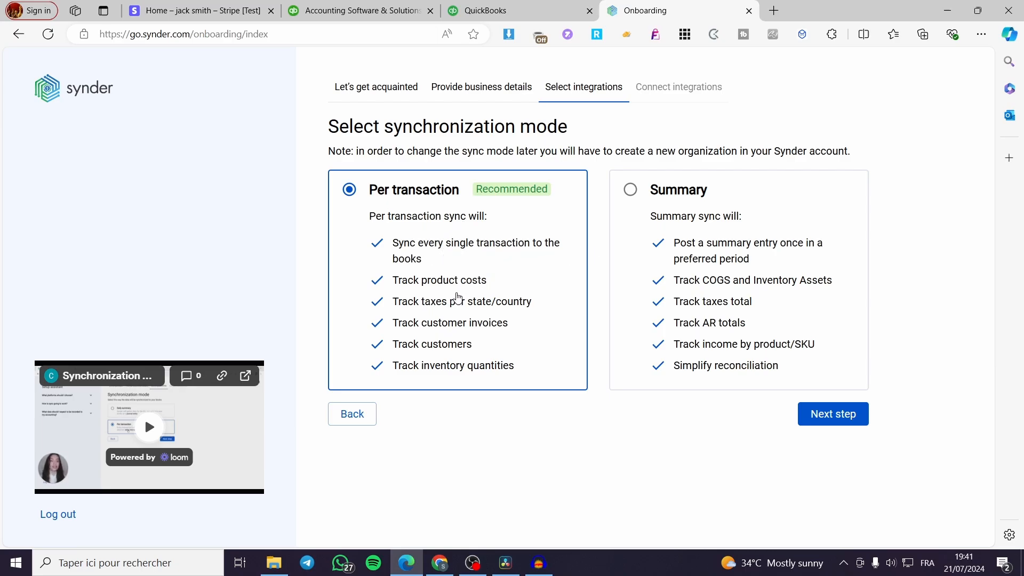
pyautogui.moveTo(475, 316)
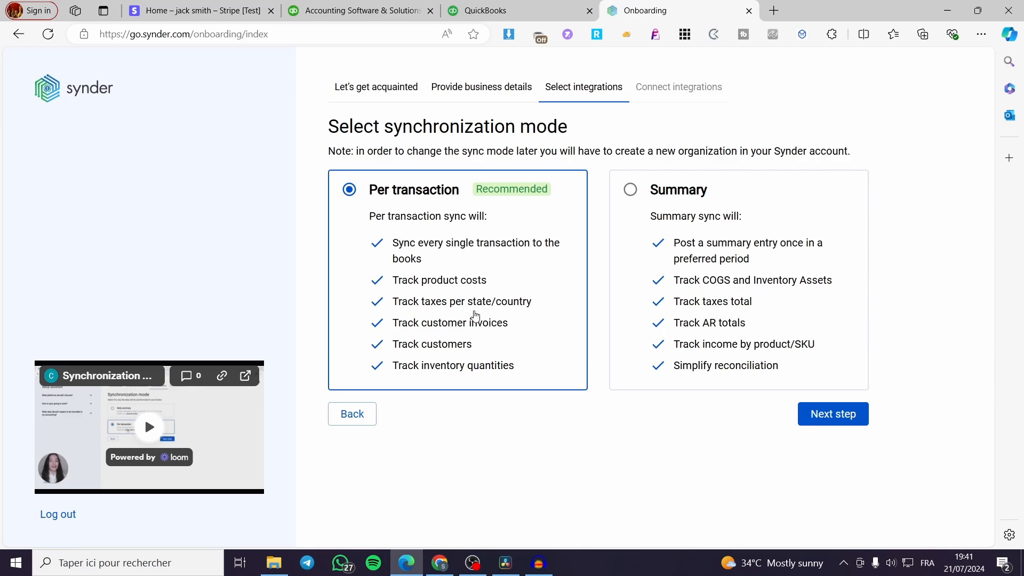
pyautogui.moveTo(406, 338)
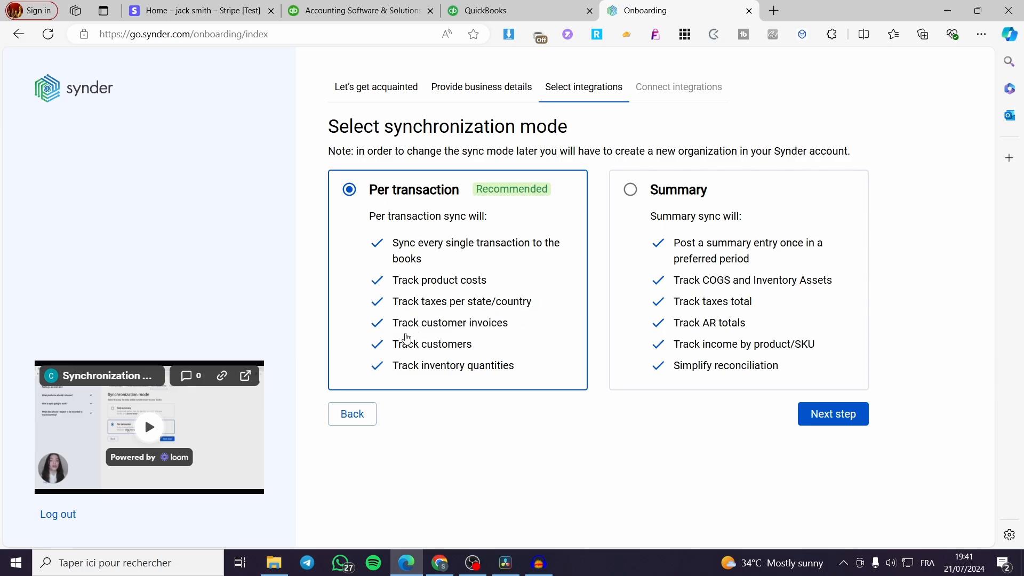
pyautogui.moveTo(454, 364)
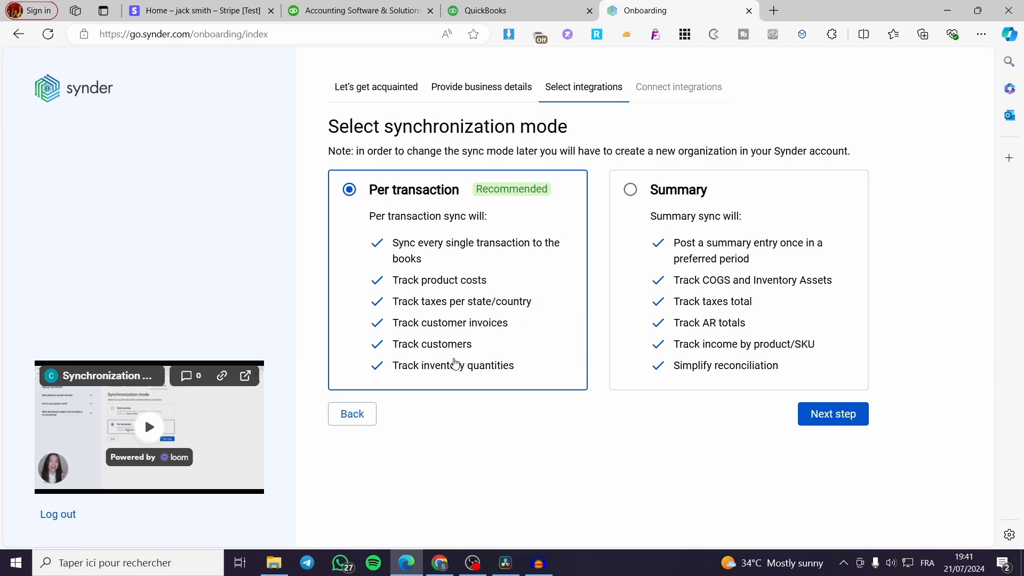
pyautogui.moveTo(540, 385)
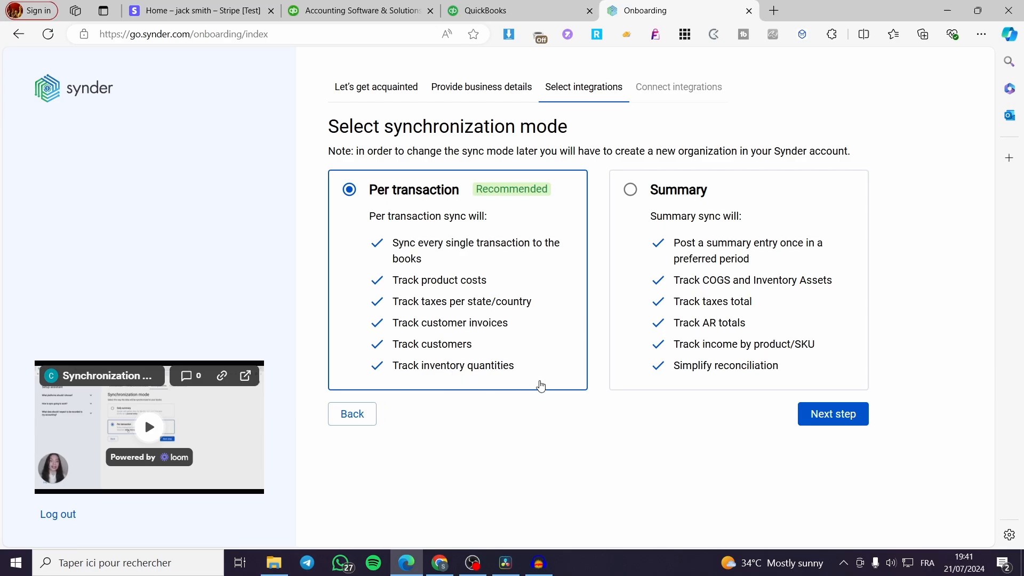
pyautogui.moveTo(662, 272)
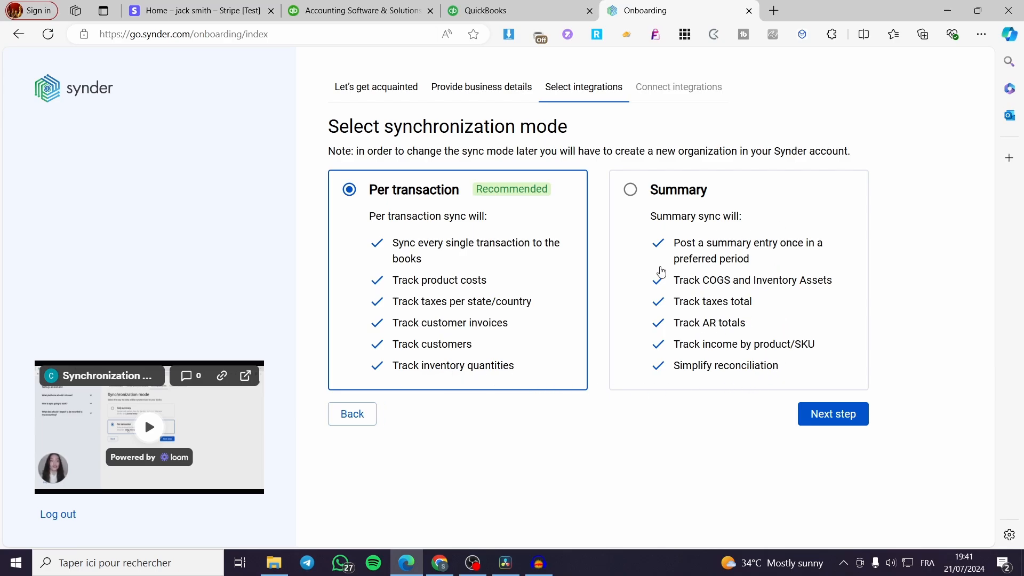
# Try Summary briefly, then settle on Per transaction as the synchronization mode.
pyautogui.click(629, 190)
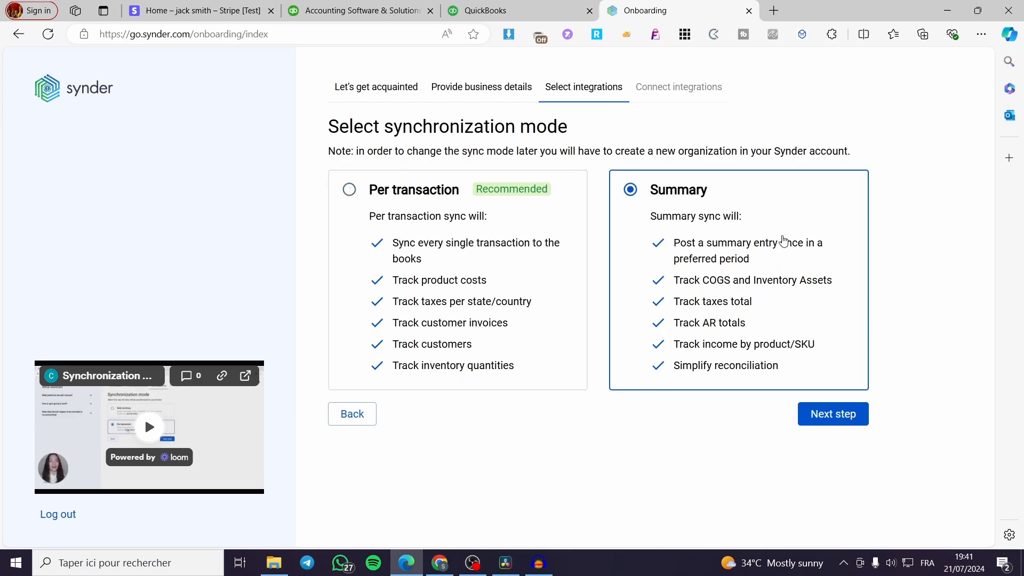
pyautogui.moveTo(732, 293)
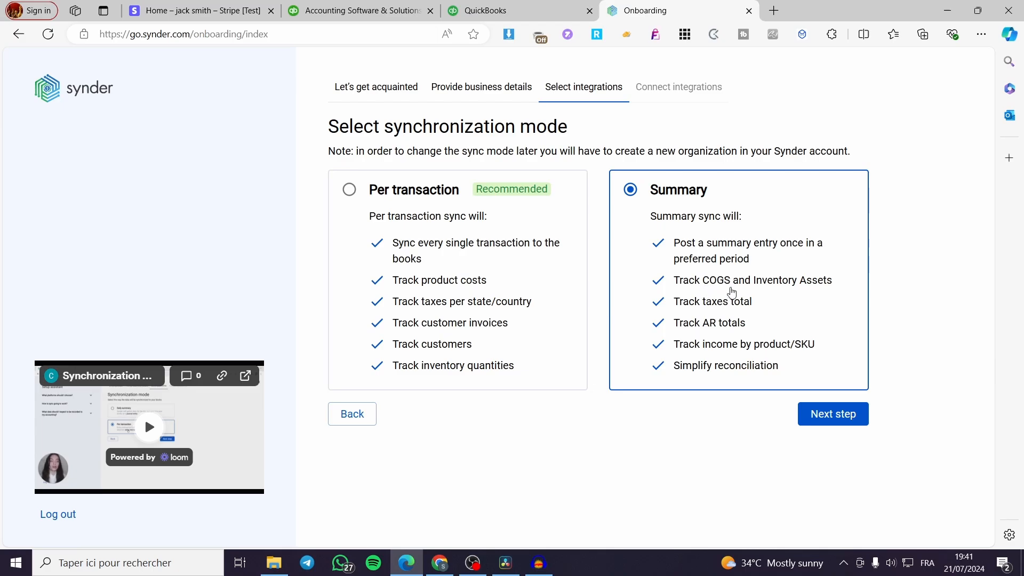
pyautogui.click(348, 190)
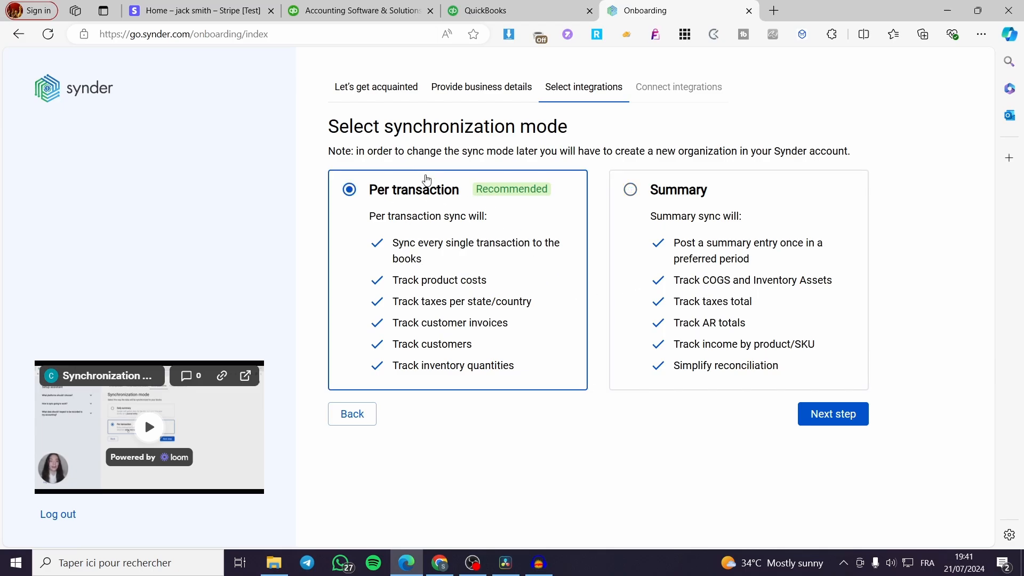
pyautogui.moveTo(635, 249)
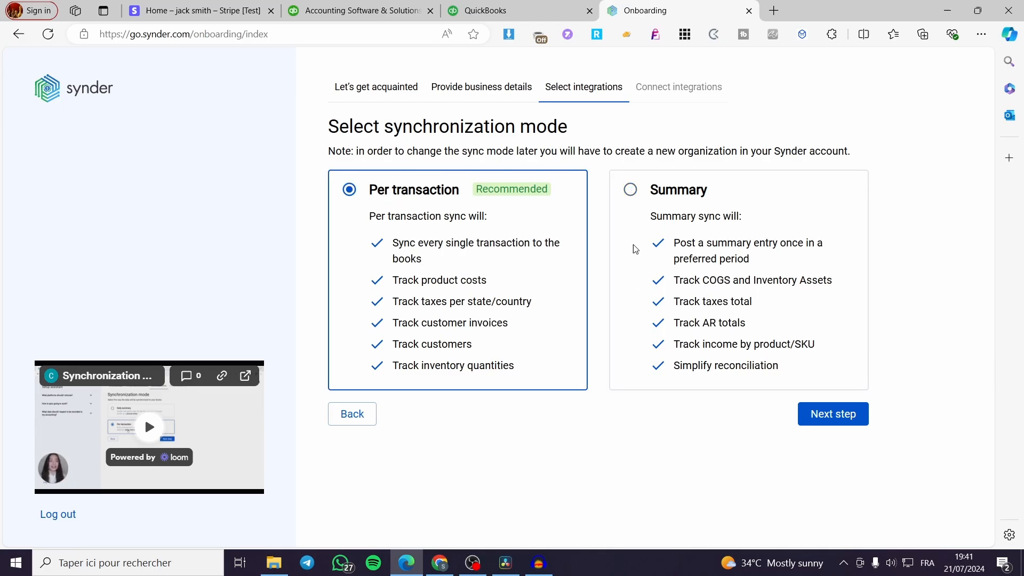
pyautogui.moveTo(654, 200)
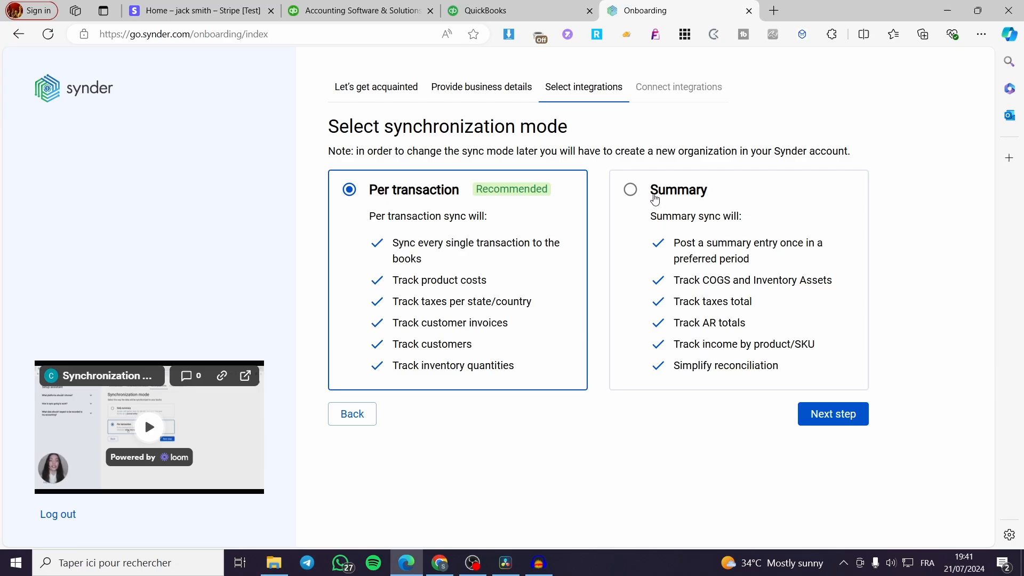
pyautogui.moveTo(718, 199)
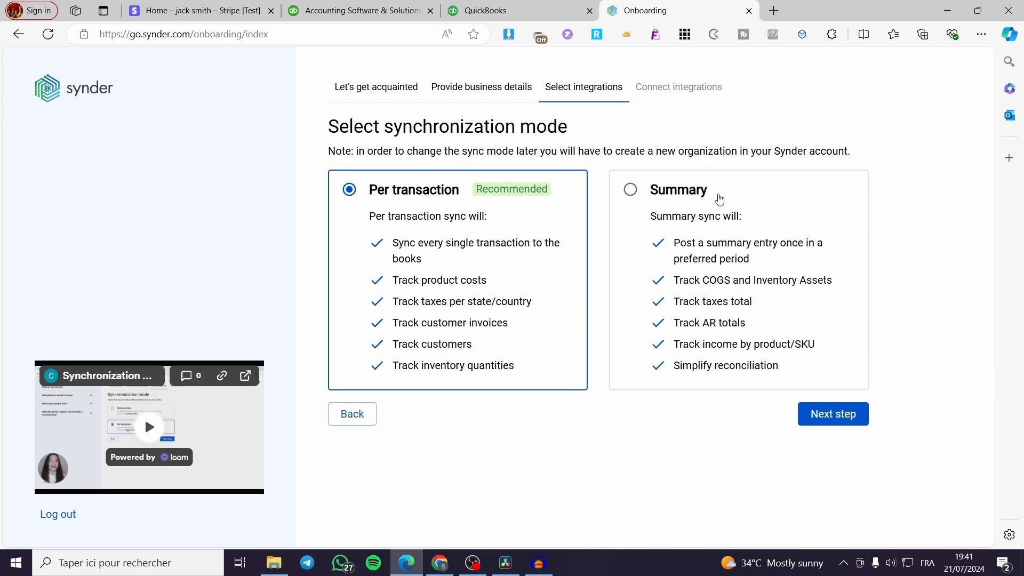
pyautogui.moveTo(910, 295)
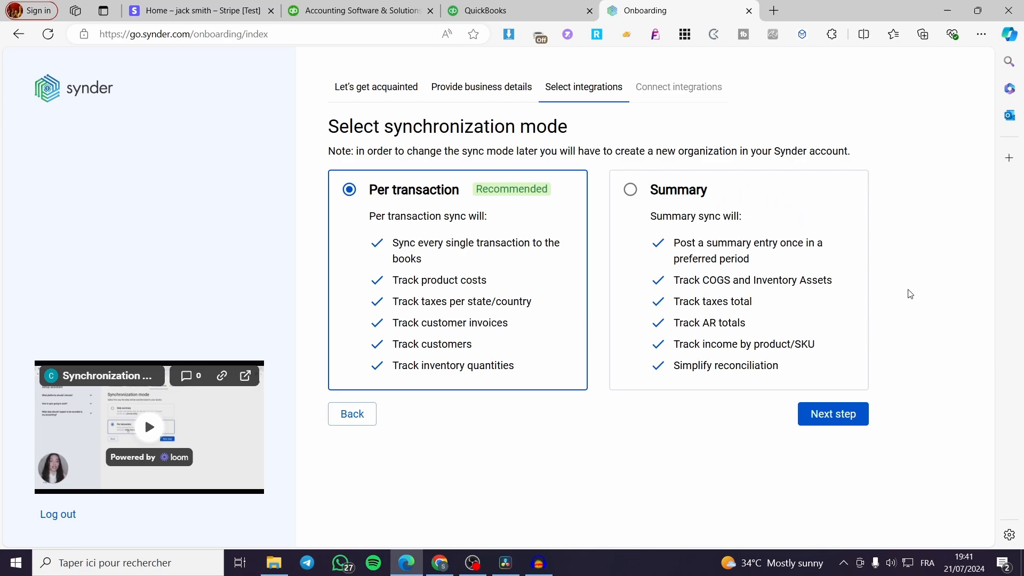
# Advance to Connect integrations, where QuickBooks Online is connected and Stripe awaits.
pyautogui.click(832, 414)
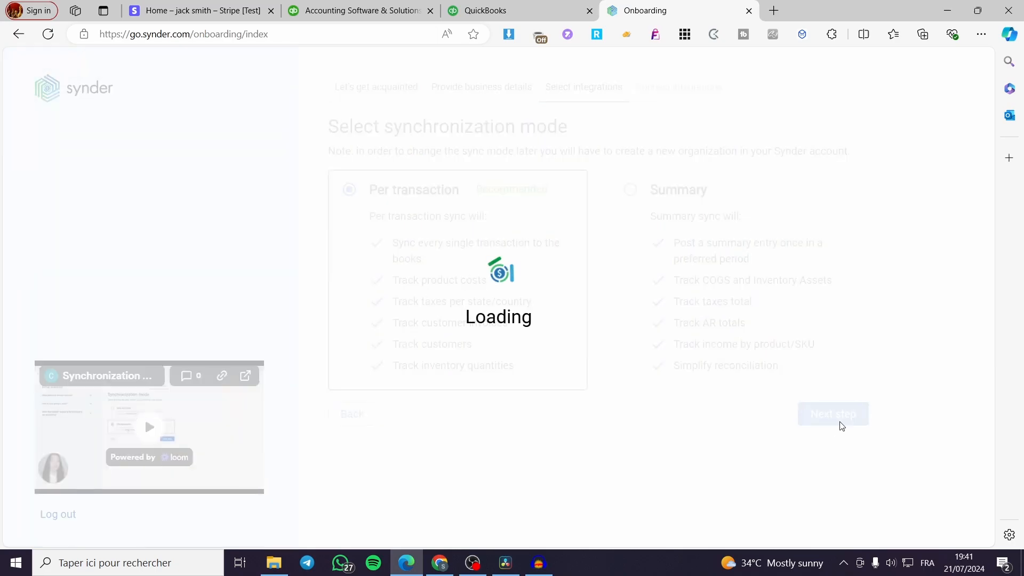
pyautogui.click(834, 414)
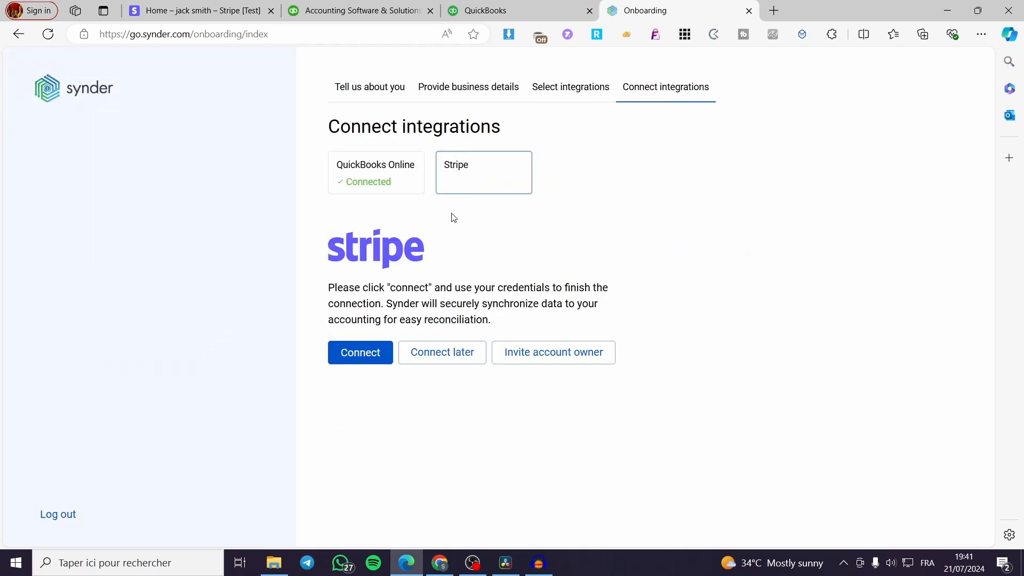
pyautogui.moveTo(356, 179)
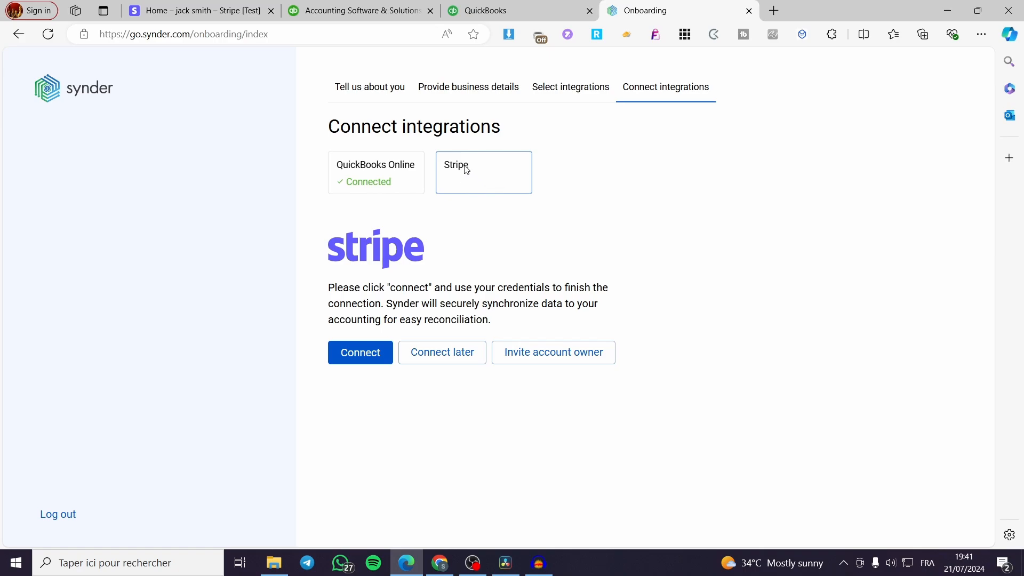
pyautogui.moveTo(502, 357)
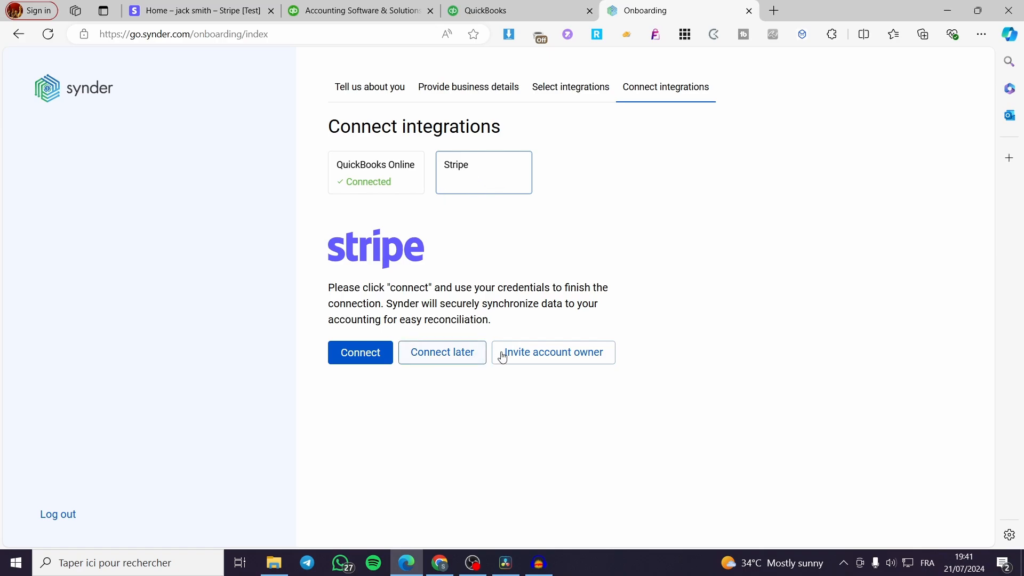
pyautogui.click(360, 352)
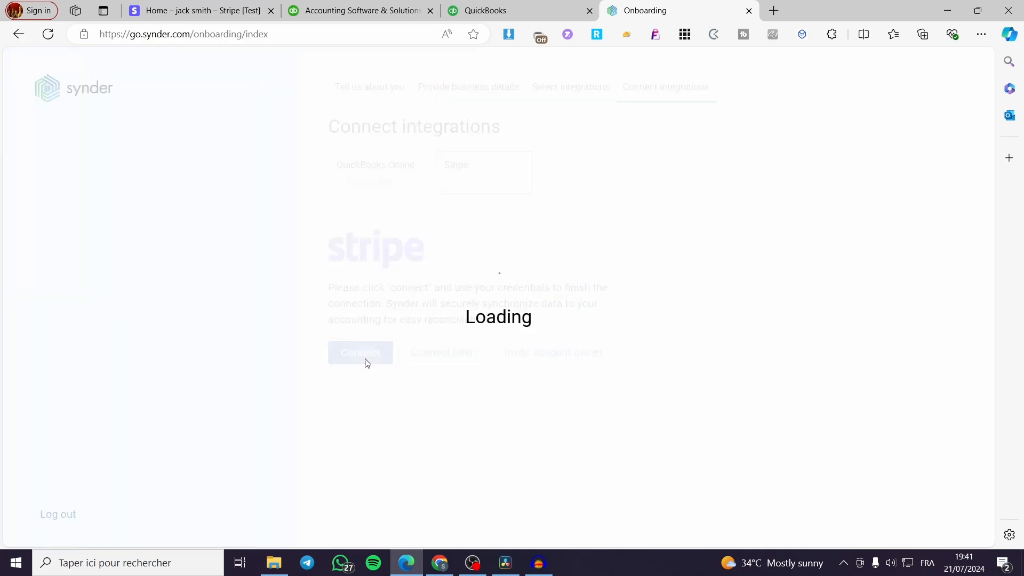
pyautogui.click(360, 352)
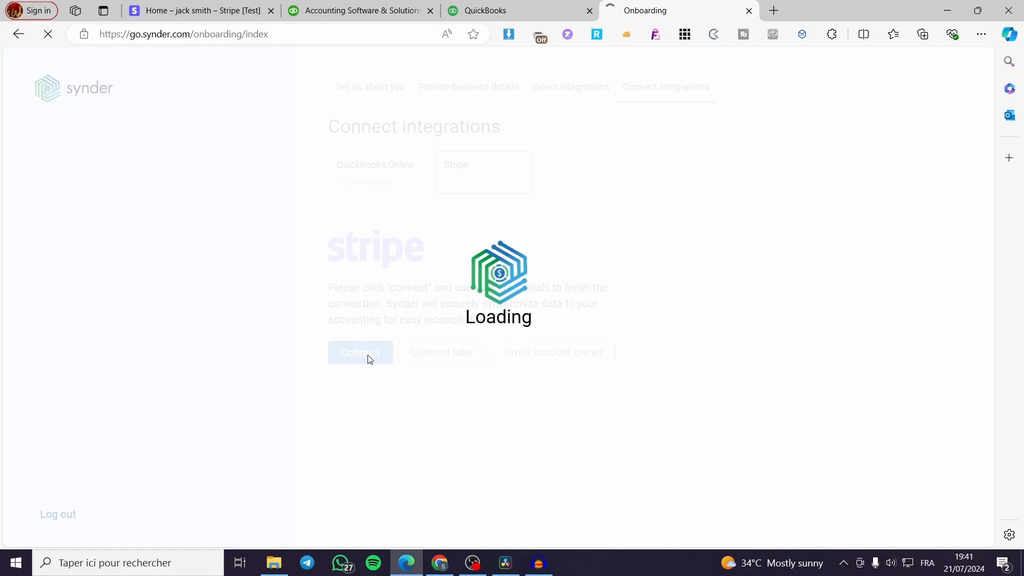
pyautogui.click(359, 352)
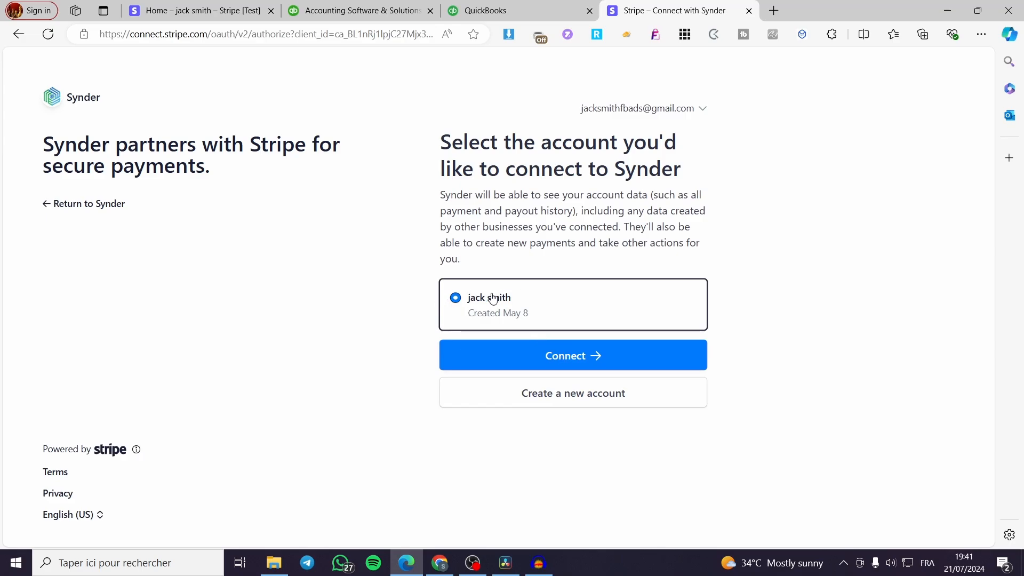
pyautogui.click(573, 355)
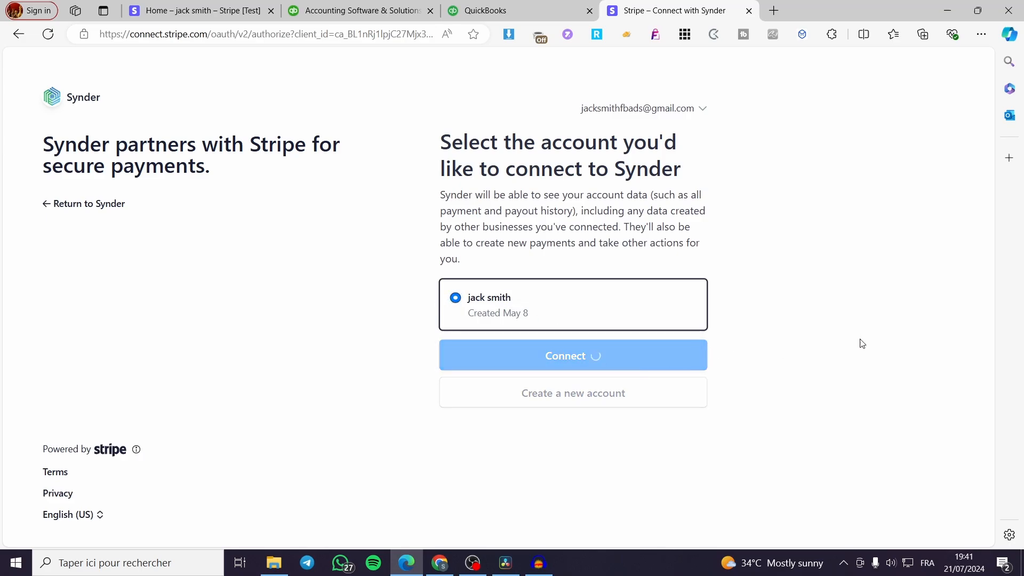
pyautogui.click(573, 355)
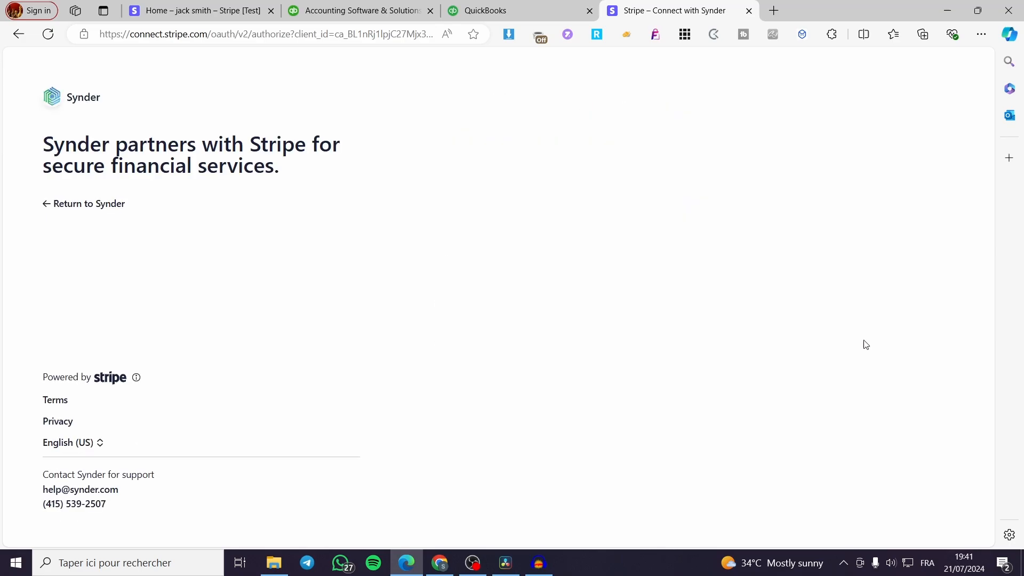
pyautogui.moveTo(392, 336)
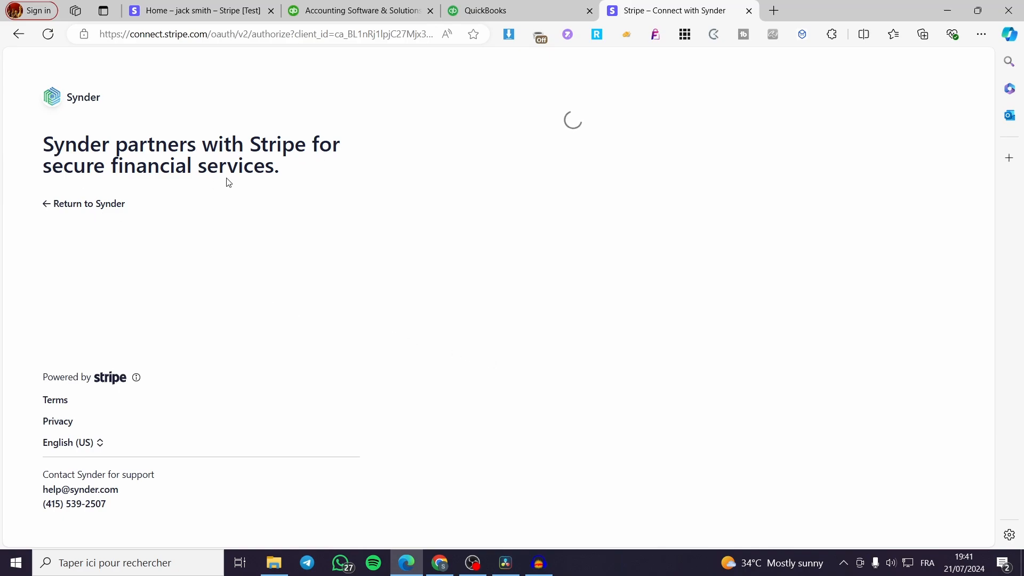
pyautogui.moveTo(618, 200)
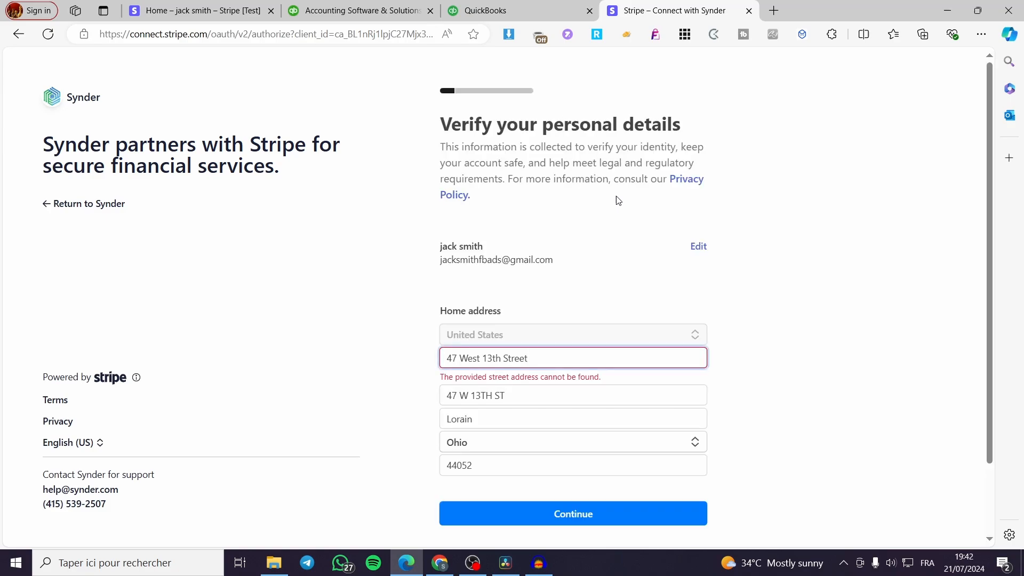
# Review the Stripe personal-details form with its rejected home address, then return to the QuickBooks Synder listing.
pyautogui.scroll(-3)
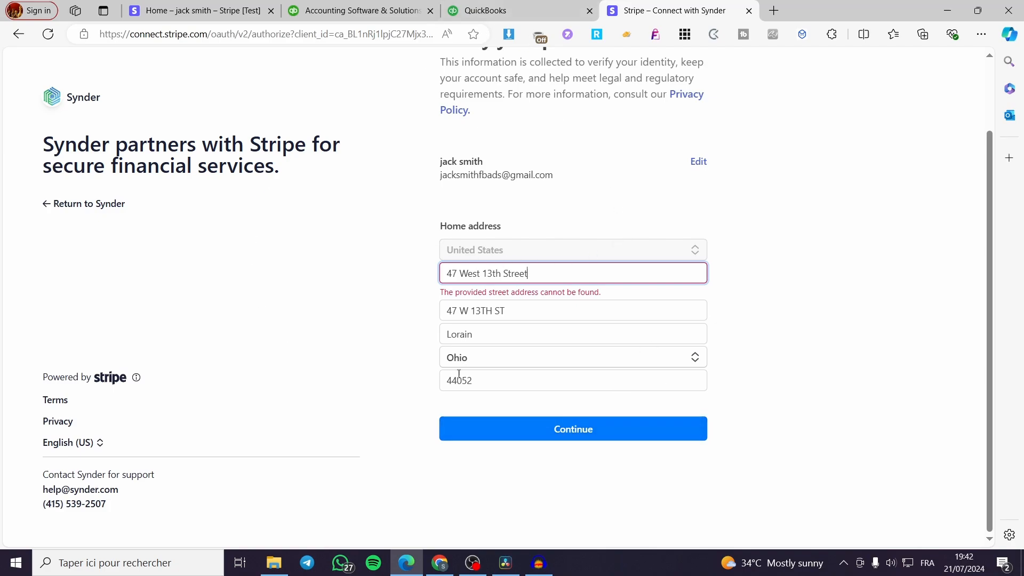
pyautogui.moveTo(629, 376)
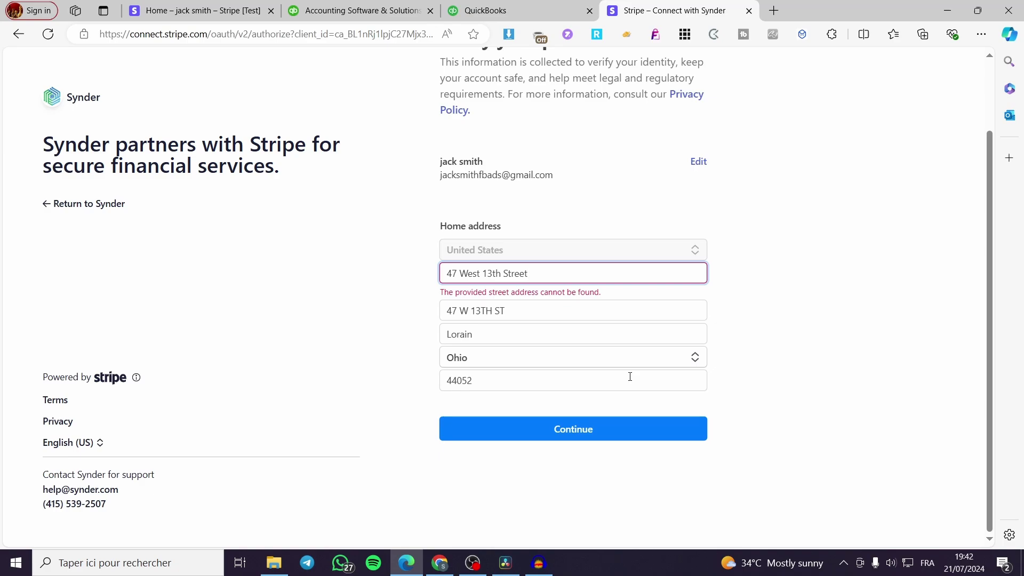
pyautogui.moveTo(375, 405)
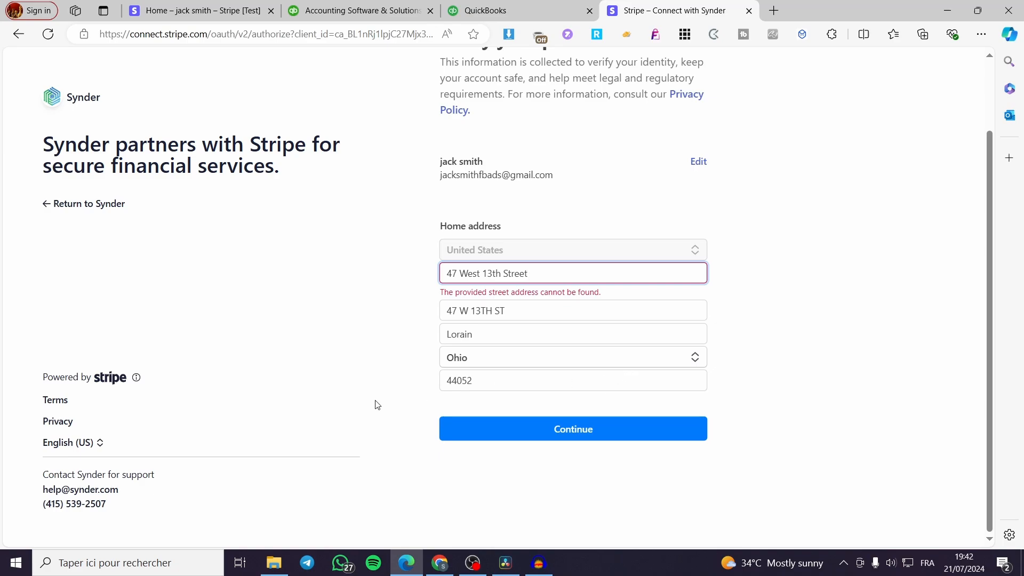
pyautogui.moveTo(254, 191)
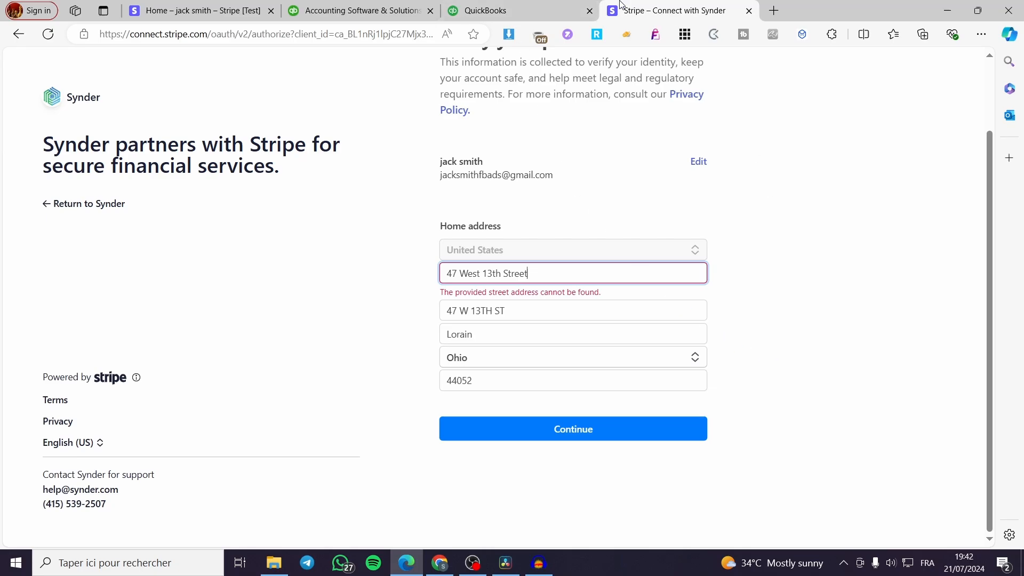
pyautogui.moveTo(678, 341)
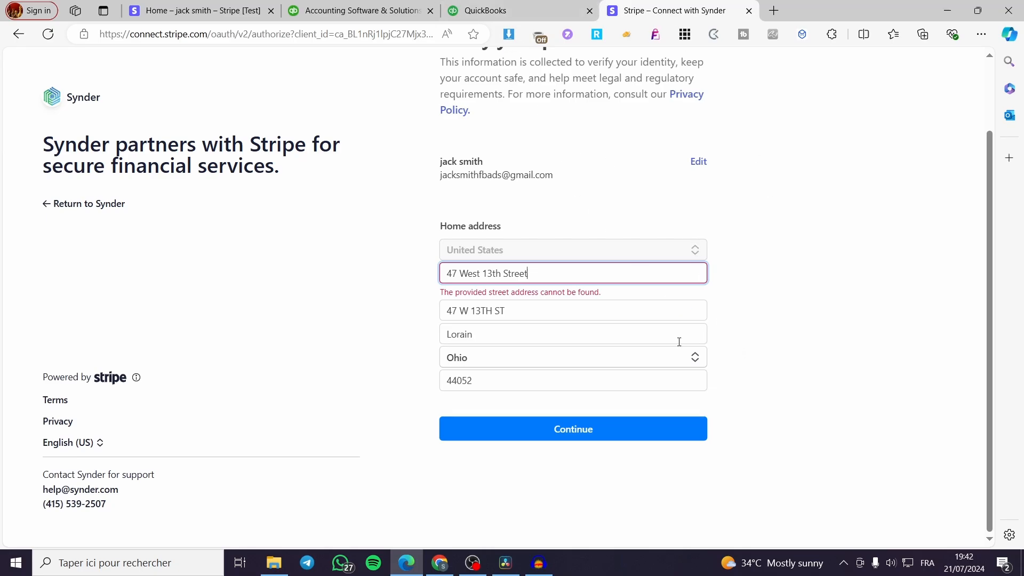
pyautogui.scroll(3)
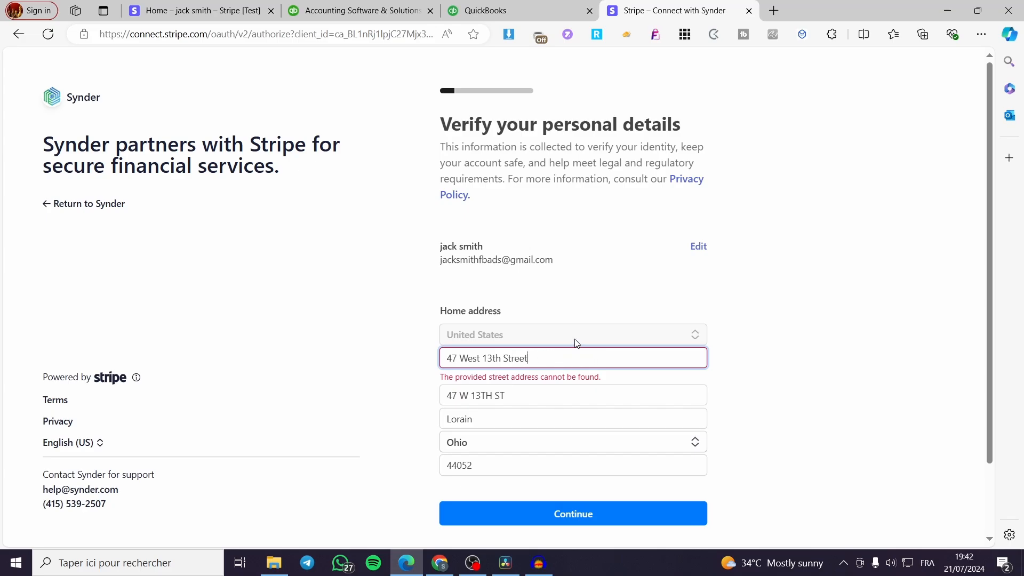
pyautogui.moveTo(790, 332)
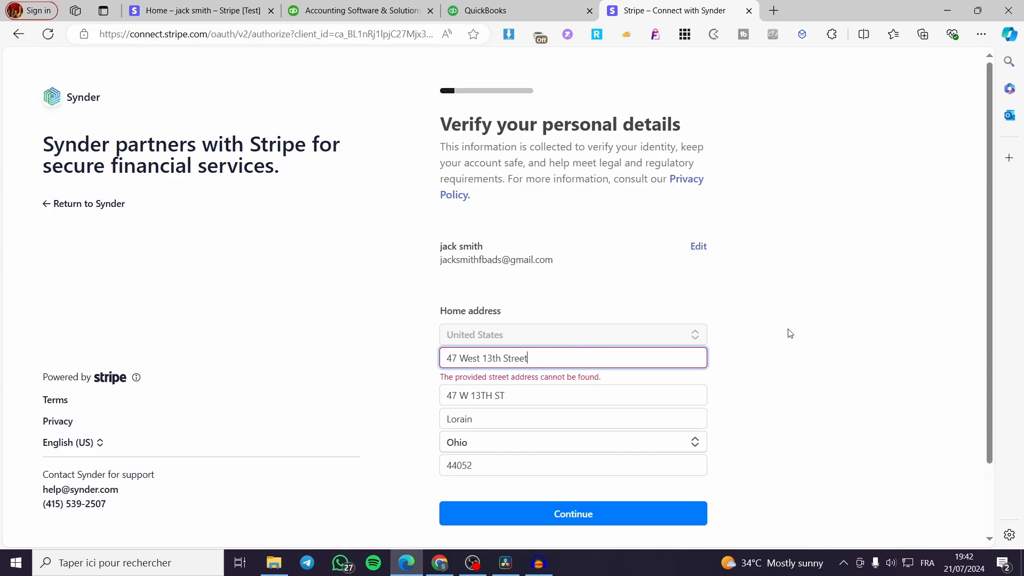
pyautogui.scroll(-3)
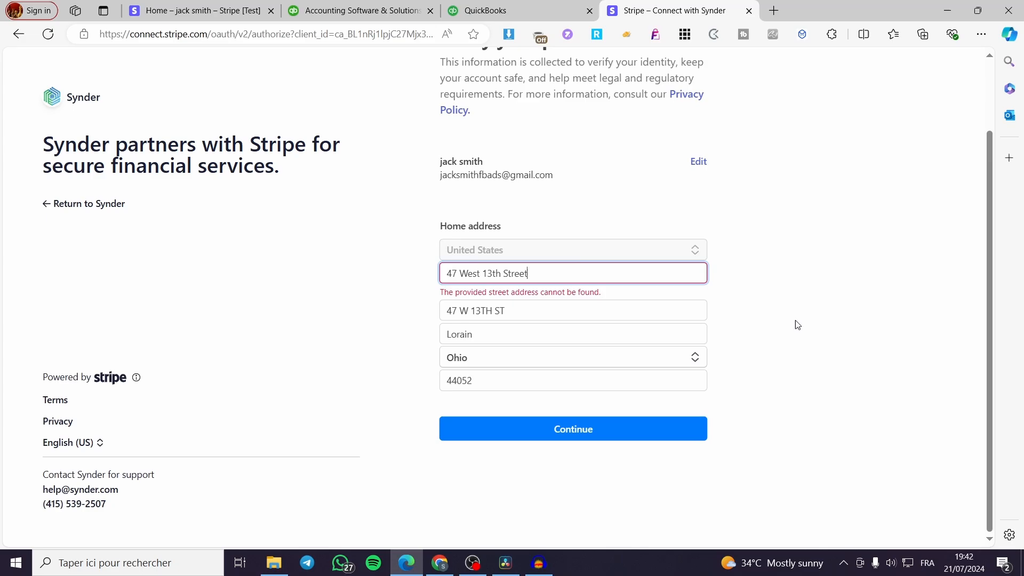
pyautogui.moveTo(261, 286)
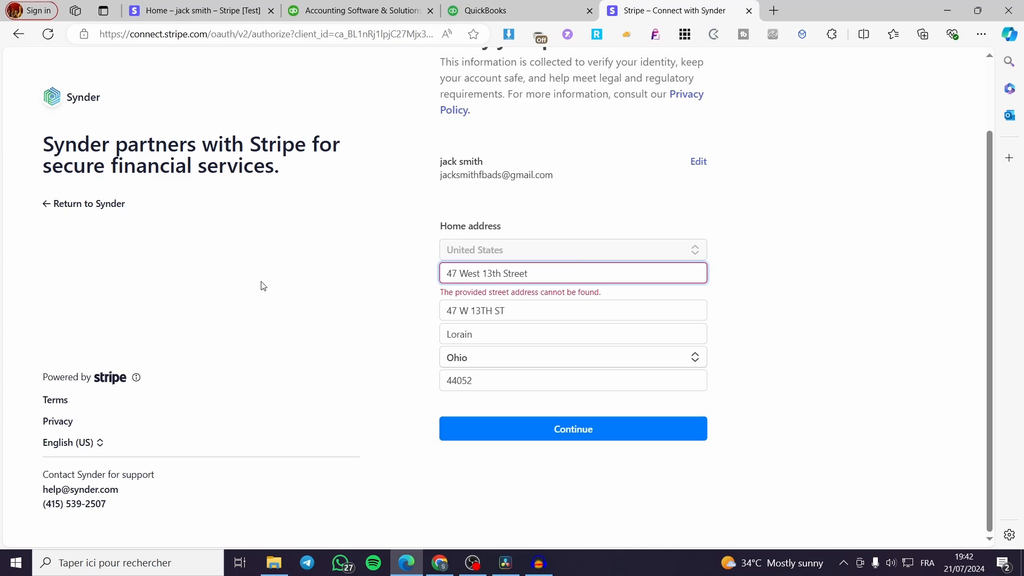
pyautogui.moveTo(552, 450)
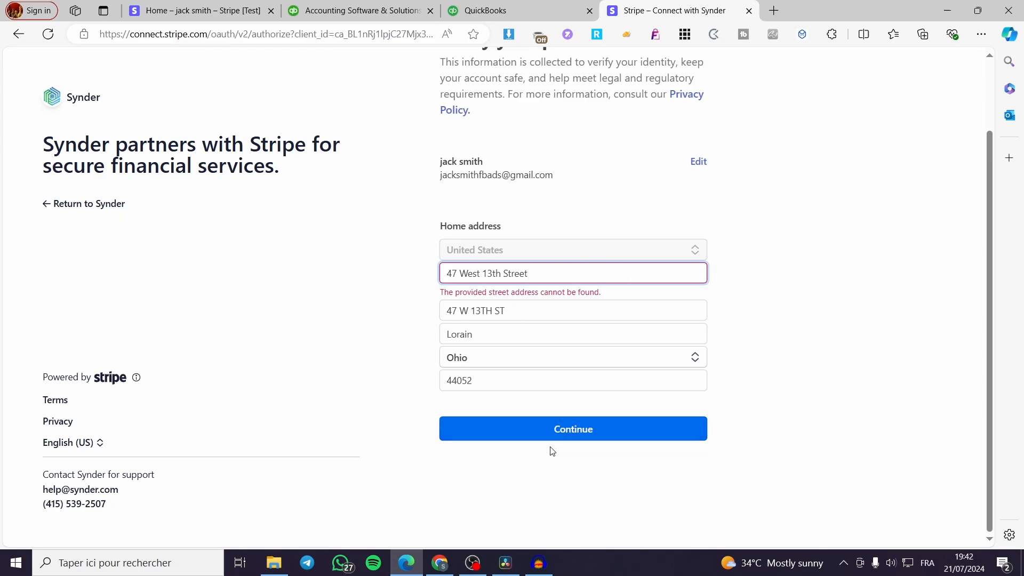
pyautogui.click(486, 11)
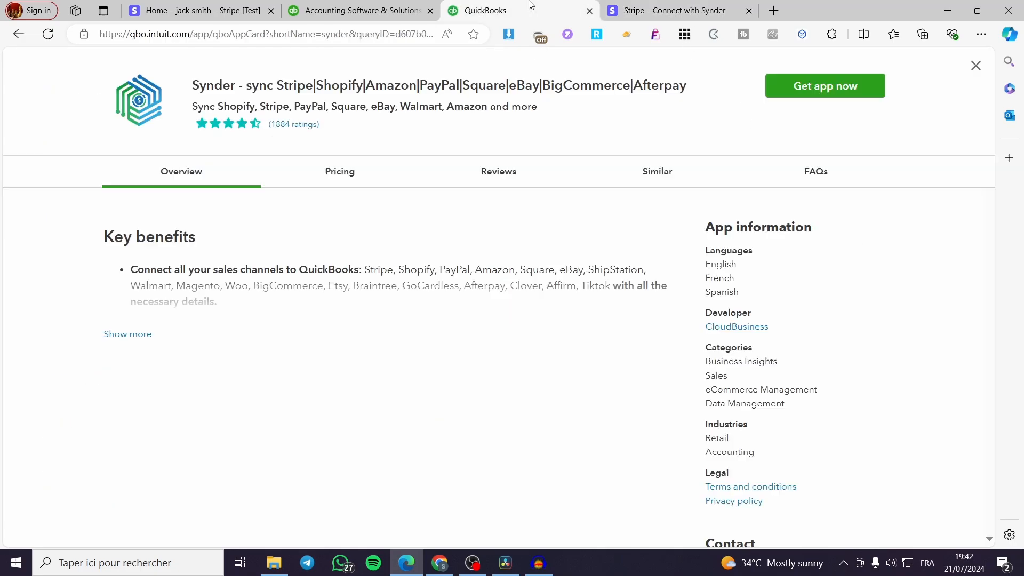